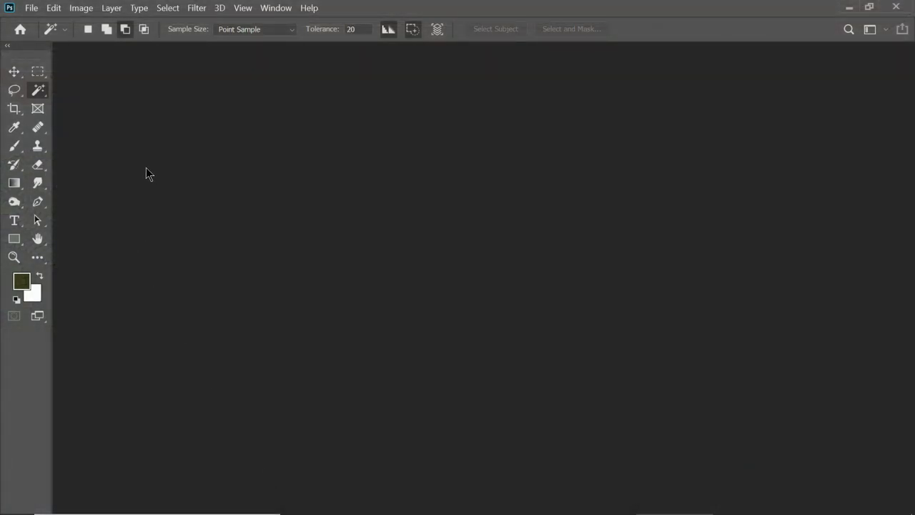
{"action": "mouse_move", "coordinate": [147, 178]}
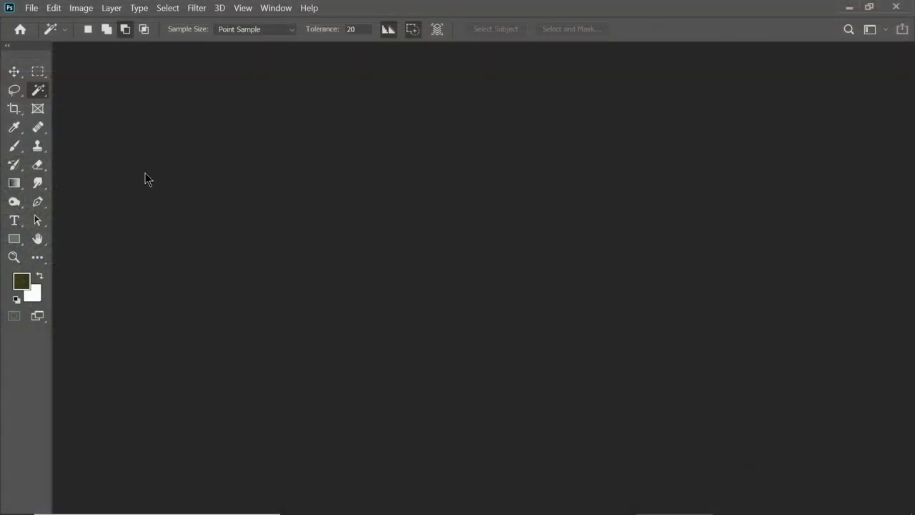
{"action": "mouse_move", "coordinate": [56, 85]}
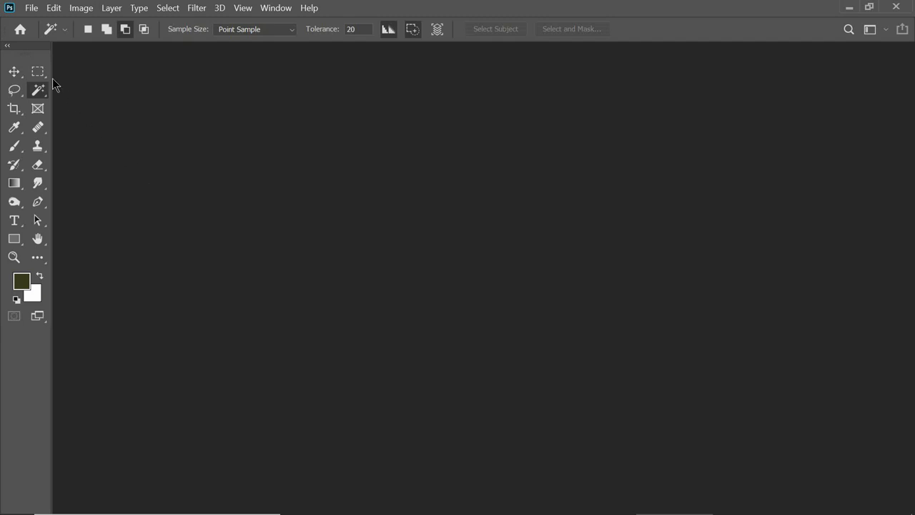
{"action": "mouse_move", "coordinate": [32, 8]}
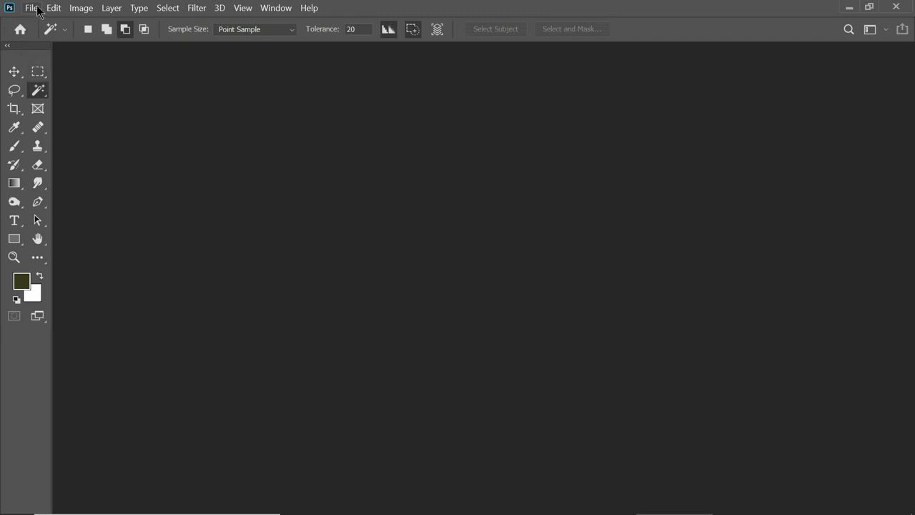
- Open the recent photo 'Les Paul Antique Sunburst White B2.jpg' in Photoshop
{"action": "left_click", "coordinate": [30, 8]}
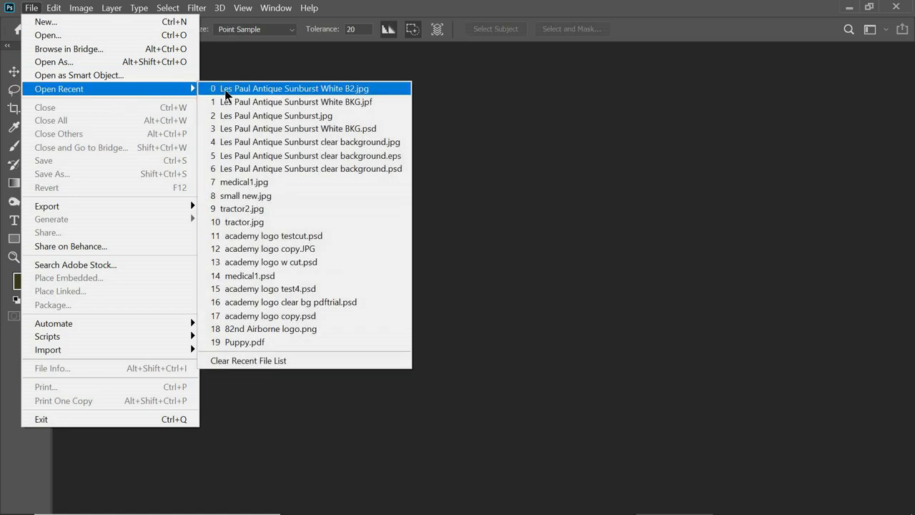
{"action": "left_click", "coordinate": [293, 88]}
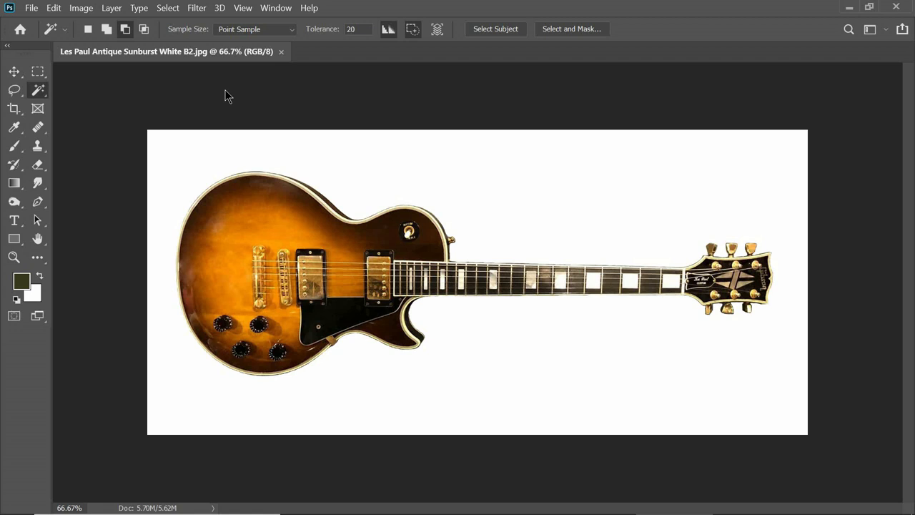
{"action": "mouse_move", "coordinate": [311, 137]}
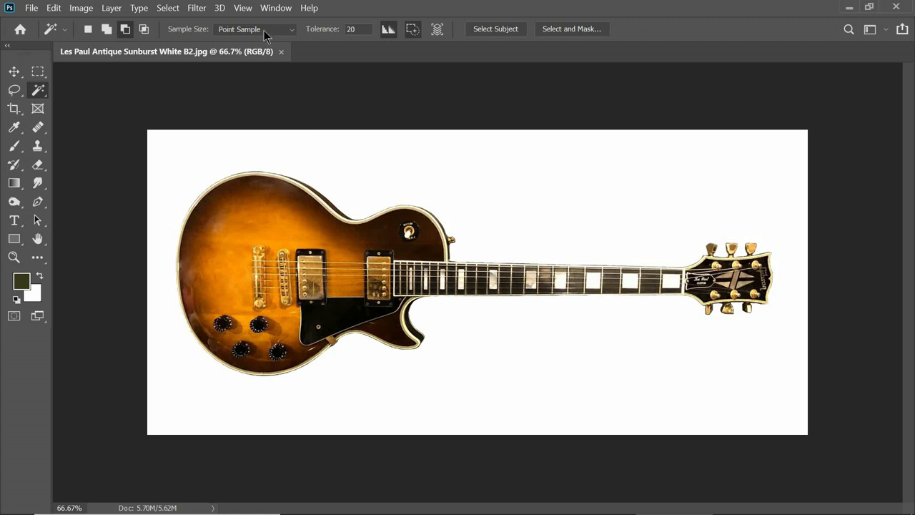
- Show the Layers panel, then try Quick Selection and return to the Magic Wand
{"action": "left_click", "coordinate": [276, 8]}
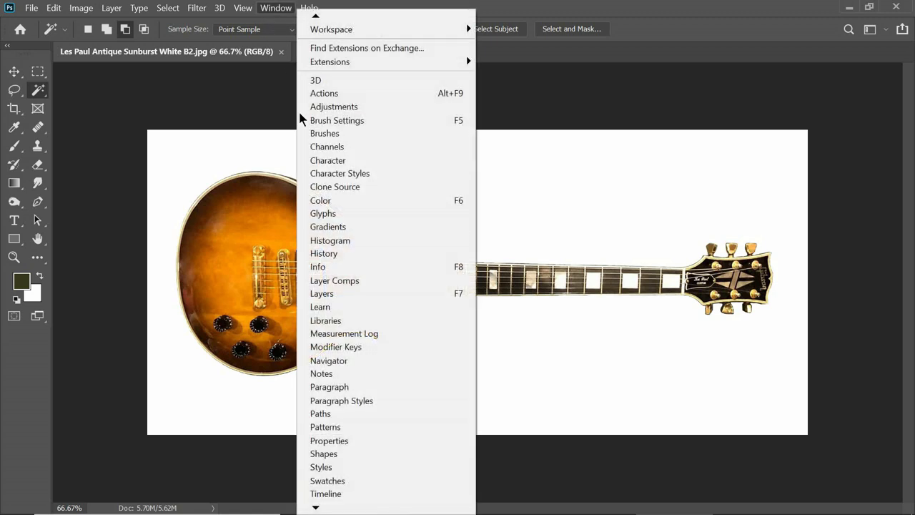
{"action": "left_click", "coordinate": [321, 293]}
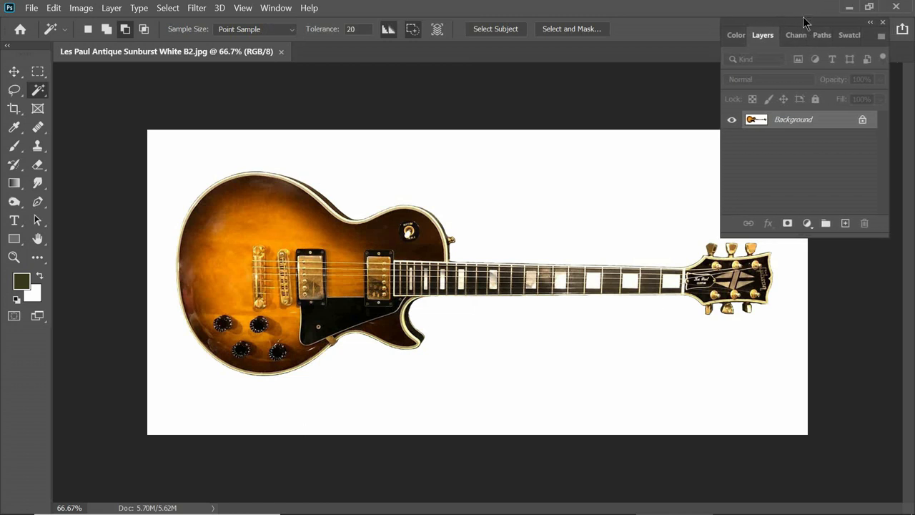
{"action": "mouse_move", "coordinate": [129, 107]}
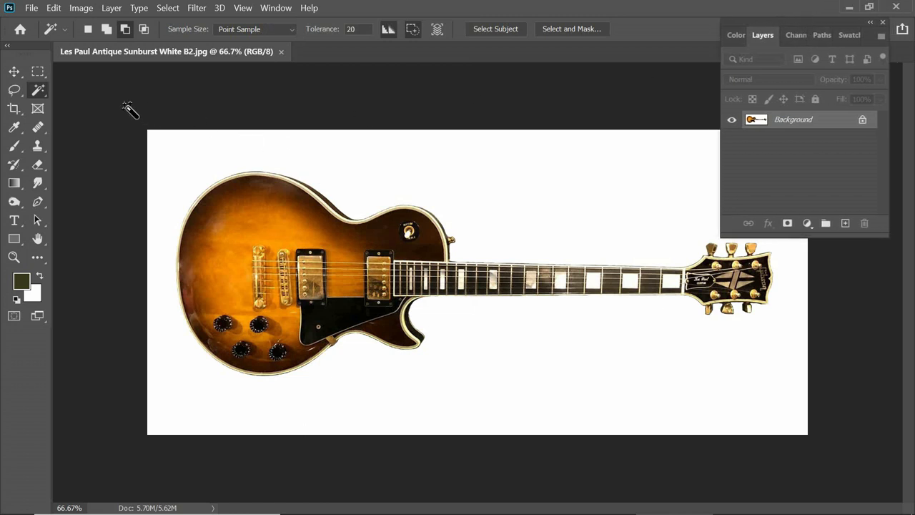
{"action": "mouse_move", "coordinate": [38, 90]}
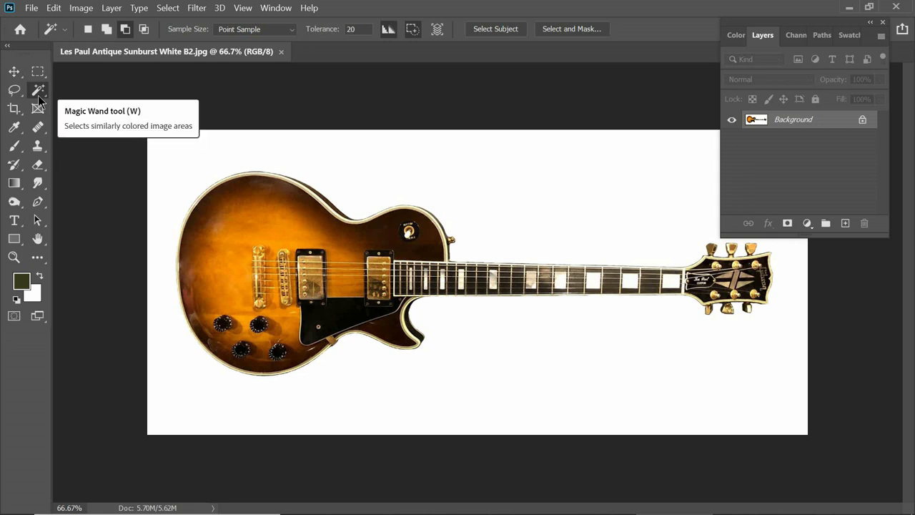
{"action": "mouse_move", "coordinate": [45, 101]}
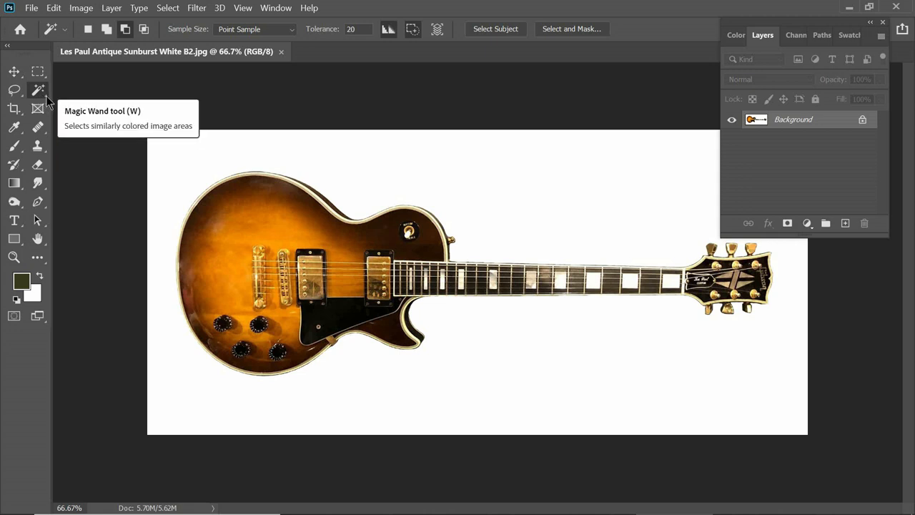
{"action": "mouse_move", "coordinate": [79, 93]}
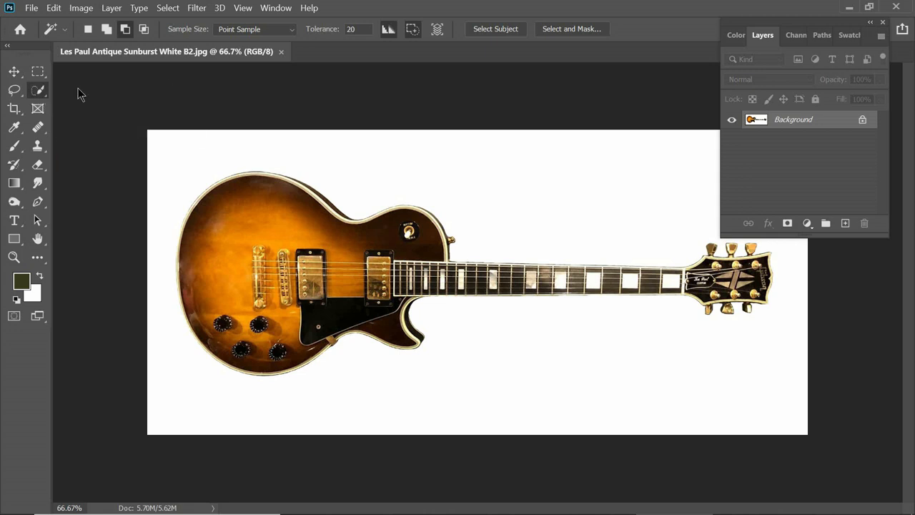
{"action": "left_click", "coordinate": [14, 89]}
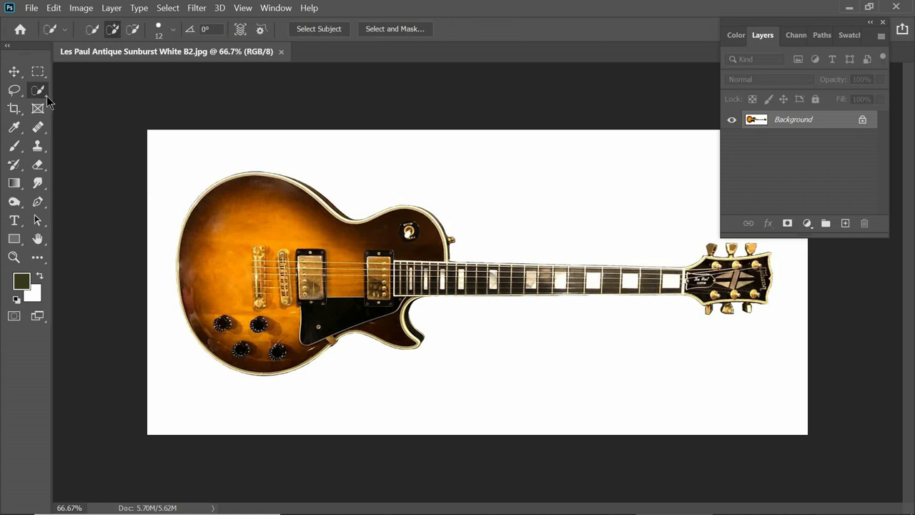
{"action": "left_click", "coordinate": [38, 89]}
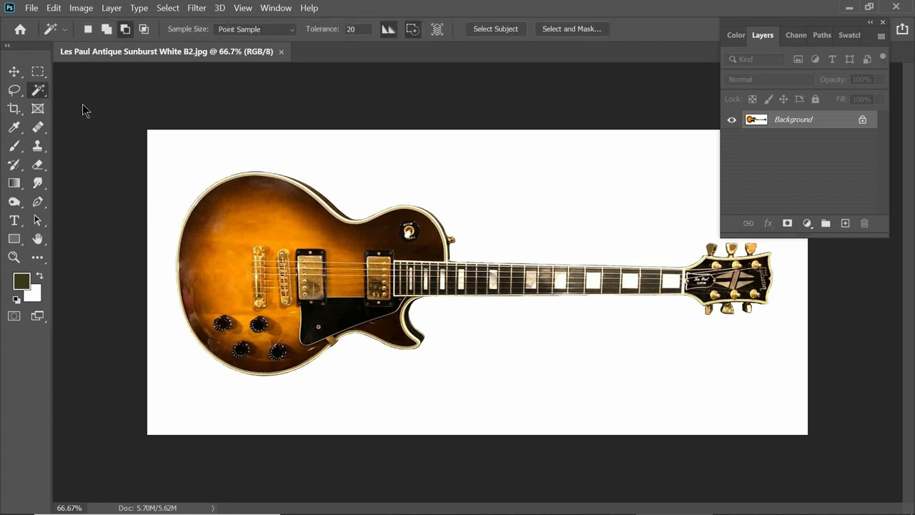
{"action": "mouse_move", "coordinate": [508, 213]}
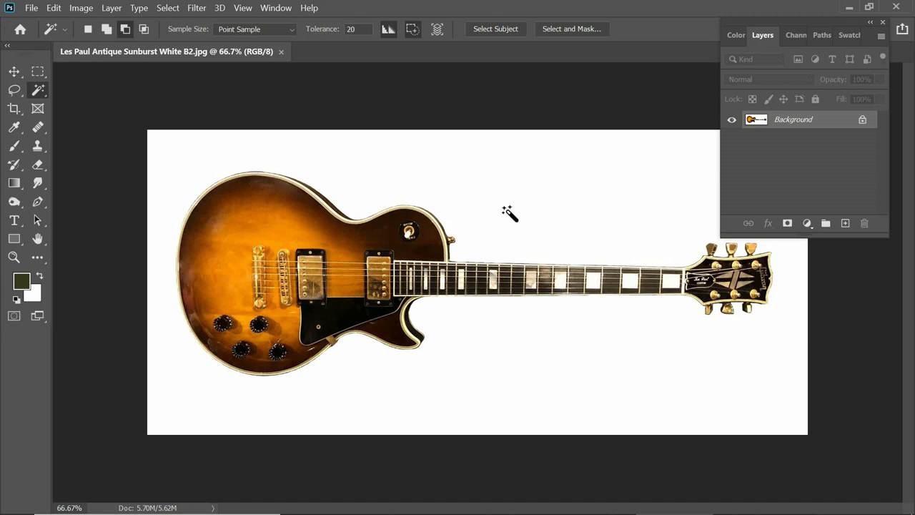
- Magic-wand the white background around the guitar, keeping Point Sample as sample size
{"action": "left_click", "coordinate": [509, 214]}
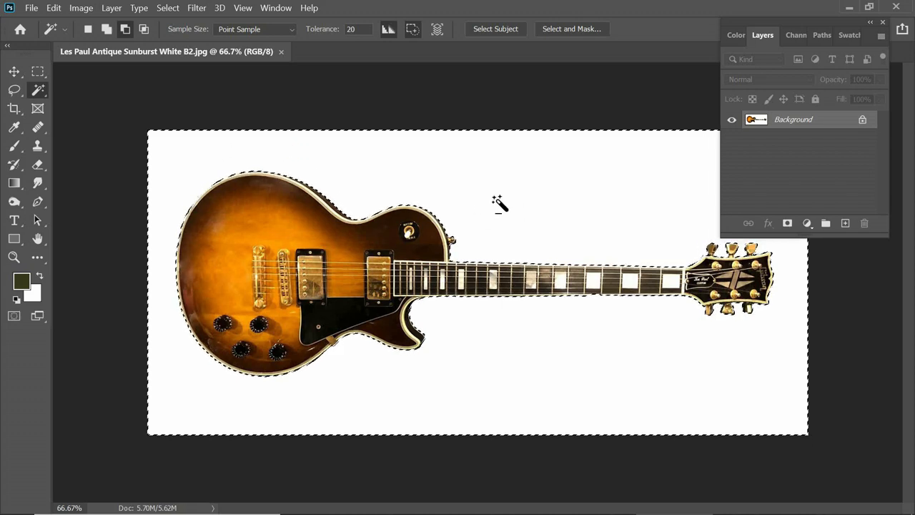
{"action": "left_click", "coordinate": [500, 202]}
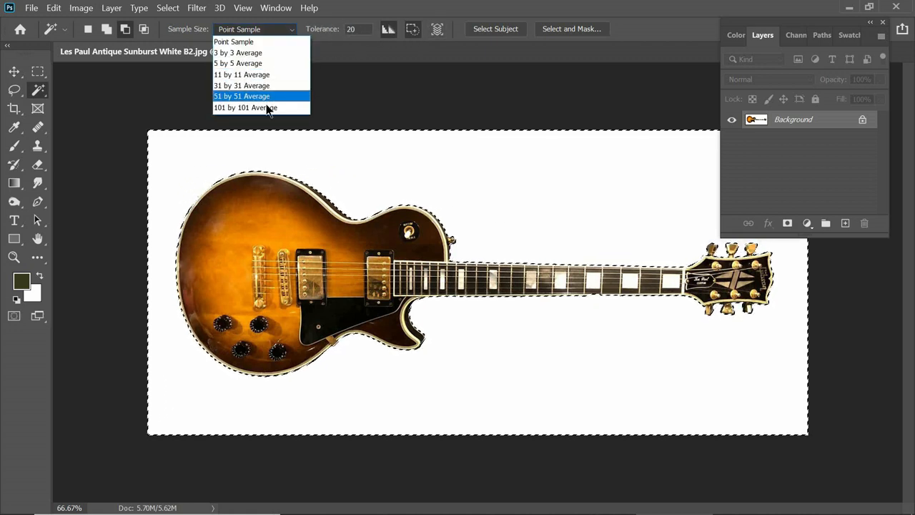
{"action": "left_click", "coordinate": [254, 29]}
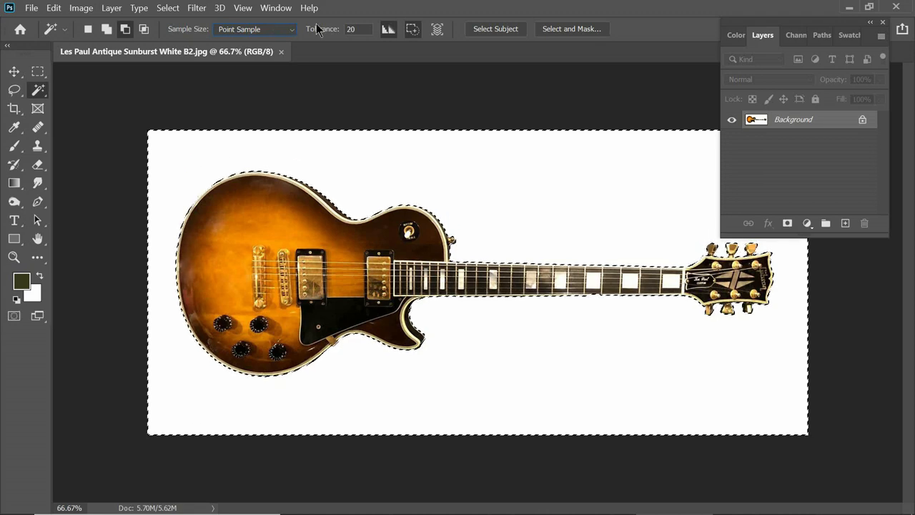
{"action": "left_click", "coordinate": [388, 29]}
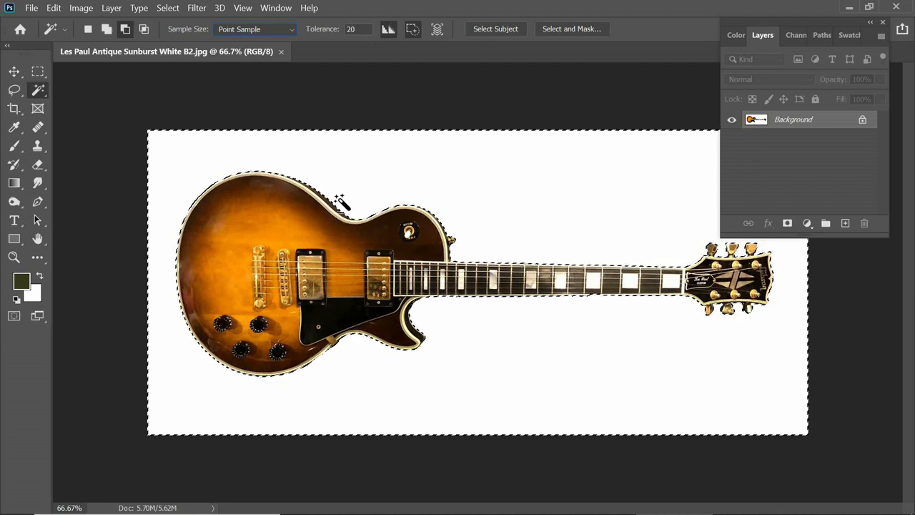
{"action": "left_click", "coordinate": [569, 306]}
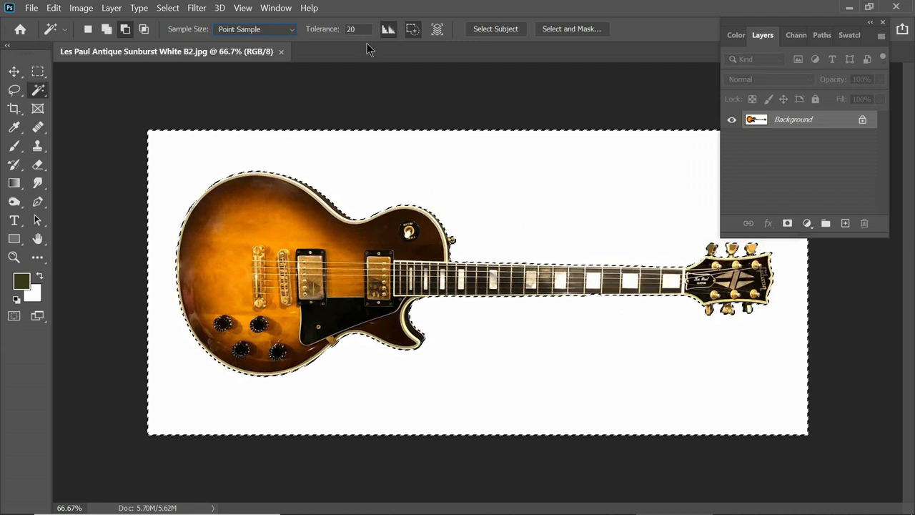
- Set the Magic Wand tolerance to 5 with the background still selected
{"action": "triple_click", "coordinate": [350, 28]}
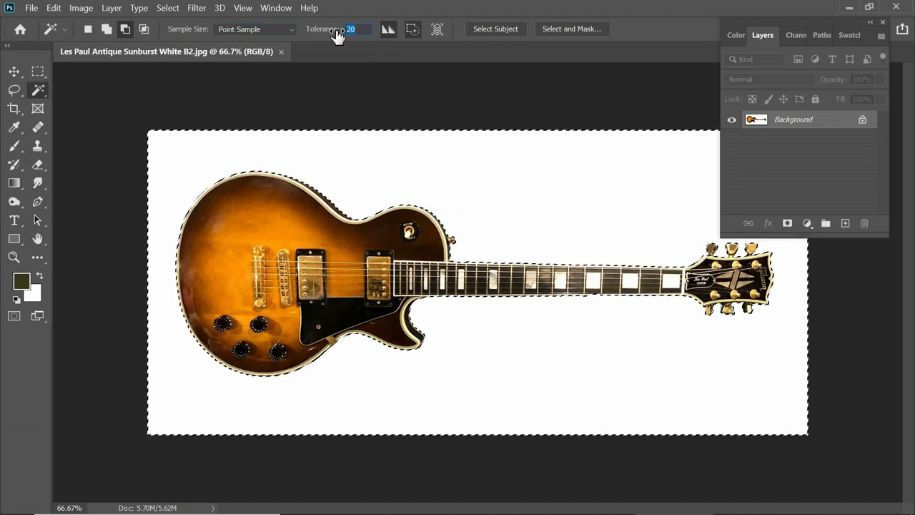
{"action": "mouse_move", "coordinate": [336, 32]}
{"action": "type", "text": "5"}
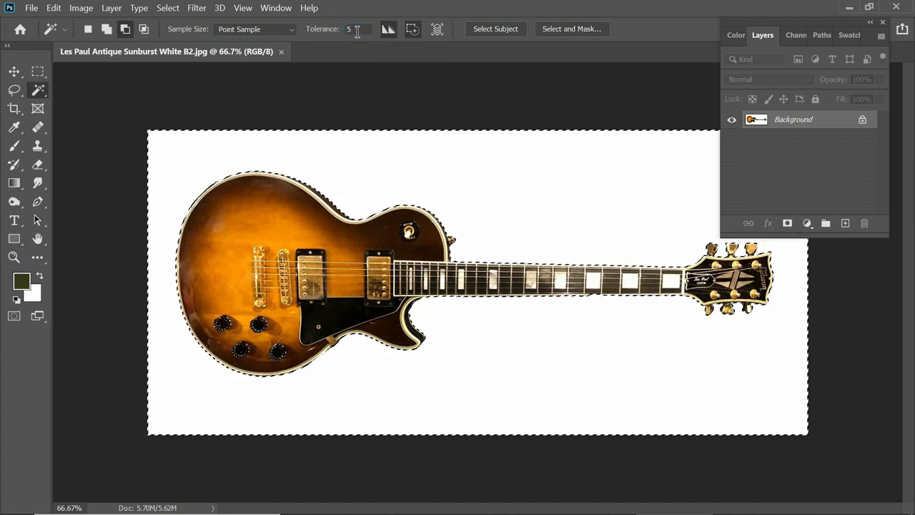
{"action": "left_click", "coordinate": [498, 204]}
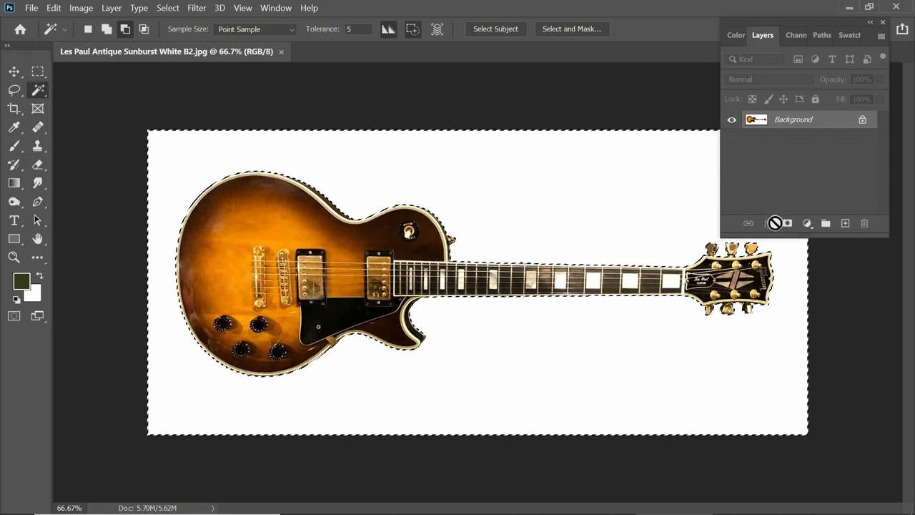
{"action": "mouse_move", "coordinate": [786, 223]}
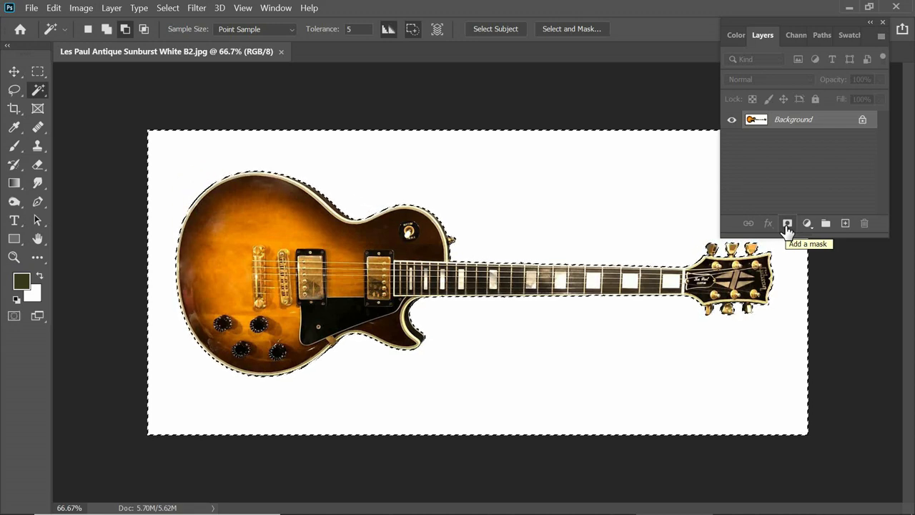
- Add a layer mask hiding the white background behind the guitar
{"action": "left_click", "coordinate": [788, 223]}
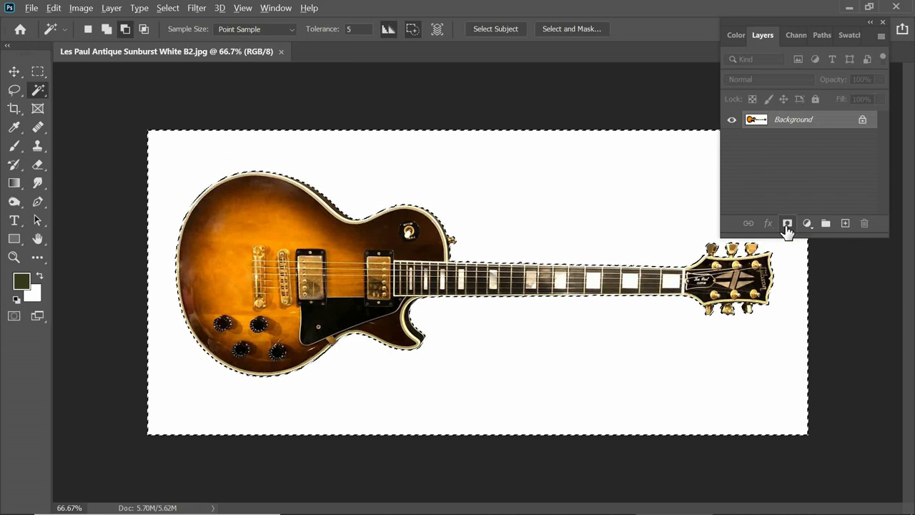
{"action": "left_click", "coordinate": [787, 223]}
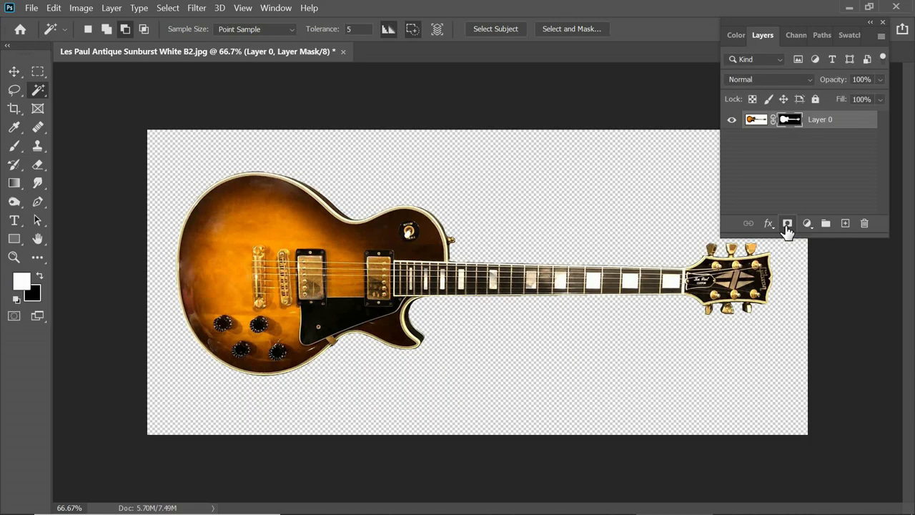
{"action": "mouse_move", "coordinate": [787, 223]}
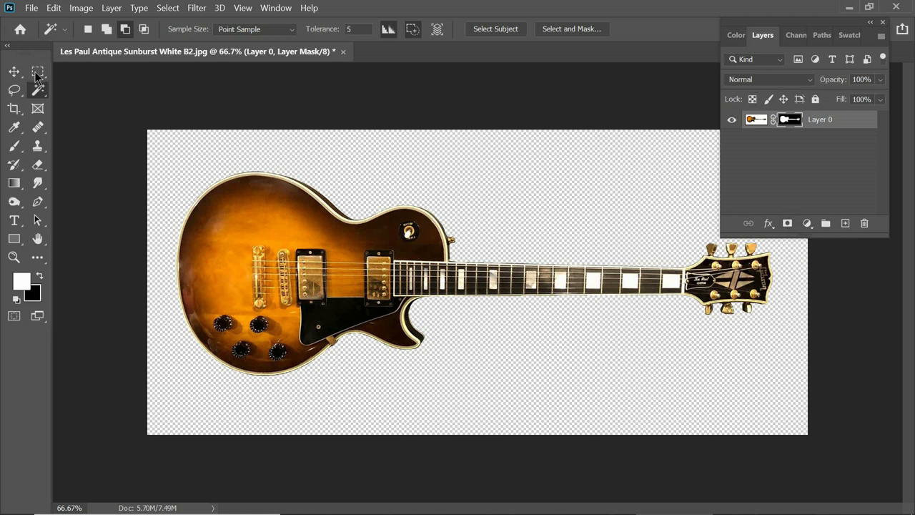
{"action": "mouse_move", "coordinate": [38, 72]}
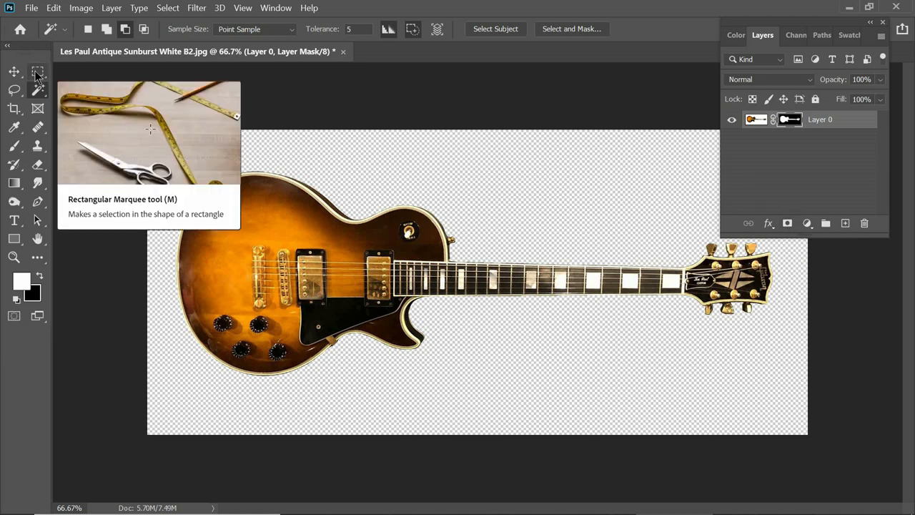
{"action": "mouse_move", "coordinate": [218, 103]}
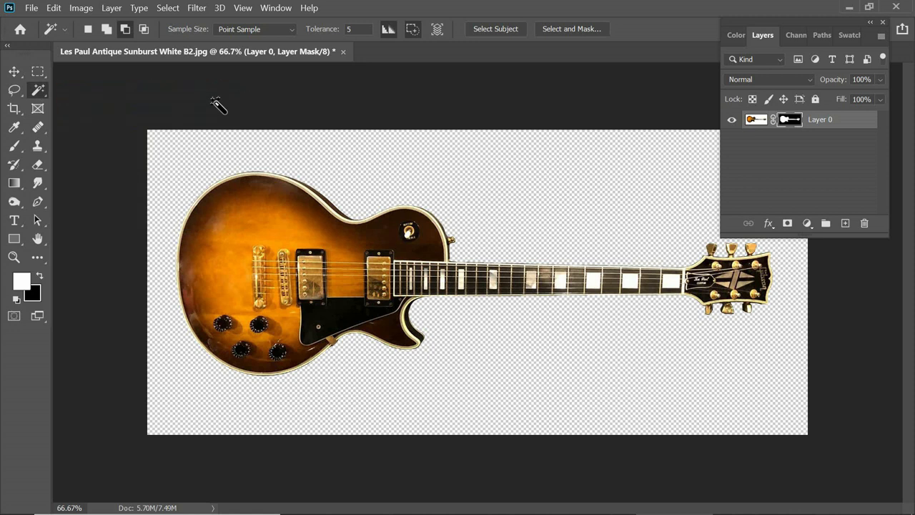
- Draw a rectangular marquee around the guitar and crop the canvas to it
{"action": "left_click", "coordinate": [38, 71]}
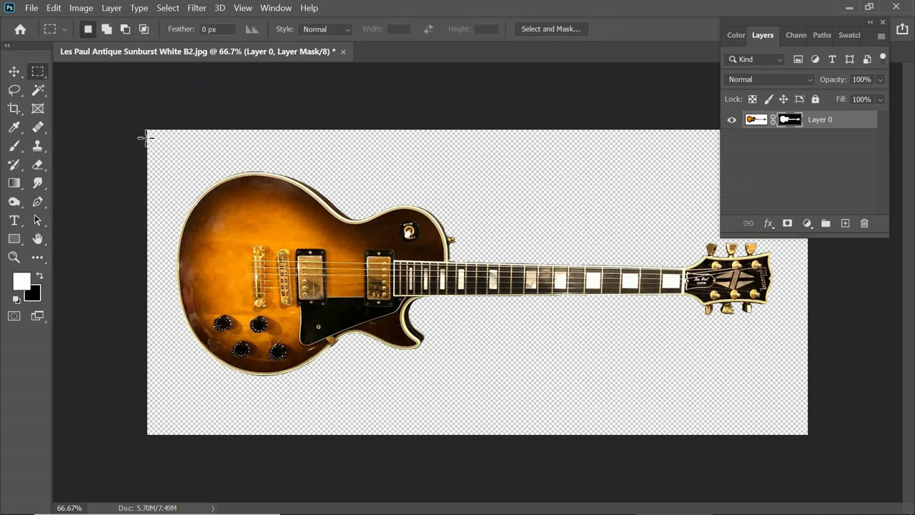
{"action": "mouse_move", "coordinate": [172, 163]}
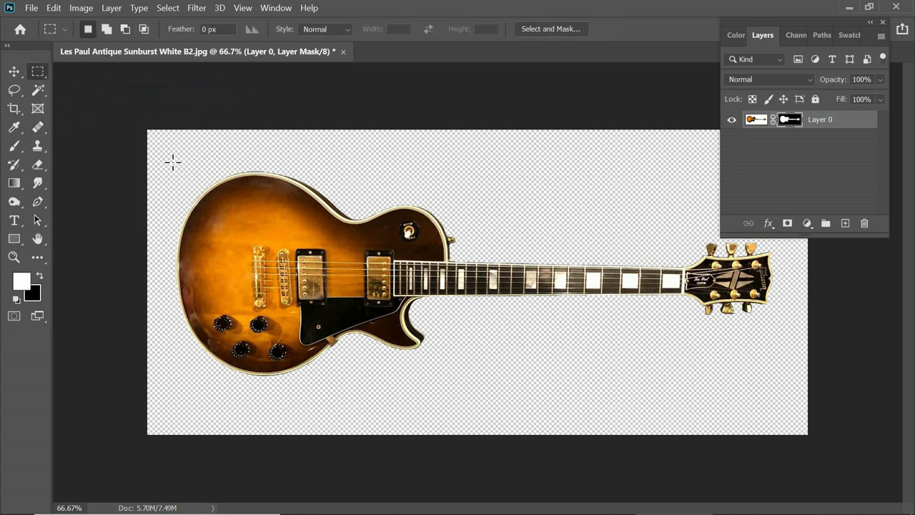
{"action": "left_click_drag", "start_coordinate": [171, 164], "coordinate": [779, 387]}
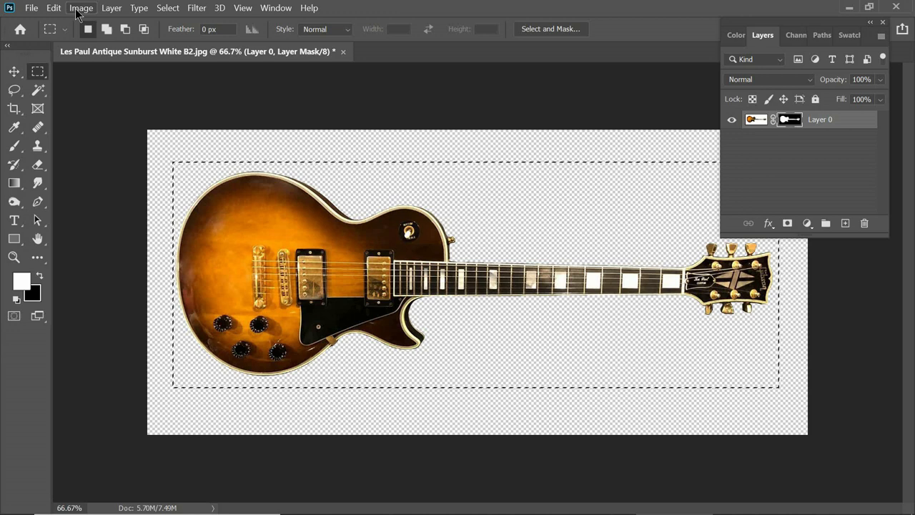
{"action": "left_click", "coordinate": [81, 8]}
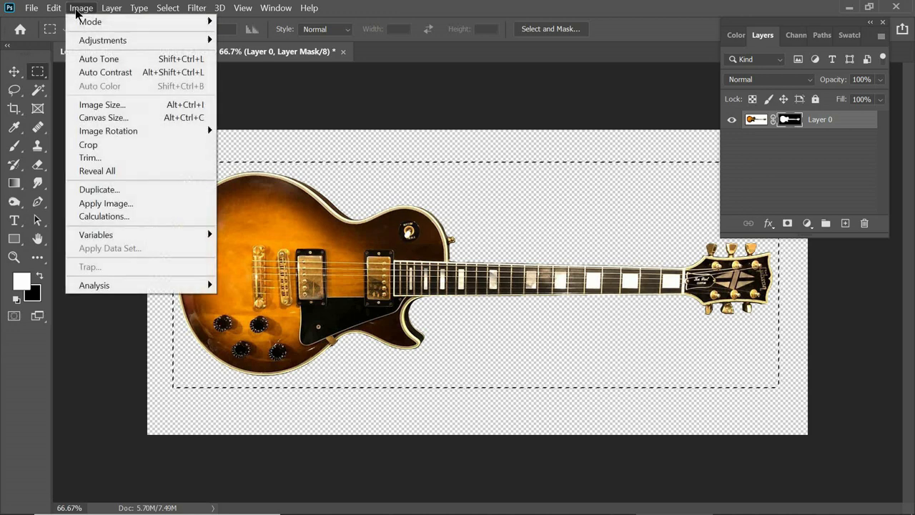
{"action": "left_click", "coordinate": [100, 151]}
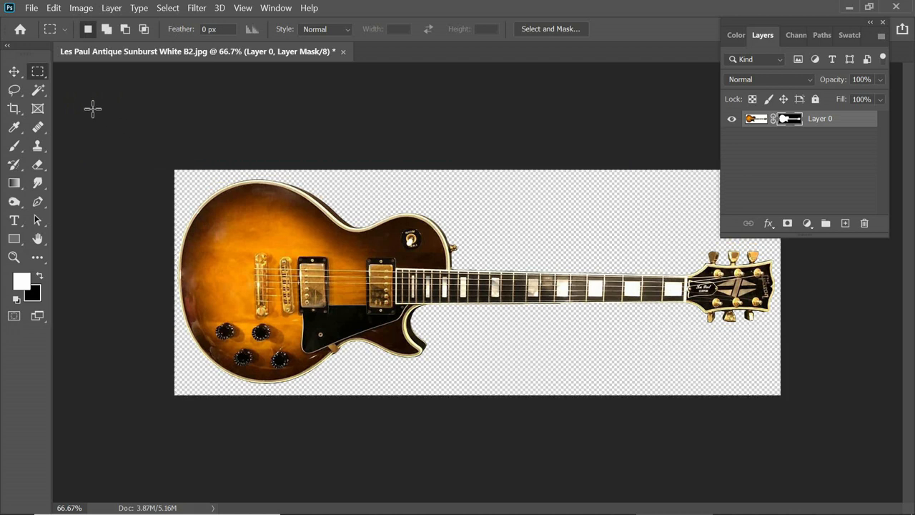
{"action": "mouse_move", "coordinate": [38, 71]}
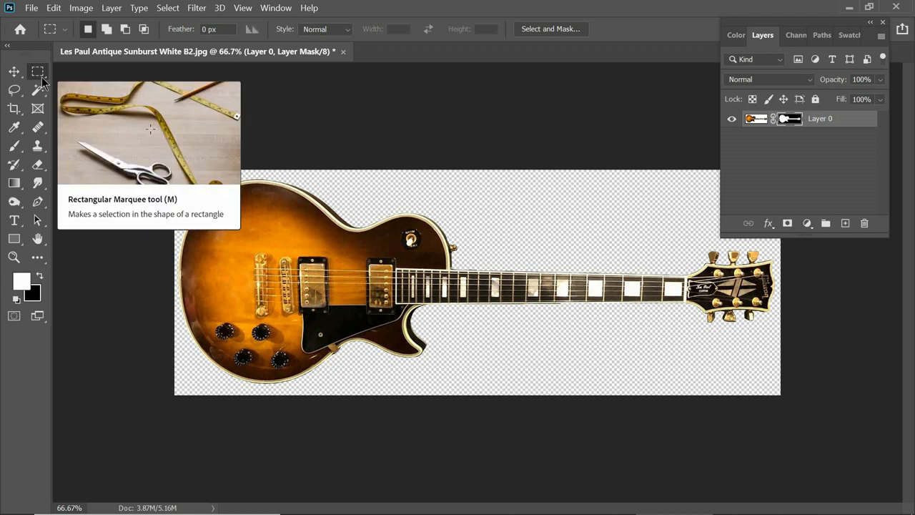
{"action": "mouse_move", "coordinate": [132, 146]}
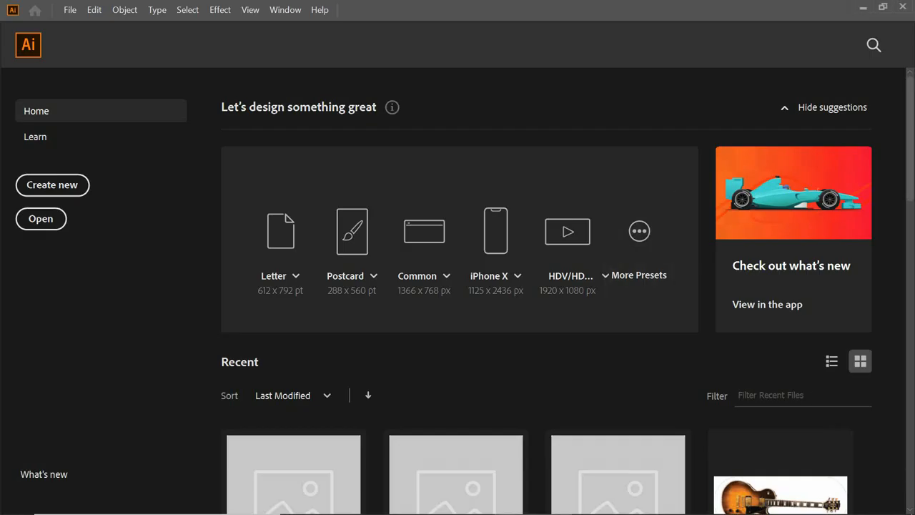
- Create a new 12 × 5 in Art & Illustration document in Illustrator
{"action": "left_click", "coordinate": [69, 9]}
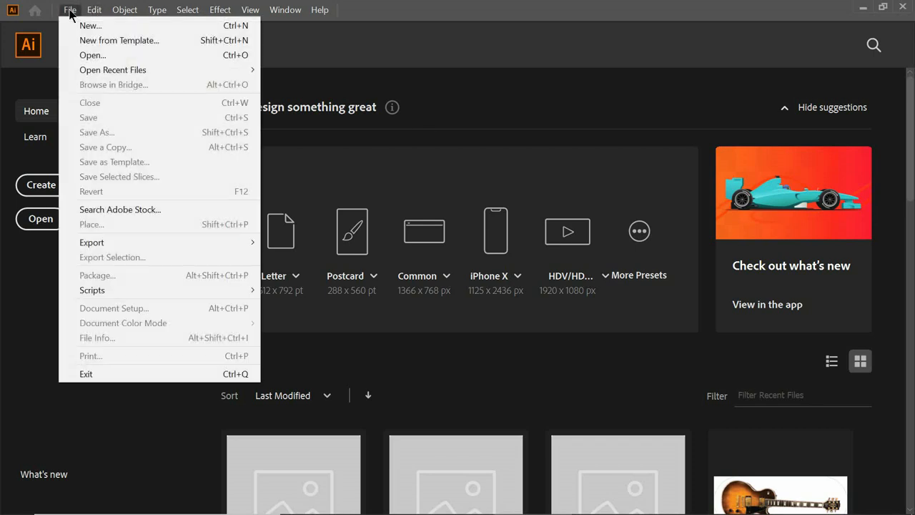
{"action": "mouse_move", "coordinate": [119, 40]}
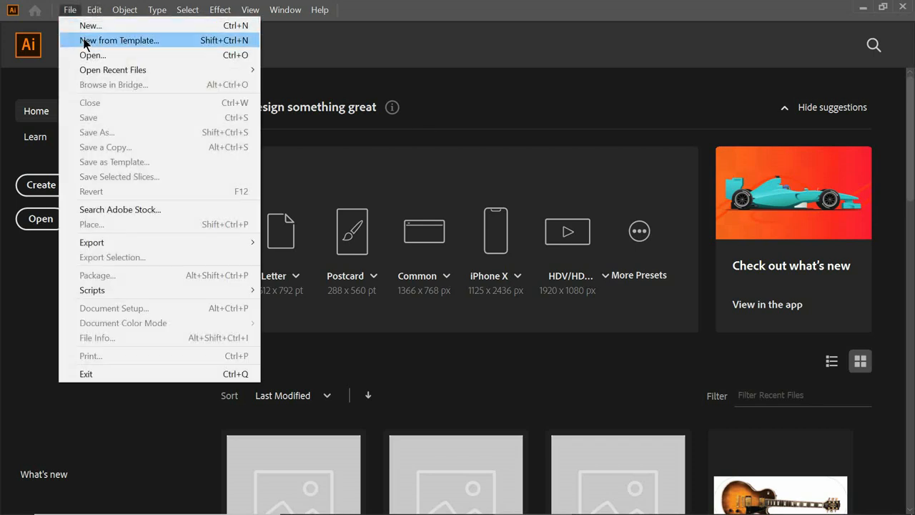
{"action": "left_click", "coordinate": [91, 55]}
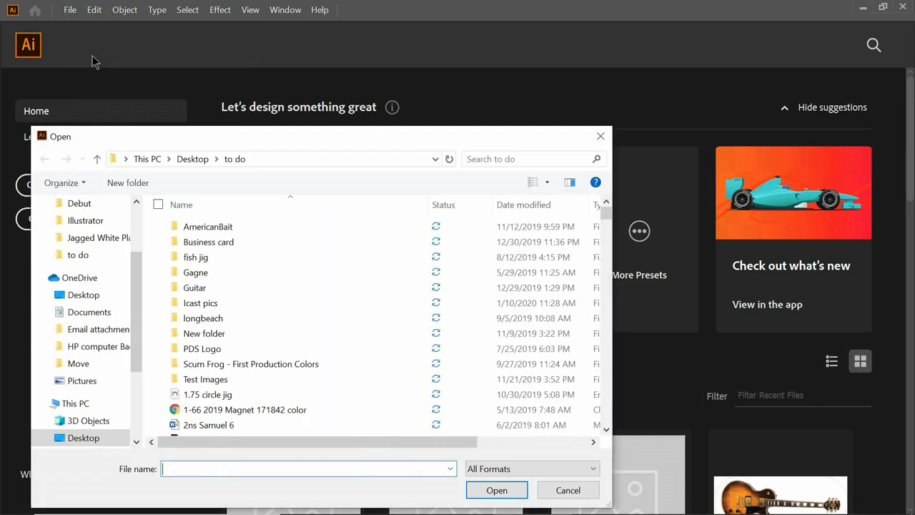
{"action": "left_click", "coordinate": [568, 490]}
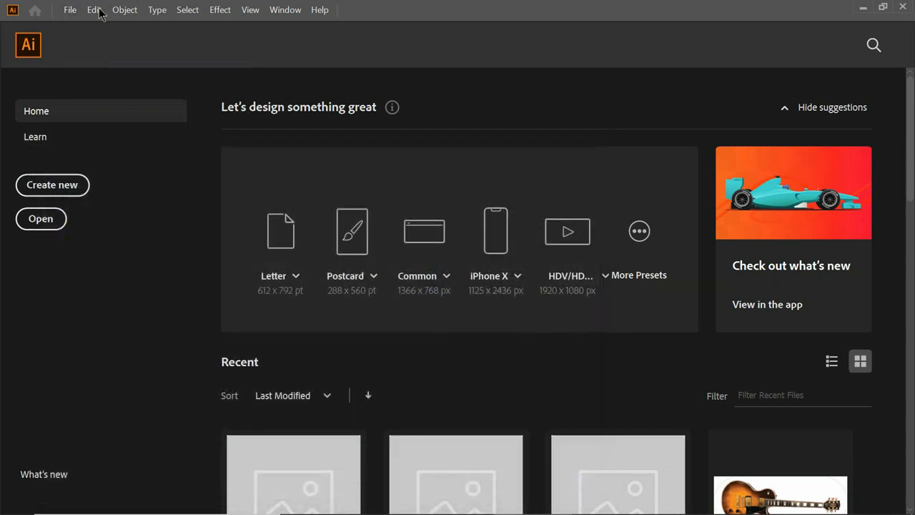
{"action": "left_click", "coordinate": [70, 10]}
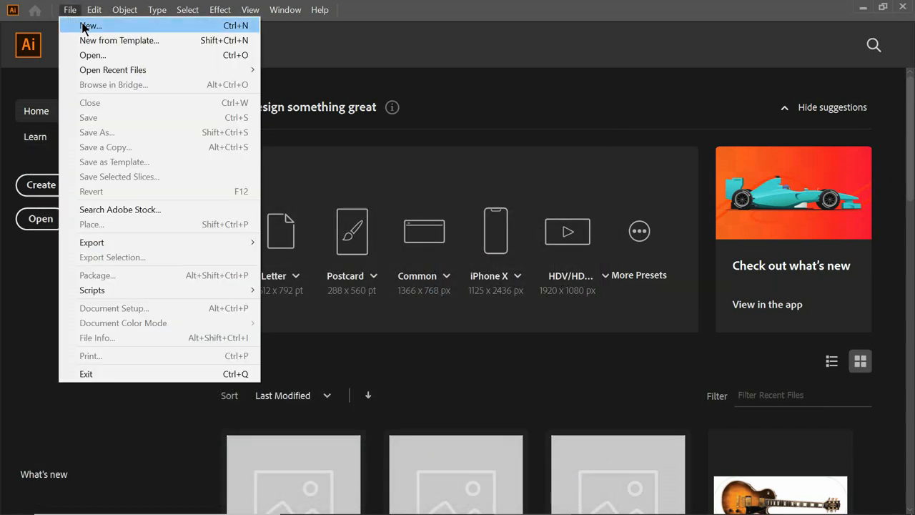
{"action": "left_click", "coordinate": [90, 26]}
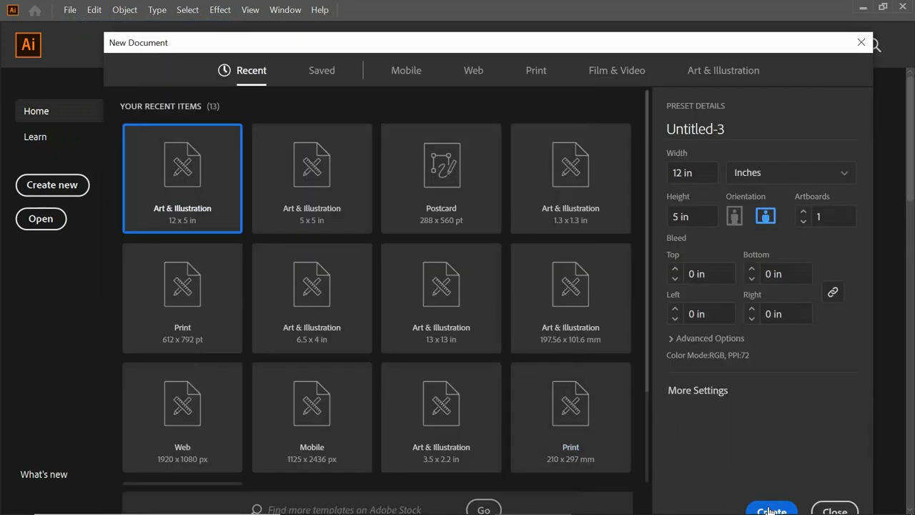
{"action": "left_click", "coordinate": [772, 509]}
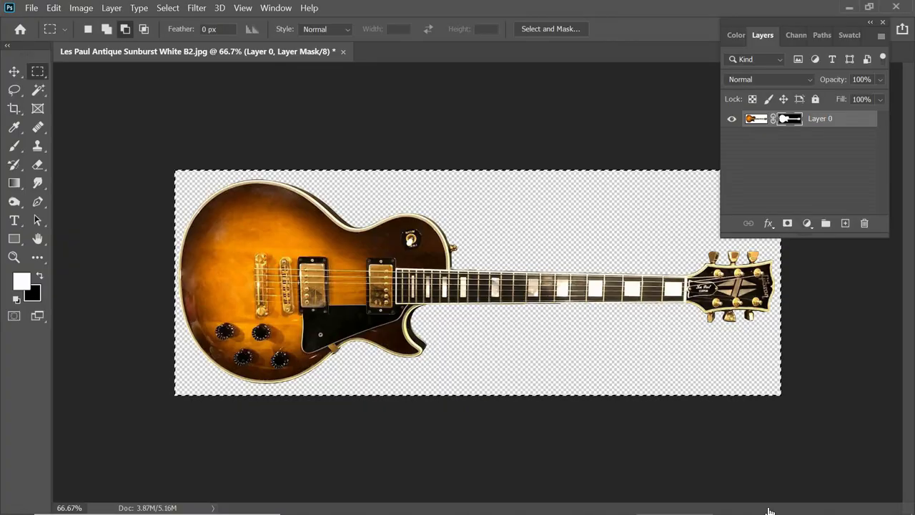
{"action": "left_click", "coordinate": [790, 118]}
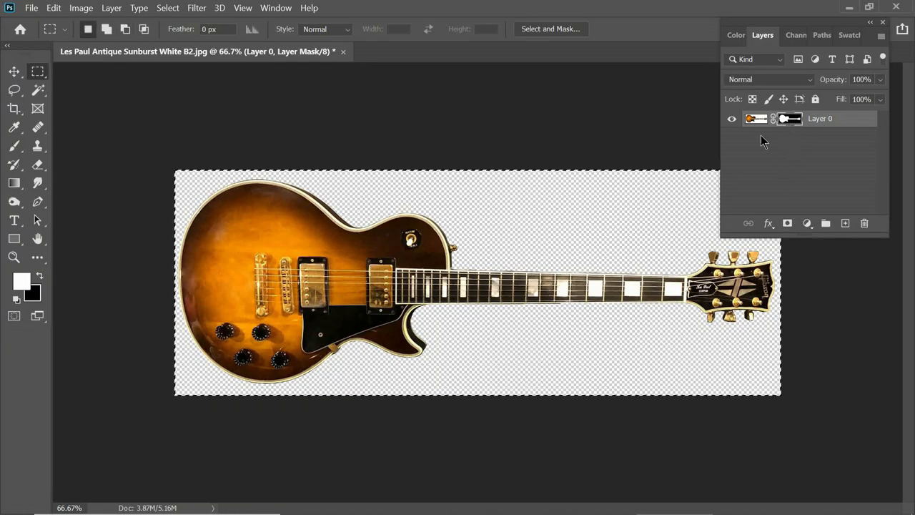
{"action": "left_click", "coordinate": [756, 118]}
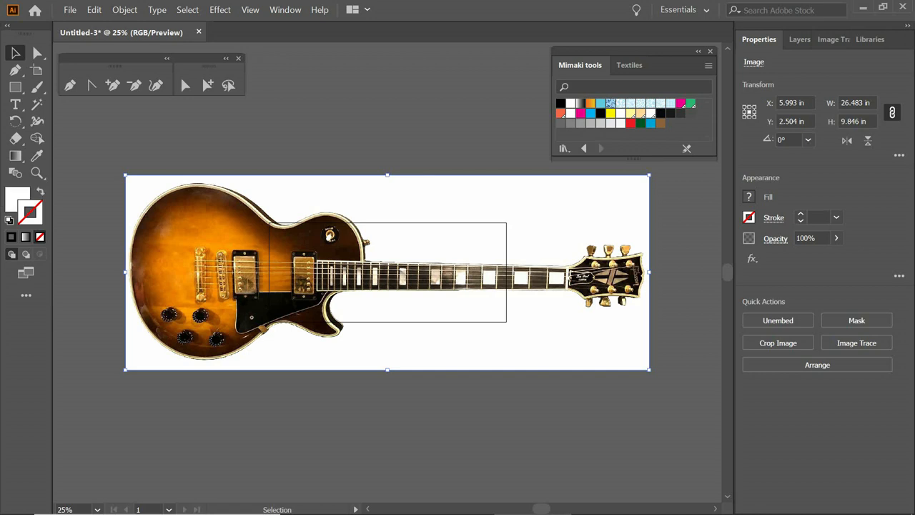
- Deselect the pasted guitar, add a new layer above it, and lock Layer 1
{"action": "left_click", "coordinate": [387, 443]}
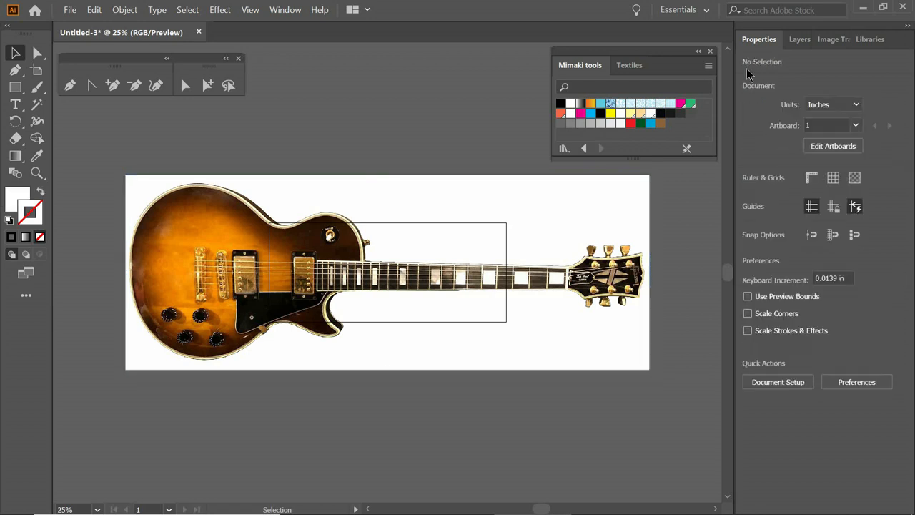
{"action": "left_click", "coordinate": [792, 40]}
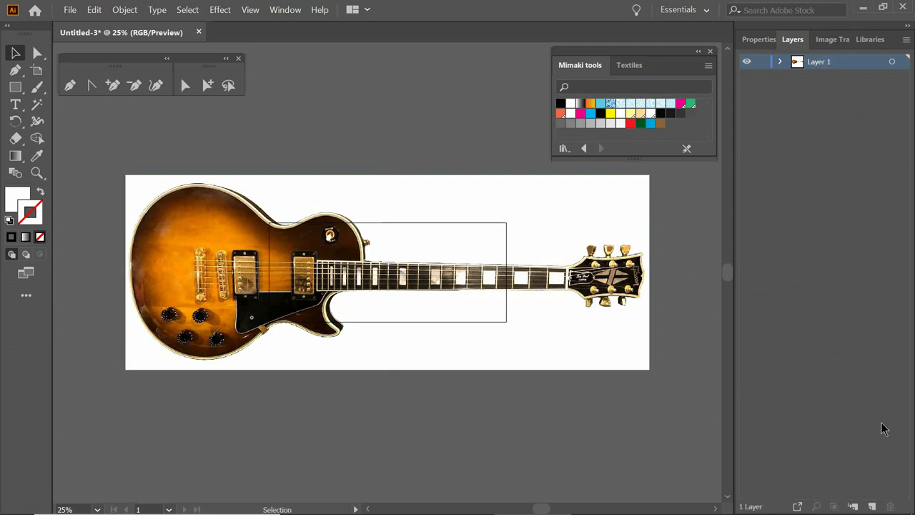
{"action": "mouse_move", "coordinate": [874, 509]}
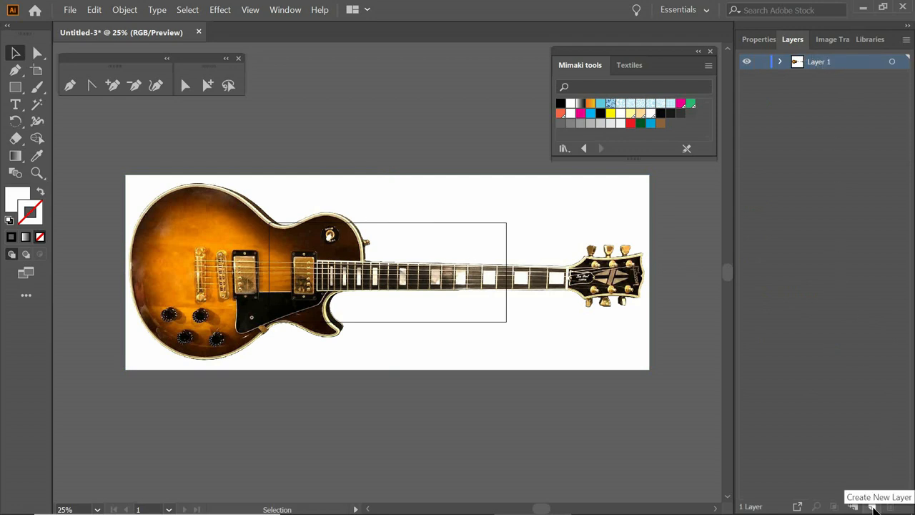
{"action": "left_click", "coordinate": [872, 506]}
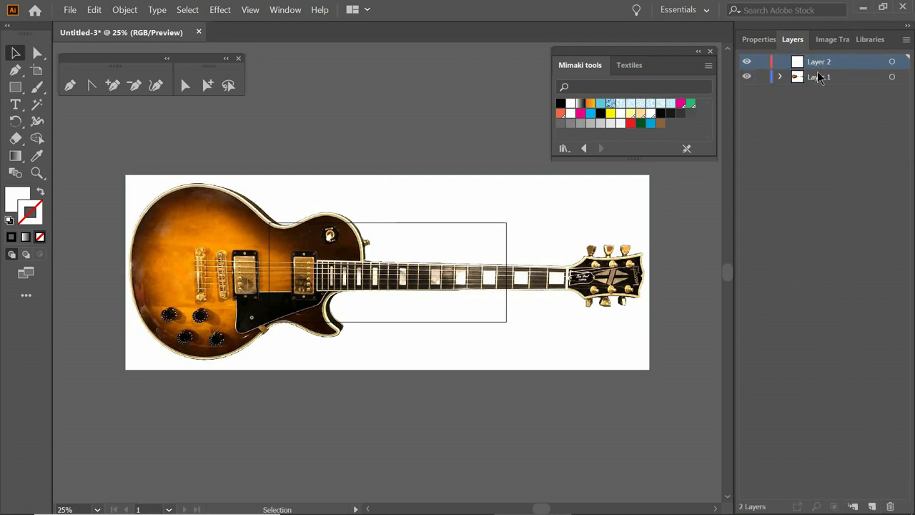
{"action": "left_click", "coordinate": [762, 76]}
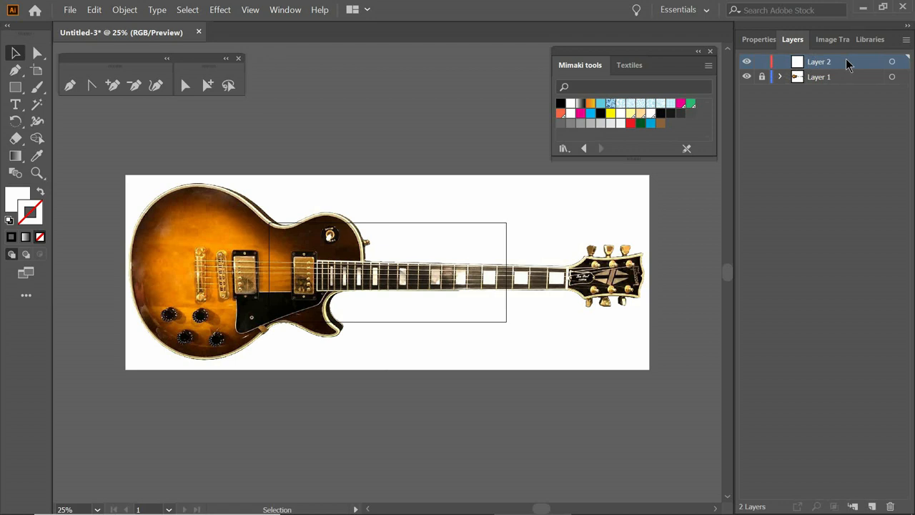
{"action": "mouse_move", "coordinate": [844, 67]}
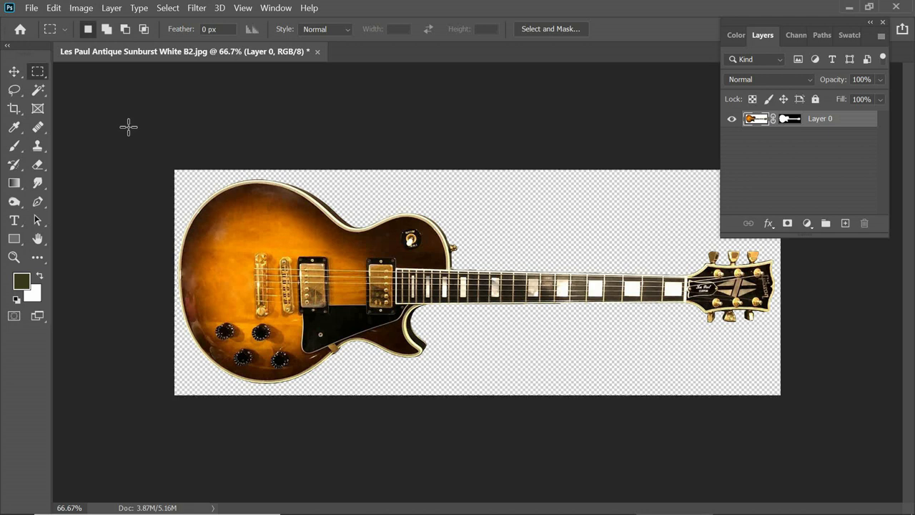
- Select the transparent area around the guitar on Layer 0 with the Magic Wand
{"action": "left_click", "coordinate": [37, 90]}
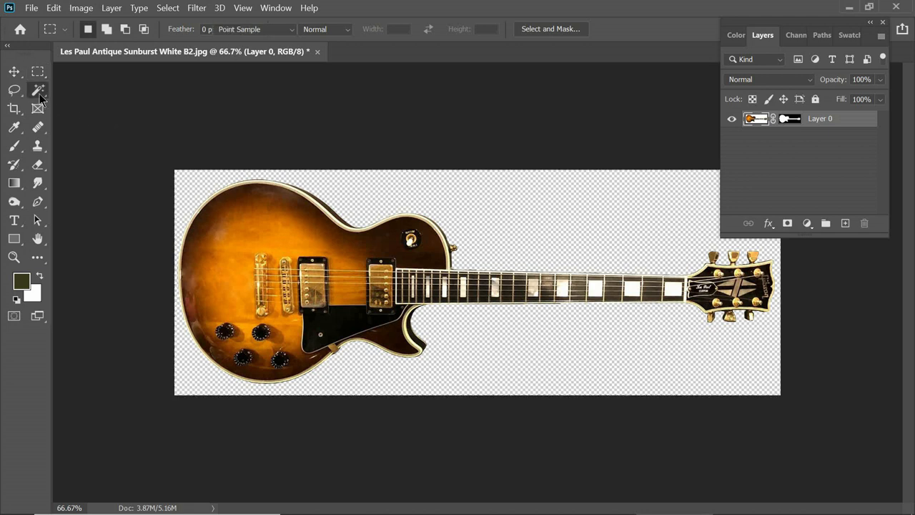
{"action": "left_click", "coordinate": [594, 228]}
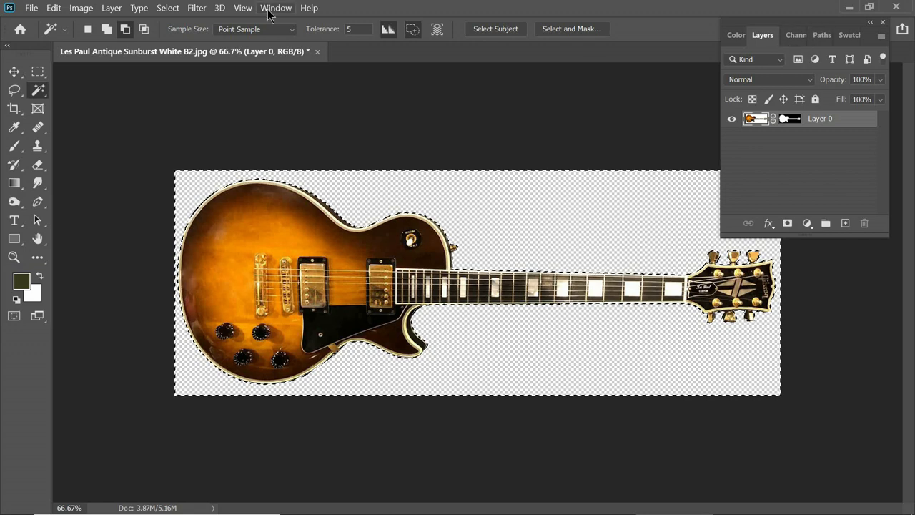
{"action": "left_click", "coordinate": [276, 8]}
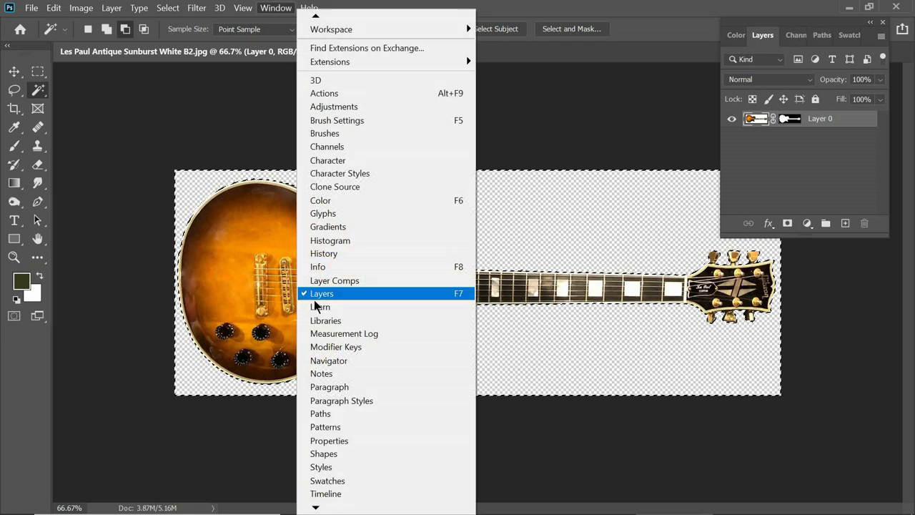
{"action": "left_click", "coordinate": [321, 293]}
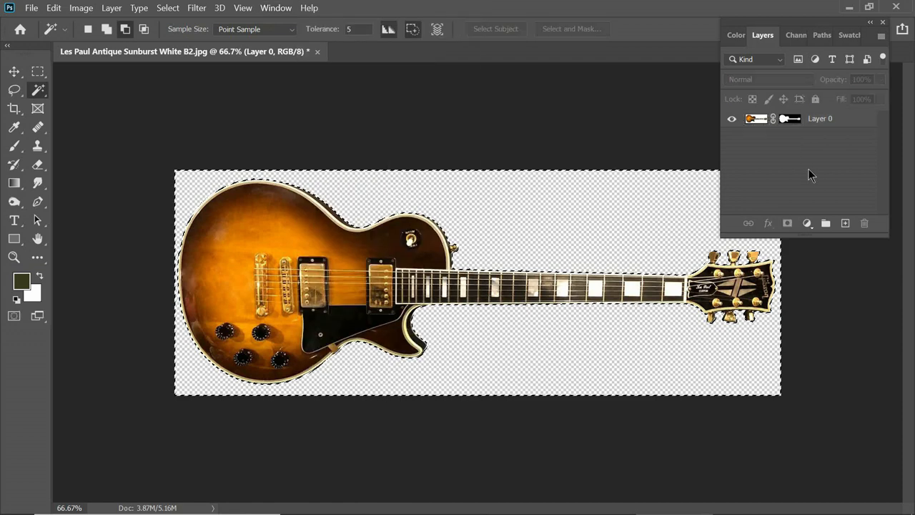
- Convert the guitar's outline selection into a work path in the Paths panel
{"action": "left_click", "coordinate": [817, 35]}
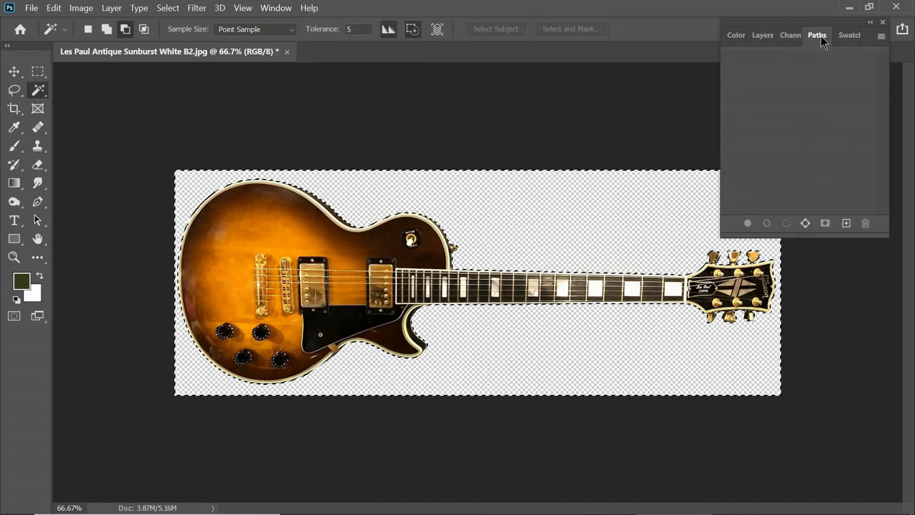
{"action": "left_click", "coordinate": [806, 223]}
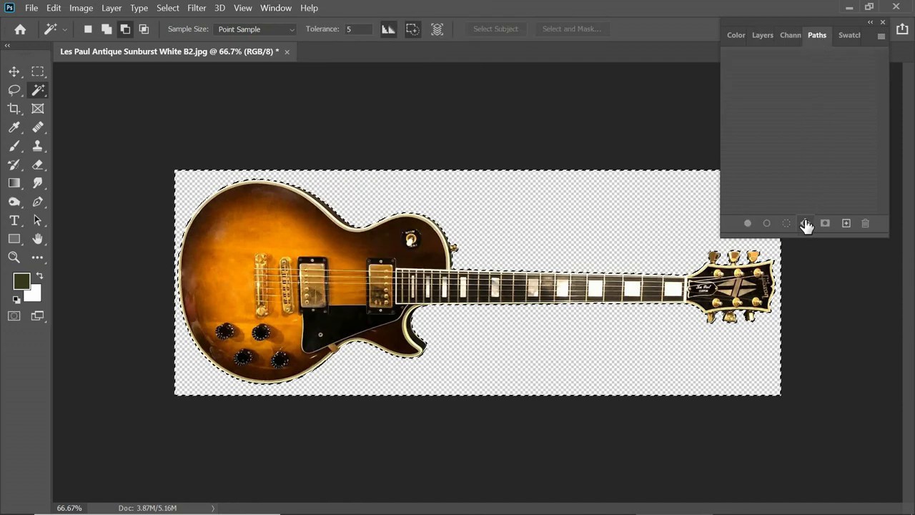
{"action": "mouse_move", "coordinate": [806, 223]}
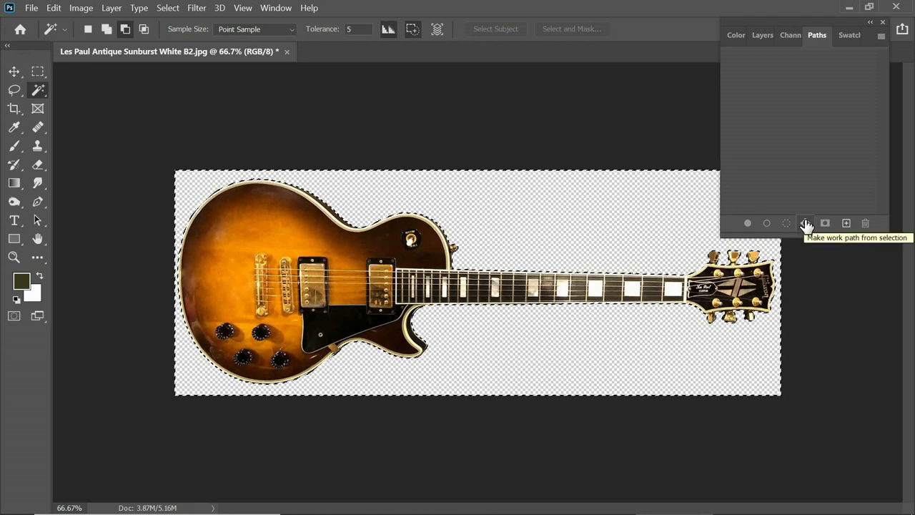
{"action": "left_click", "coordinate": [805, 223]}
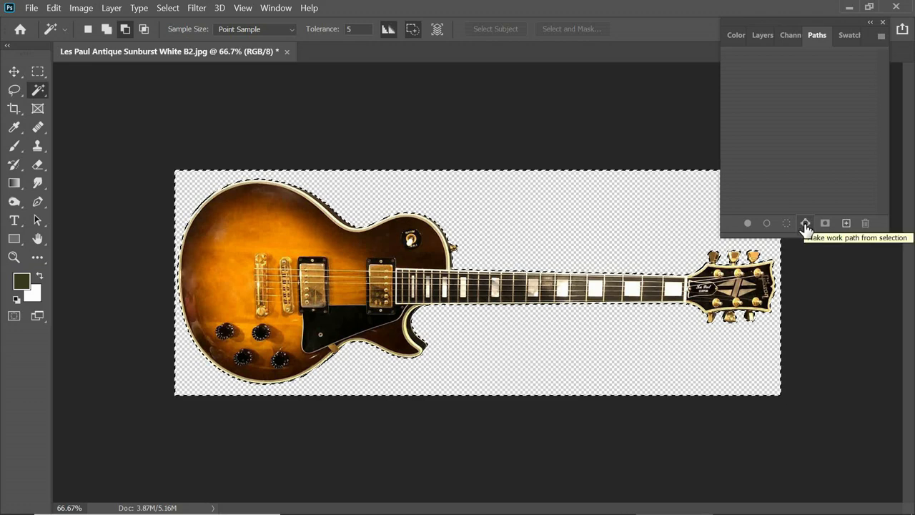
{"action": "left_click", "coordinate": [805, 223]}
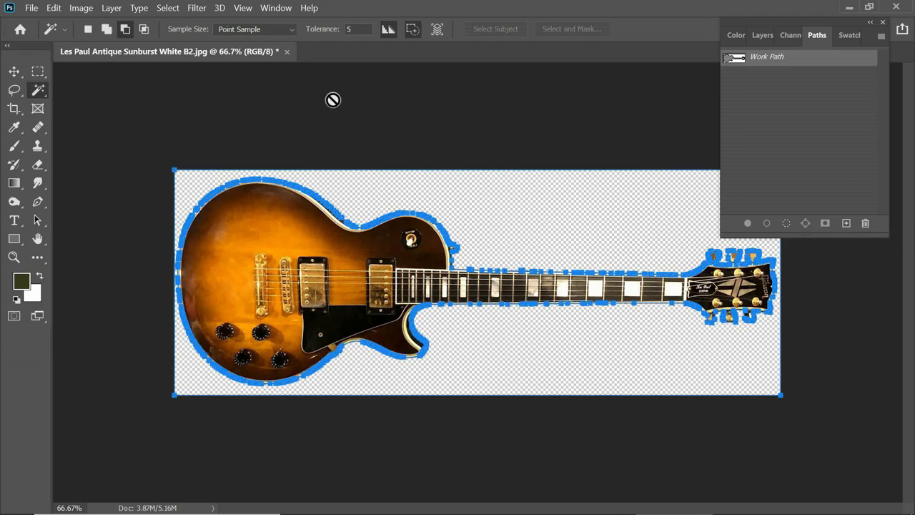
{"action": "mouse_move", "coordinate": [169, 213]}
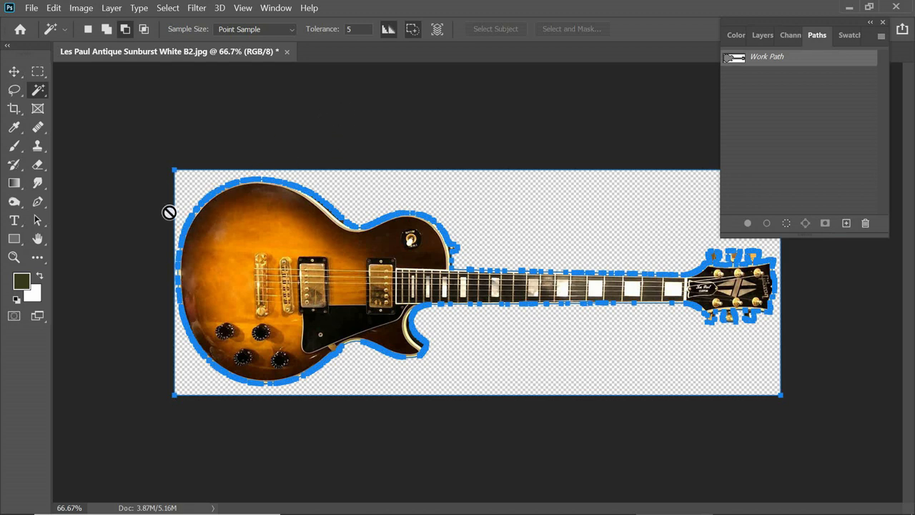
{"action": "mouse_move", "coordinate": [128, 207]}
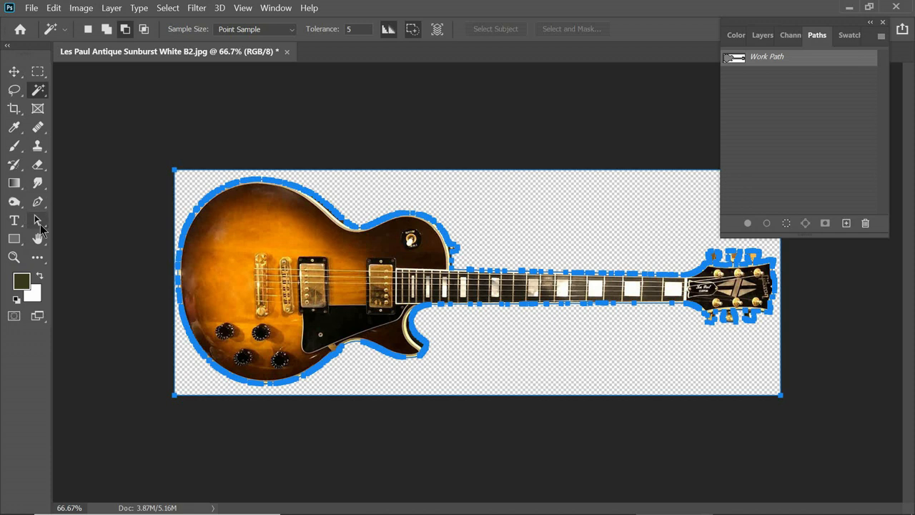
{"action": "mouse_move", "coordinate": [38, 220]}
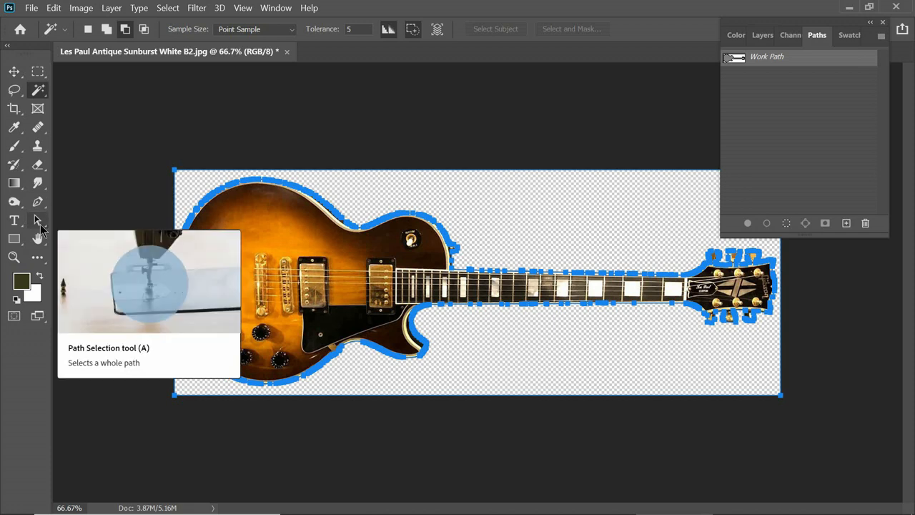
- Select the guitar's outline work path with the Path Selection tool and copy it
{"action": "left_click", "coordinate": [37, 220]}
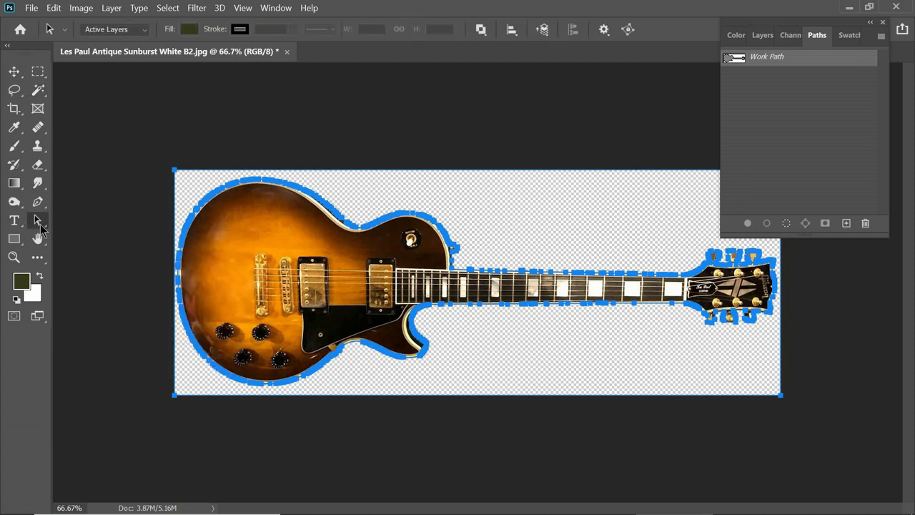
{"action": "left_click", "coordinate": [15, 220]}
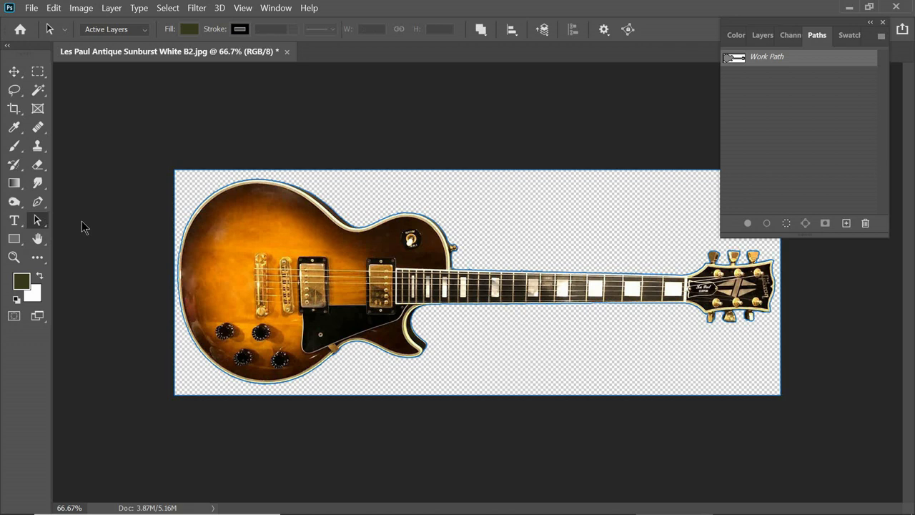
{"action": "mouse_move", "coordinate": [179, 184]}
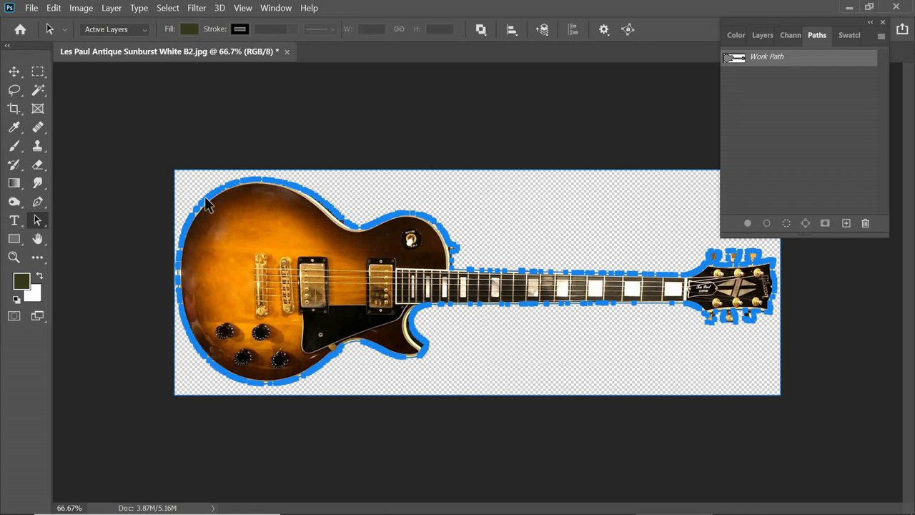
{"action": "left_click", "coordinate": [53, 8]}
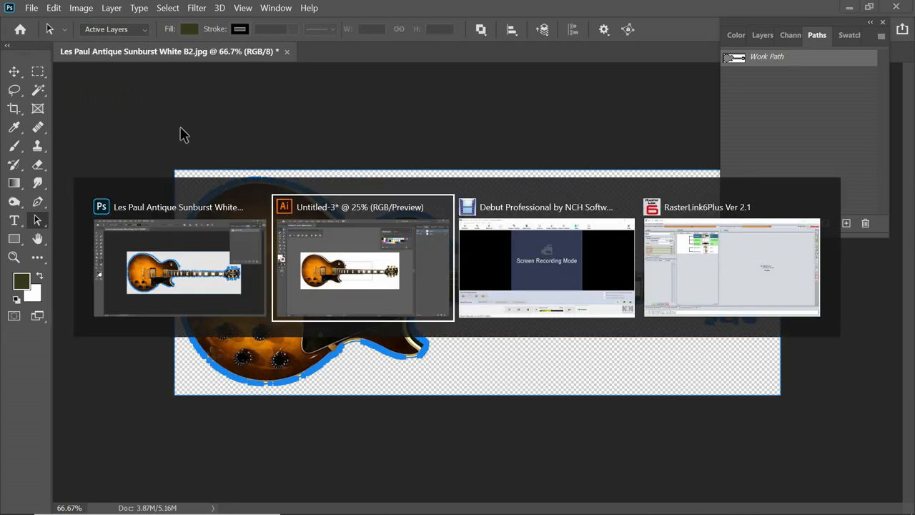
- Paste the guitar outline as a compound shape, then toggle the photo to check it
{"action": "left_click", "coordinate": [362, 268]}
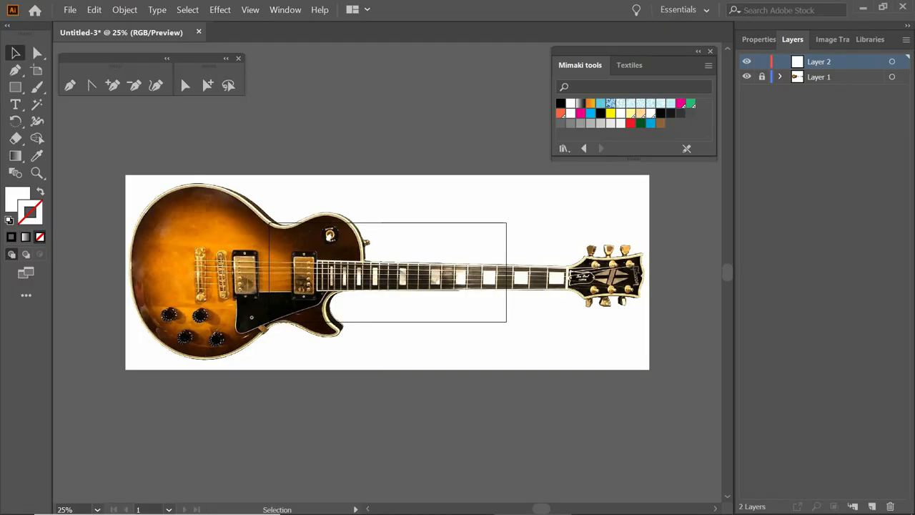
{"action": "left_click", "coordinate": [94, 9]}
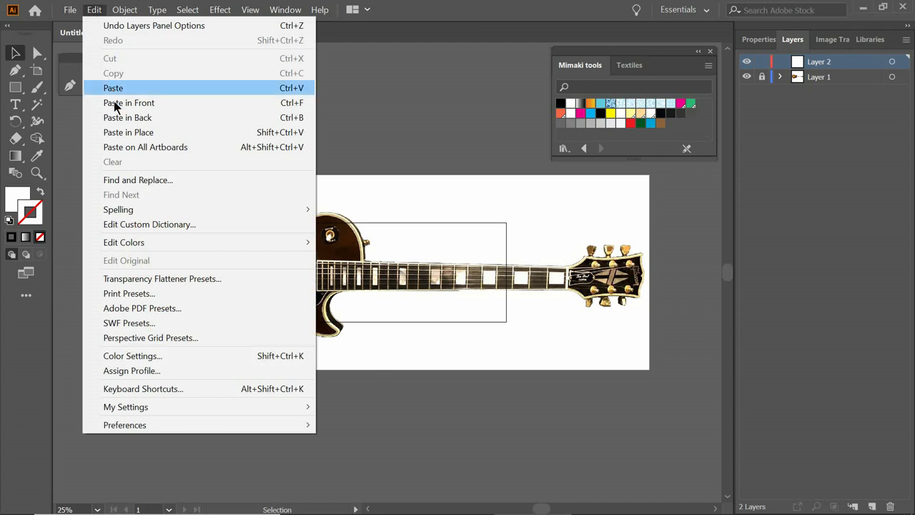
{"action": "left_click", "coordinate": [113, 87]}
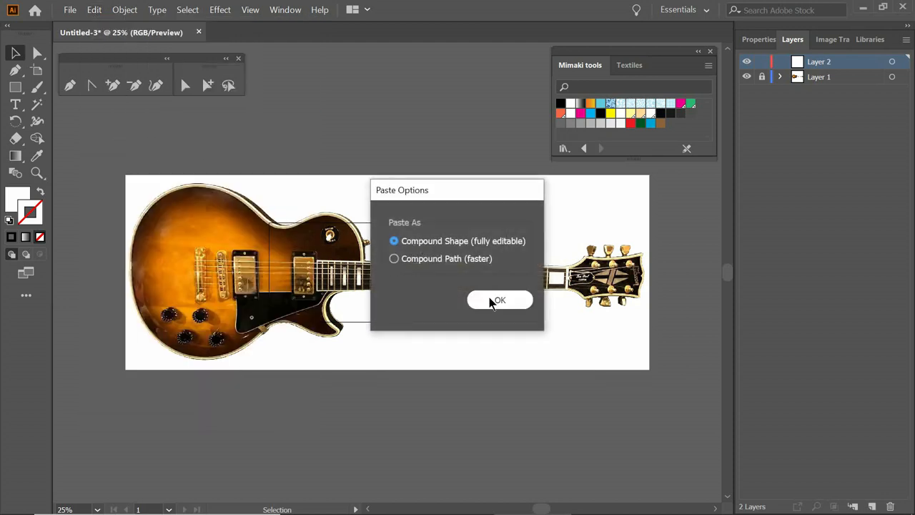
{"action": "left_click", "coordinate": [499, 300]}
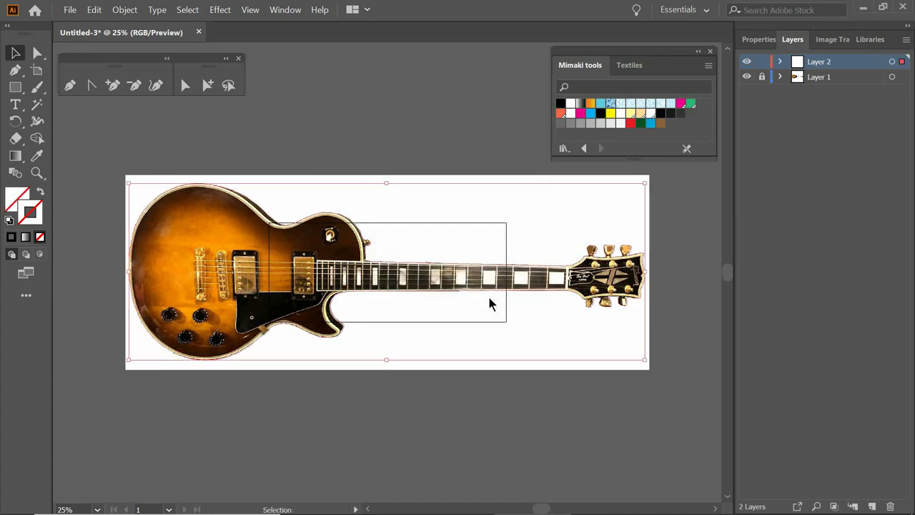
{"action": "mouse_move", "coordinate": [43, 211]}
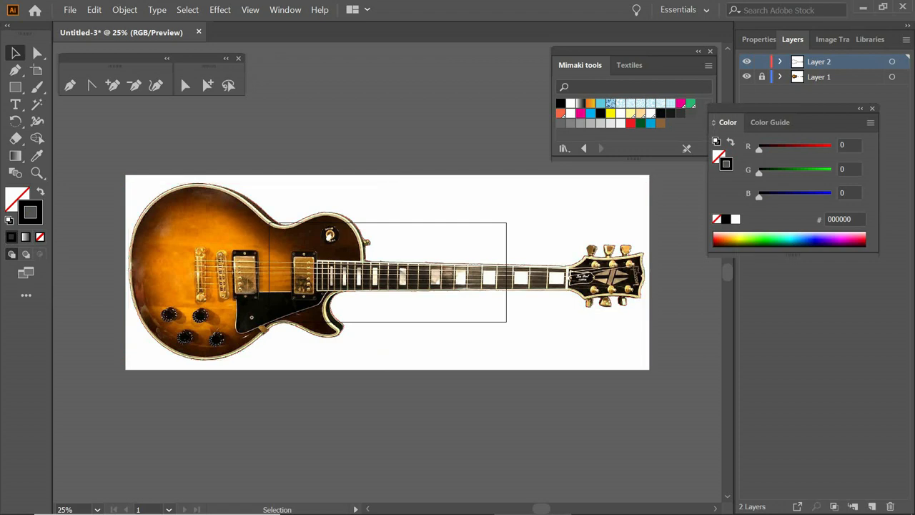
{"action": "left_click", "coordinate": [747, 62]}
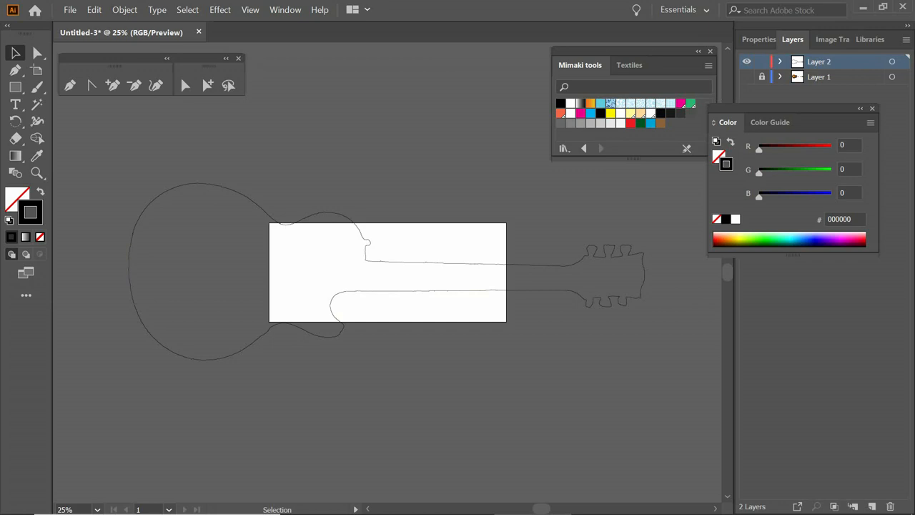
{"action": "left_click", "coordinate": [746, 77]}
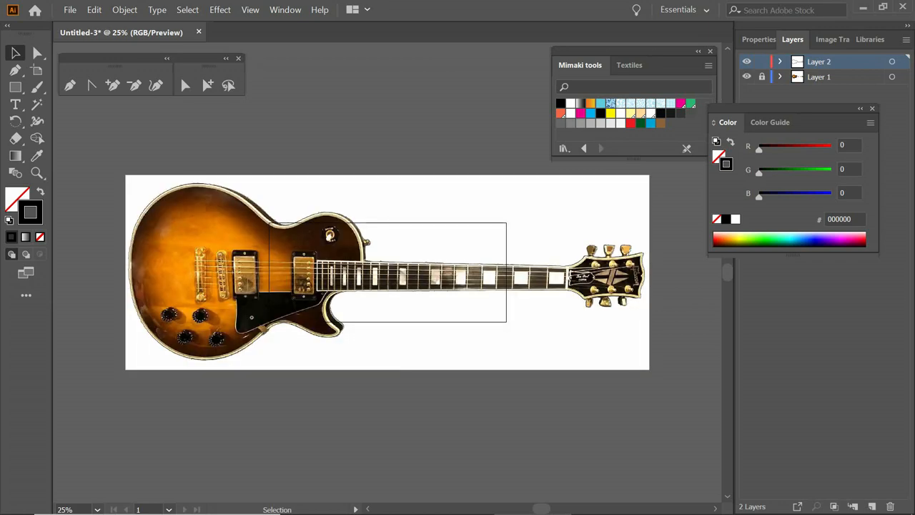
{"action": "mouse_move", "coordinate": [753, 64]}
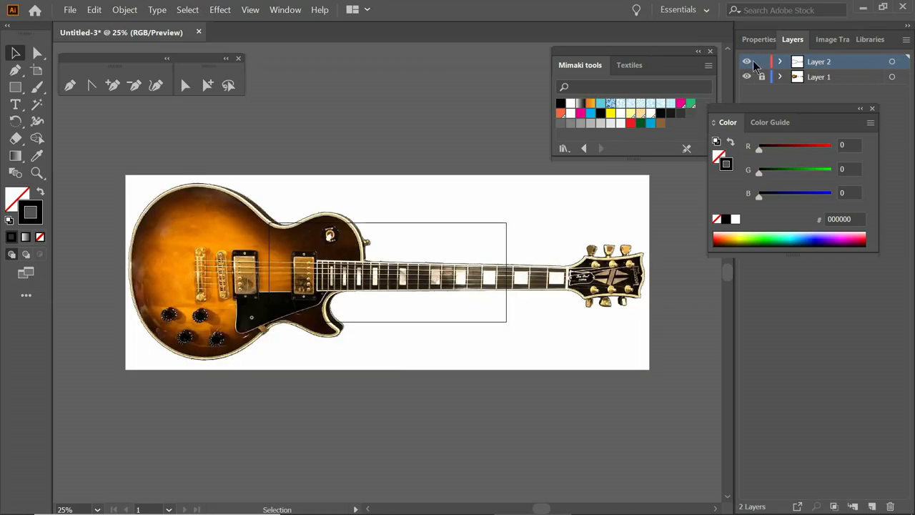
- Set the artboard preset to Fit to Artwork Bounds, then hide the guitar photo layer
{"action": "left_click", "coordinate": [759, 40]}
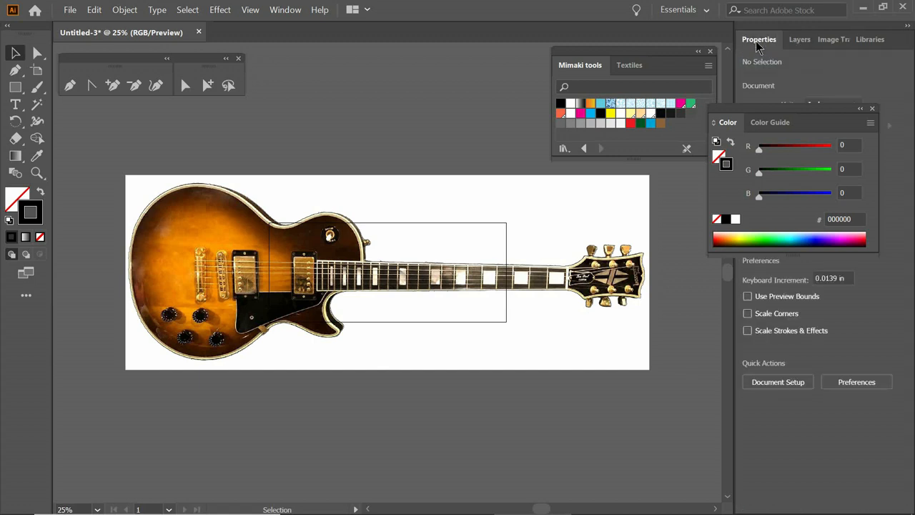
{"action": "left_click", "coordinate": [872, 108]}
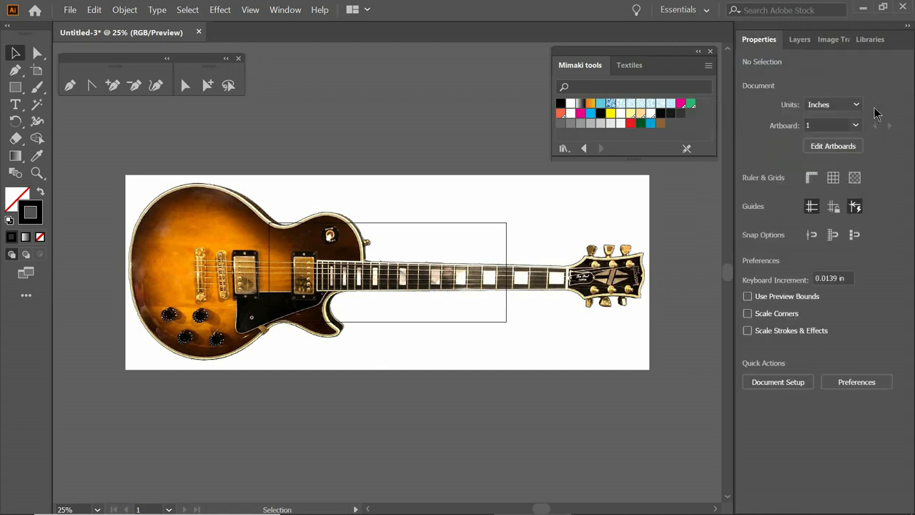
{"action": "left_click", "coordinate": [833, 146]}
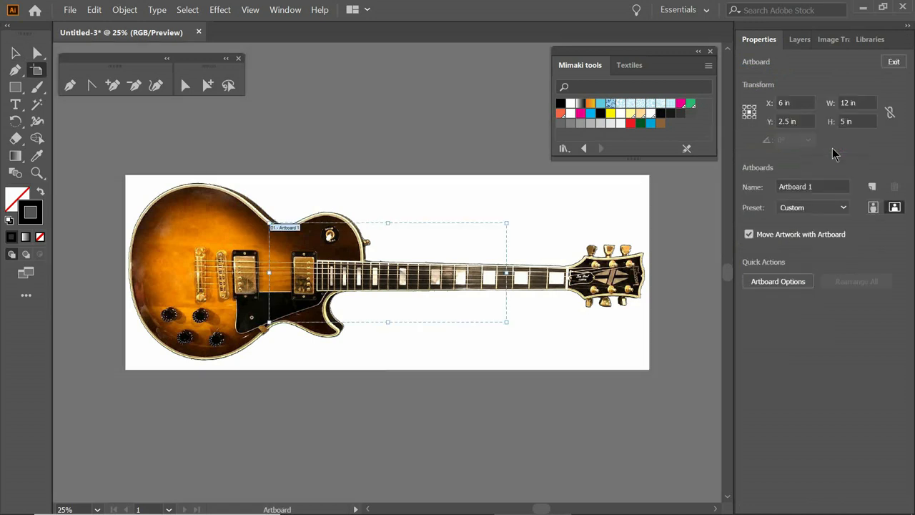
{"action": "left_click", "coordinate": [811, 207]}
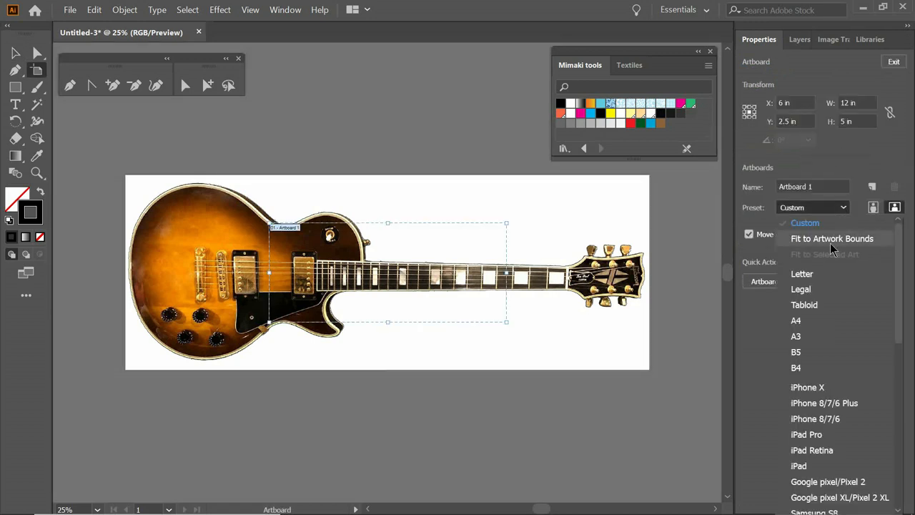
{"action": "left_click", "coordinate": [831, 238]}
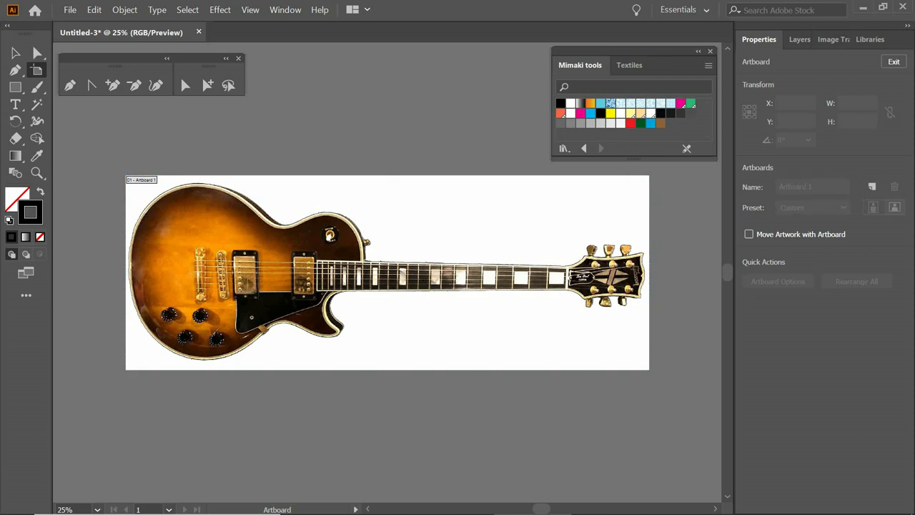
{"action": "left_click", "coordinate": [792, 40]}
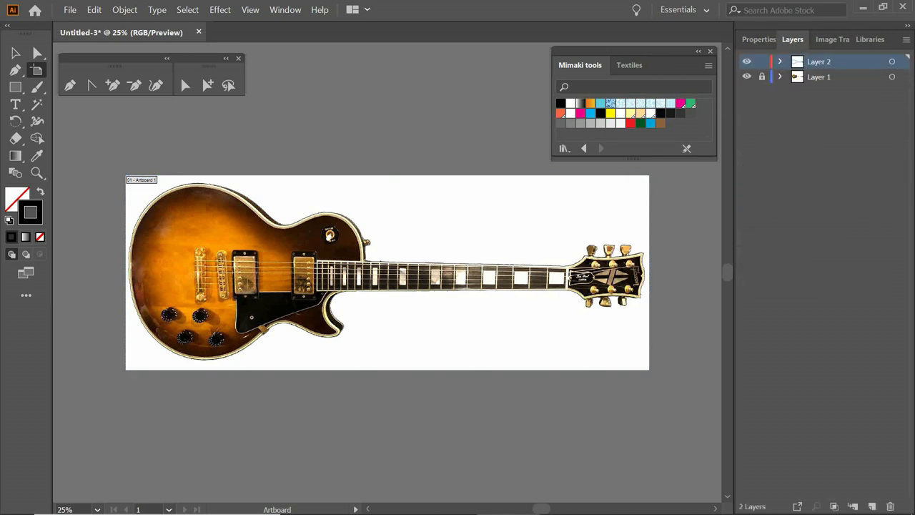
{"action": "left_click", "coordinate": [747, 76]}
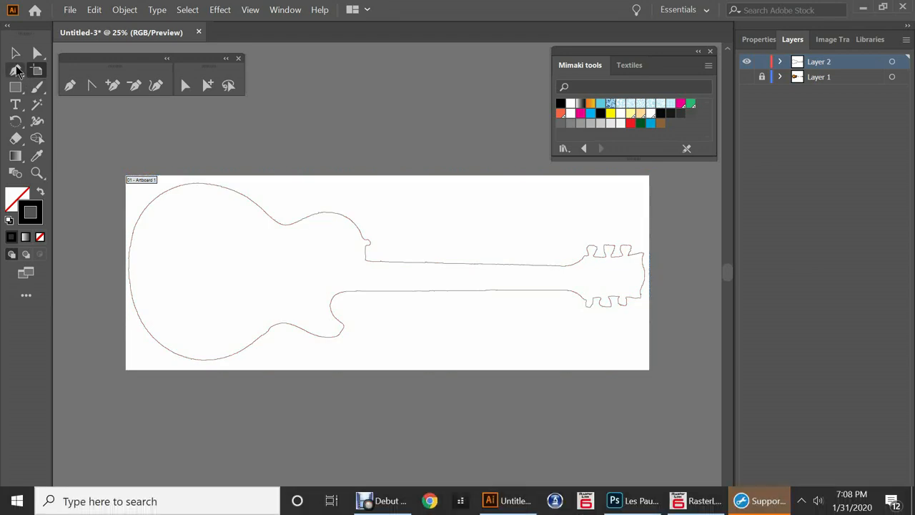
- Select the guitar outline and apply the CutContourKiss swatch to its stroke
{"action": "left_click", "coordinate": [15, 53]}
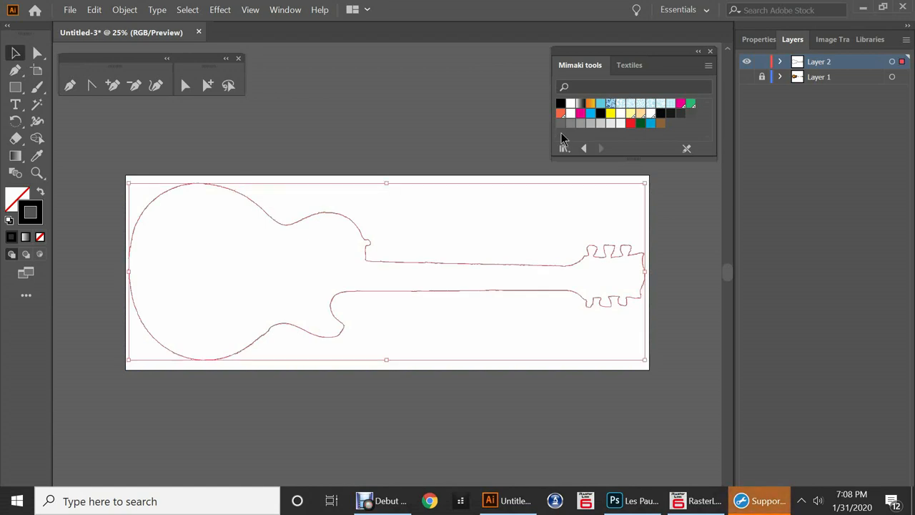
{"action": "mouse_move", "coordinate": [644, 123]}
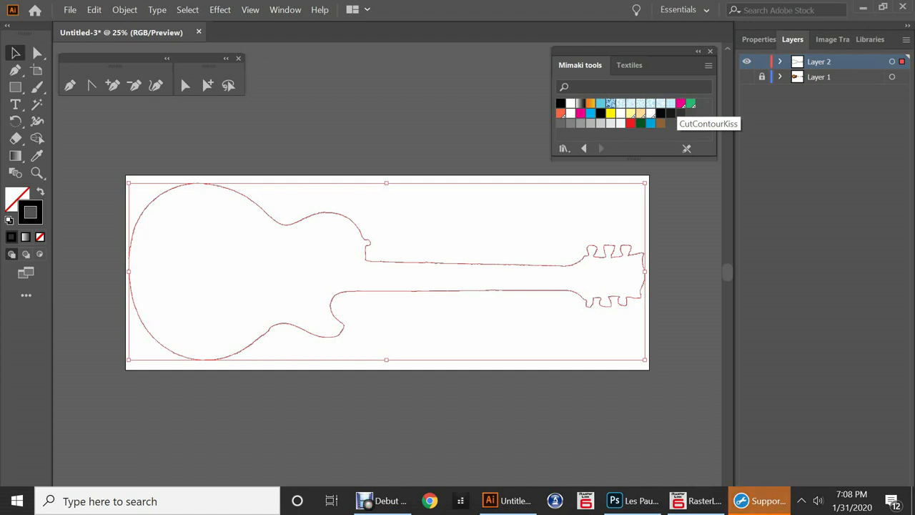
{"action": "left_click", "coordinate": [680, 103]}
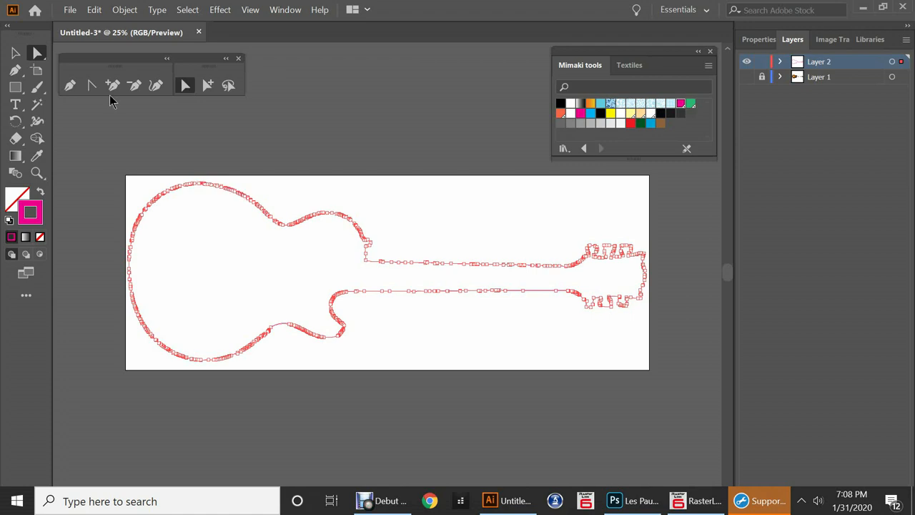
{"action": "left_click", "coordinate": [125, 9]}
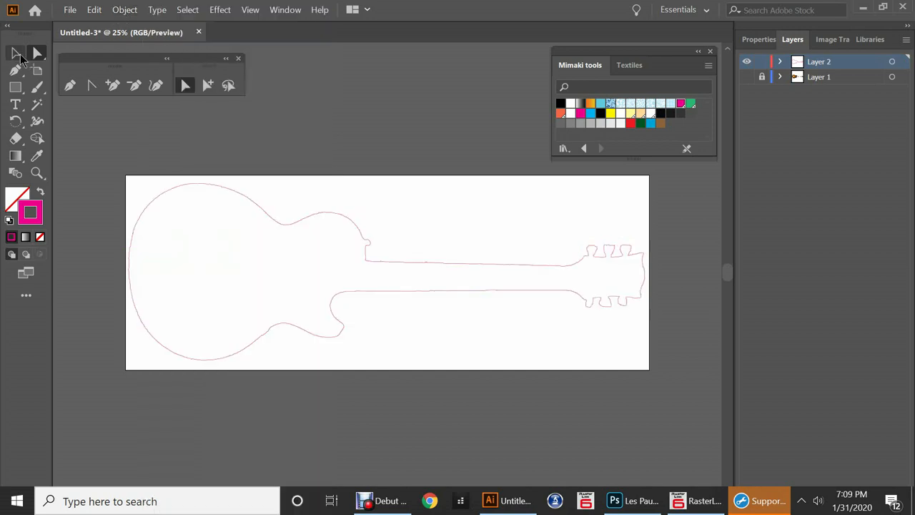
{"action": "mouse_move", "coordinate": [16, 53]}
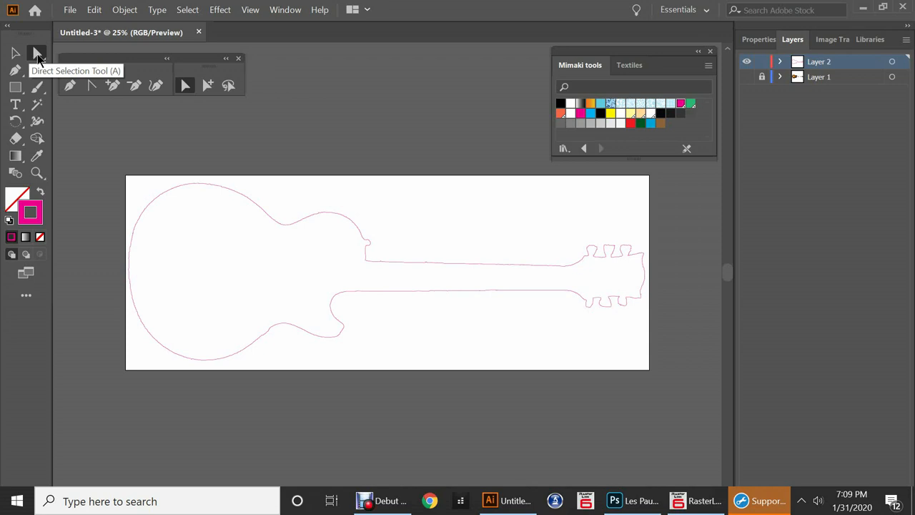
{"action": "mouse_move", "coordinate": [37, 54]}
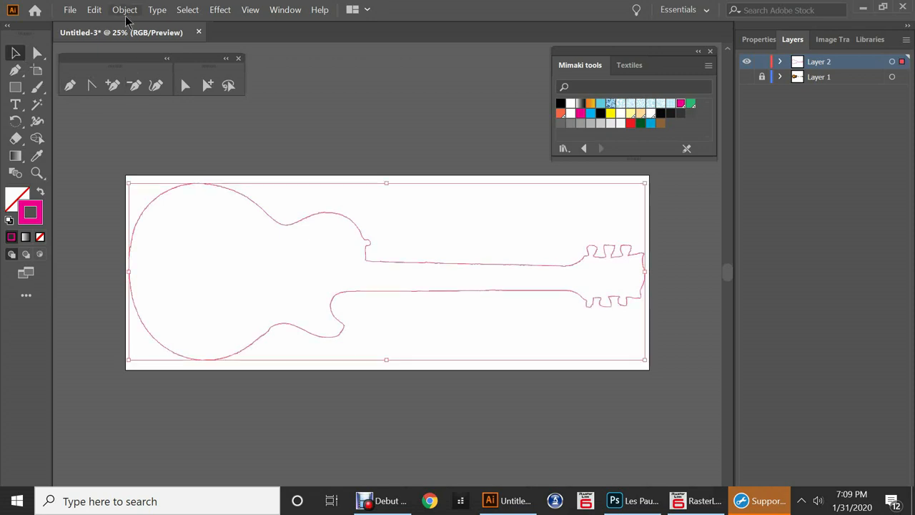
- Simplify the guitar outline to about 578 points and show the guitar photo layer
{"action": "left_click", "coordinate": [124, 9]}
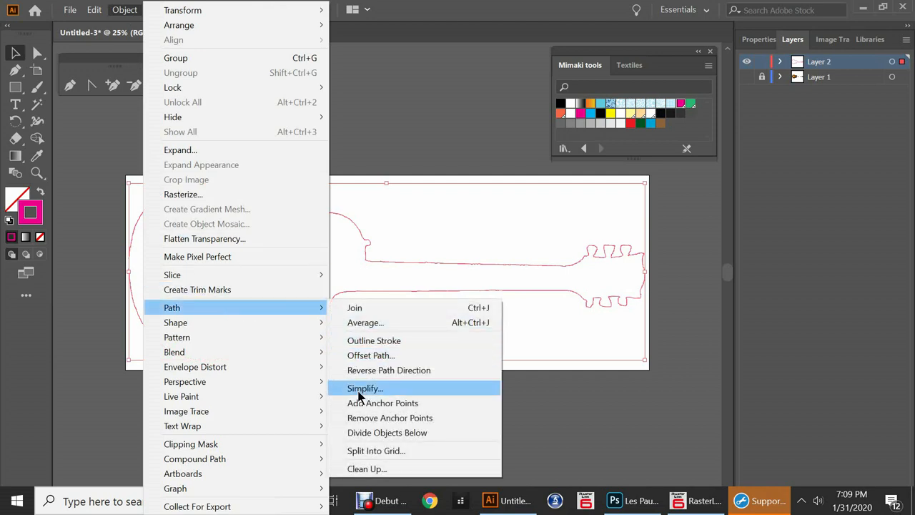
{"action": "left_click", "coordinate": [364, 387]}
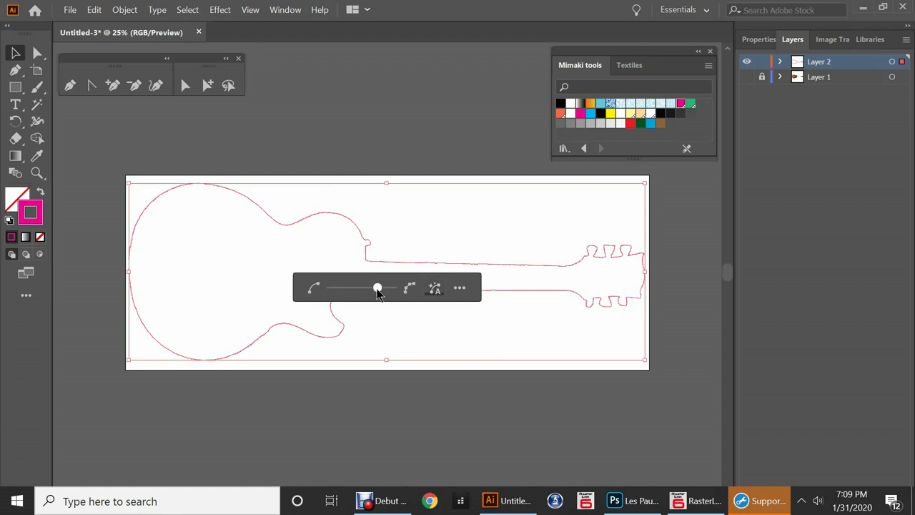
{"action": "left_click_drag", "start_coordinate": [378, 288], "coordinate": [357, 289]}
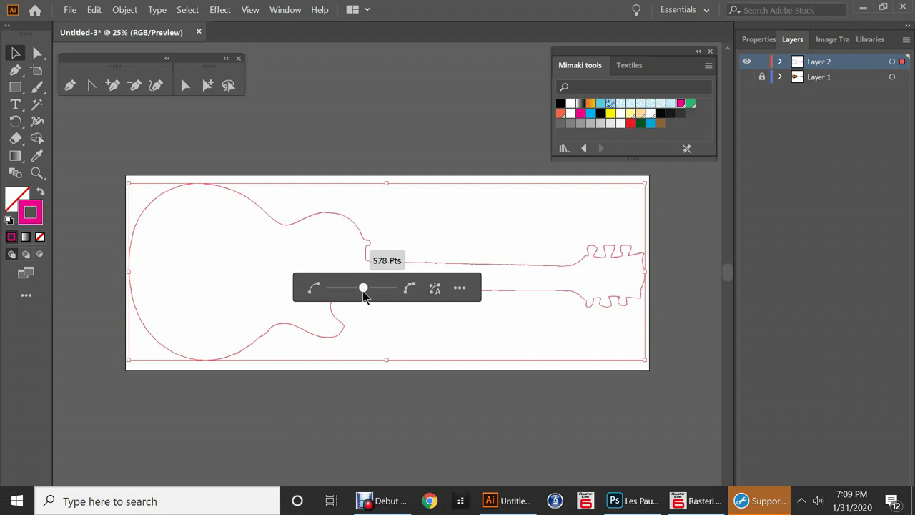
{"action": "left_click_drag", "start_coordinate": [364, 287], "coordinate": [360, 288]}
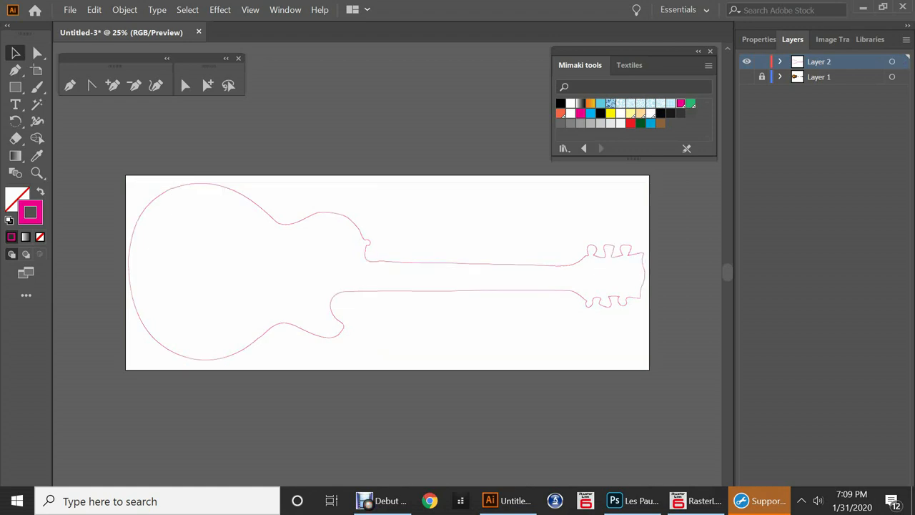
{"action": "left_click", "coordinate": [747, 76]}
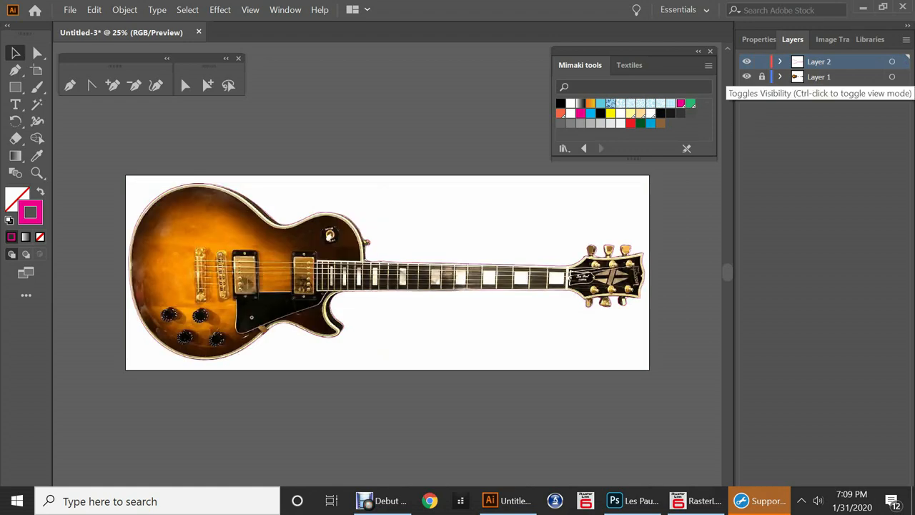
{"action": "left_click", "coordinate": [746, 61]}
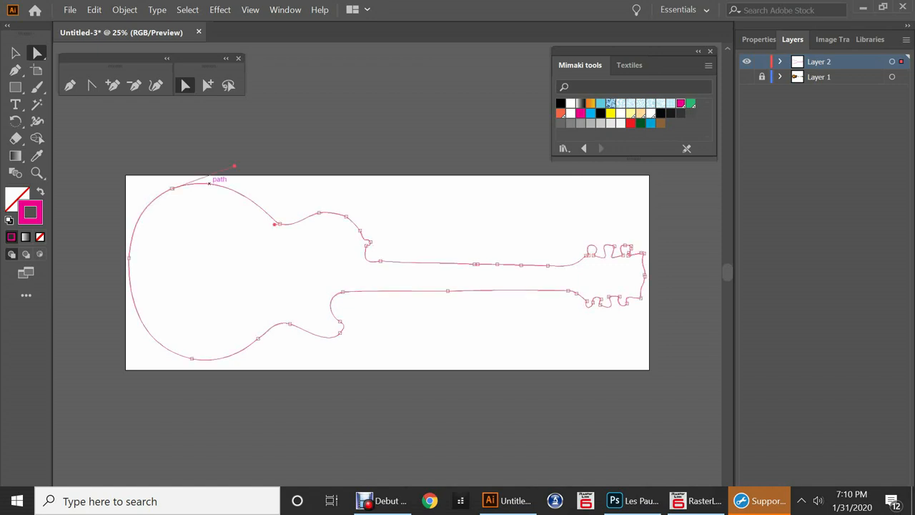
- Offset the guitar outline by 0.75 in with Round joins and select the new path
{"action": "left_click", "coordinate": [124, 10]}
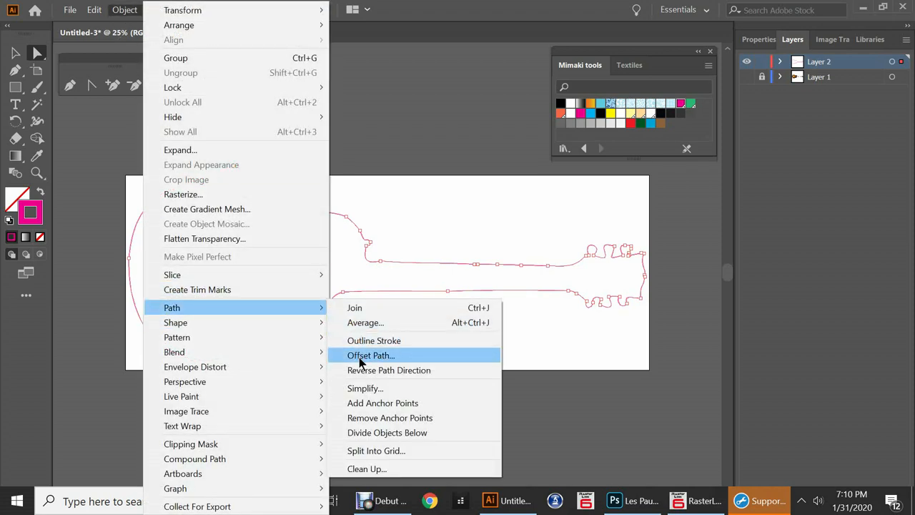
{"action": "left_click", "coordinate": [371, 356]}
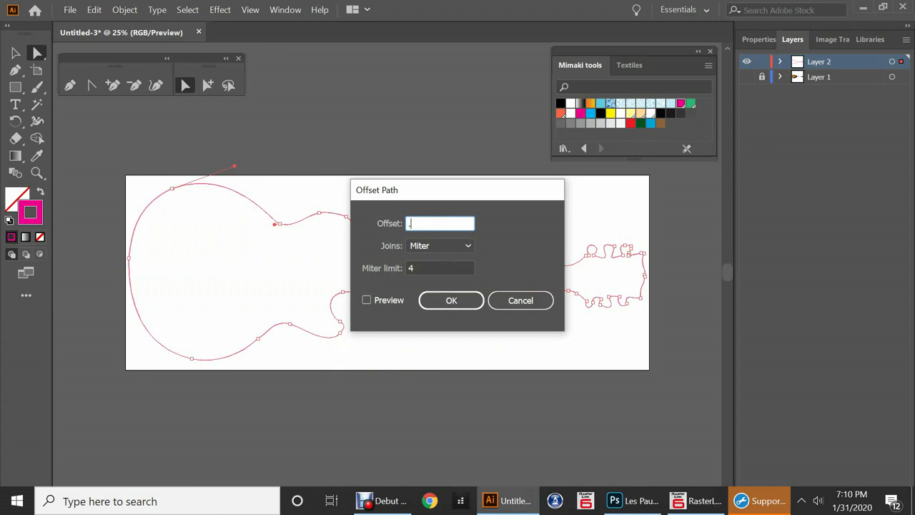
{"action": "type", "text": ".75 in"}
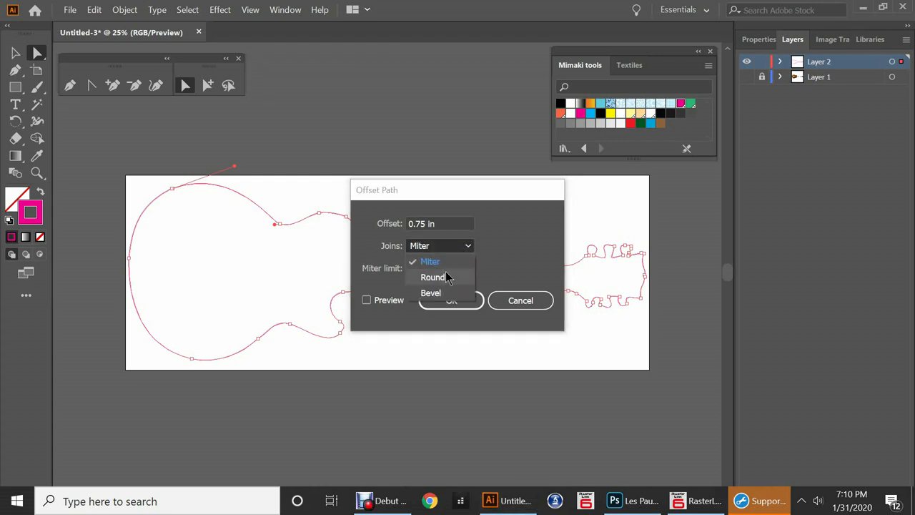
{"action": "left_click", "coordinate": [451, 300]}
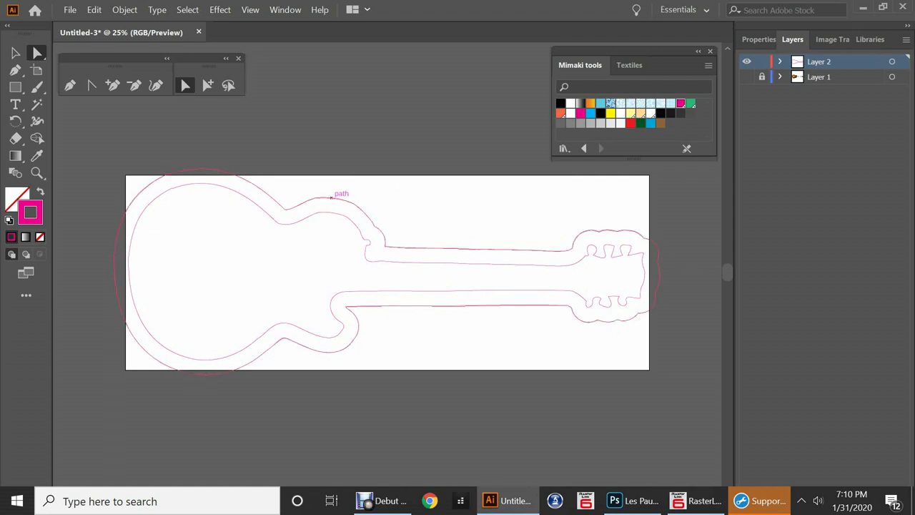
{"action": "left_click", "coordinate": [387, 272]}
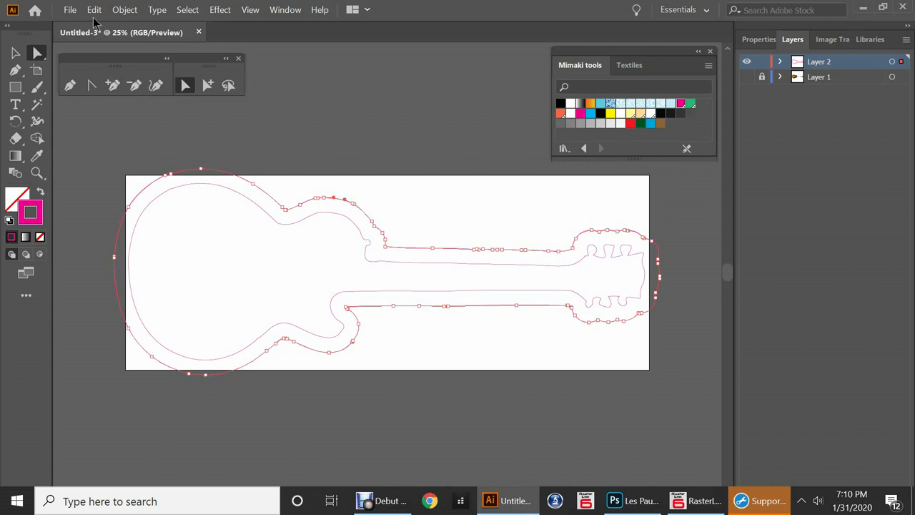
- Apply Object > Path > Simplify to the outer offset outline
{"action": "left_click", "coordinate": [94, 9]}
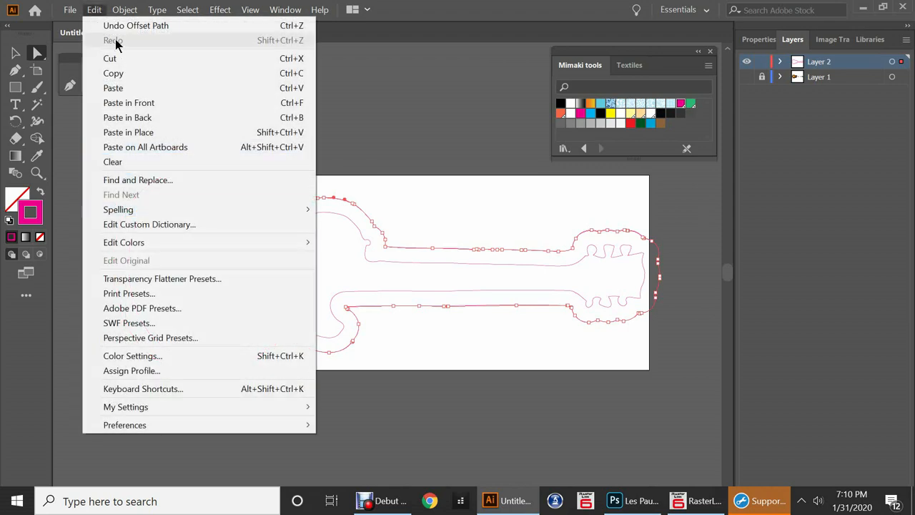
{"action": "left_click", "coordinate": [124, 9]}
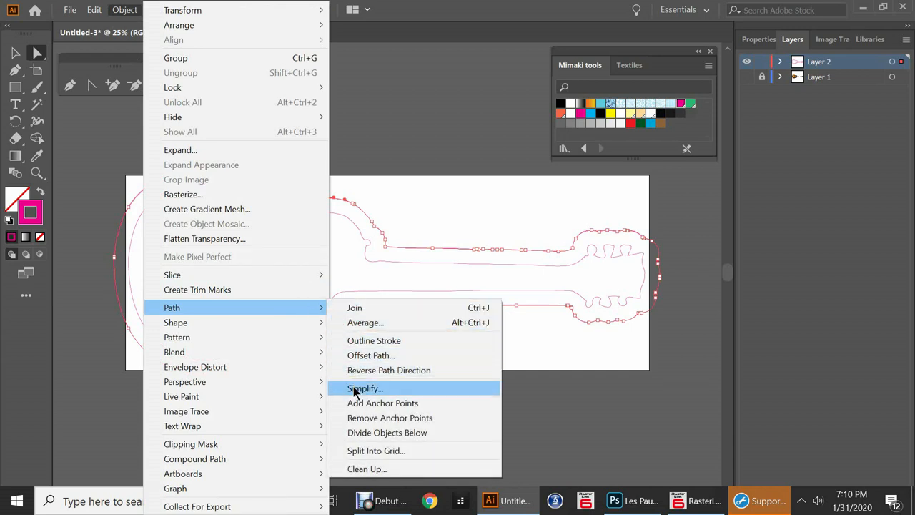
{"action": "left_click", "coordinate": [365, 388]}
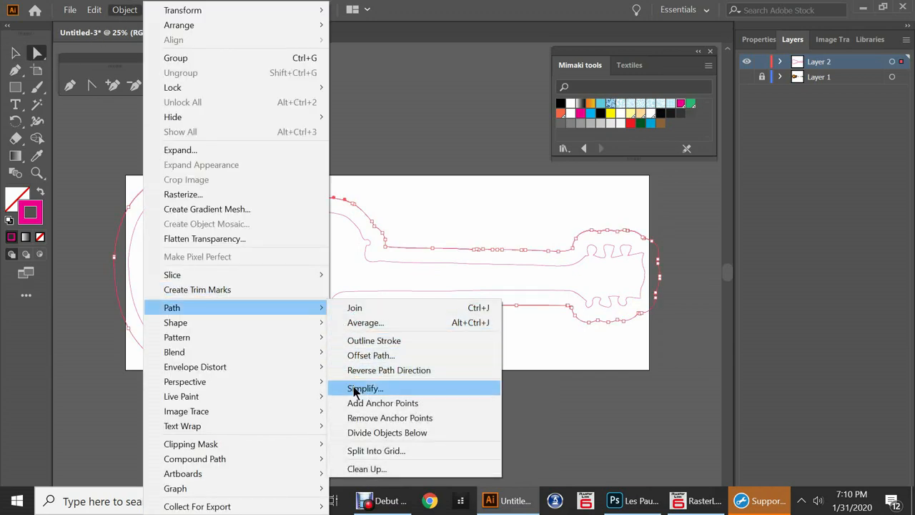
{"action": "left_click", "coordinate": [365, 388]}
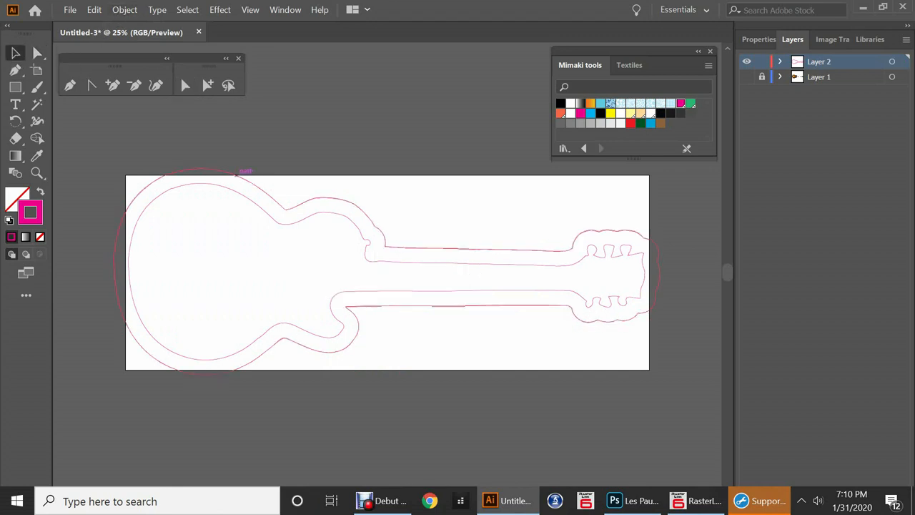
{"action": "left_click", "coordinate": [386, 272]}
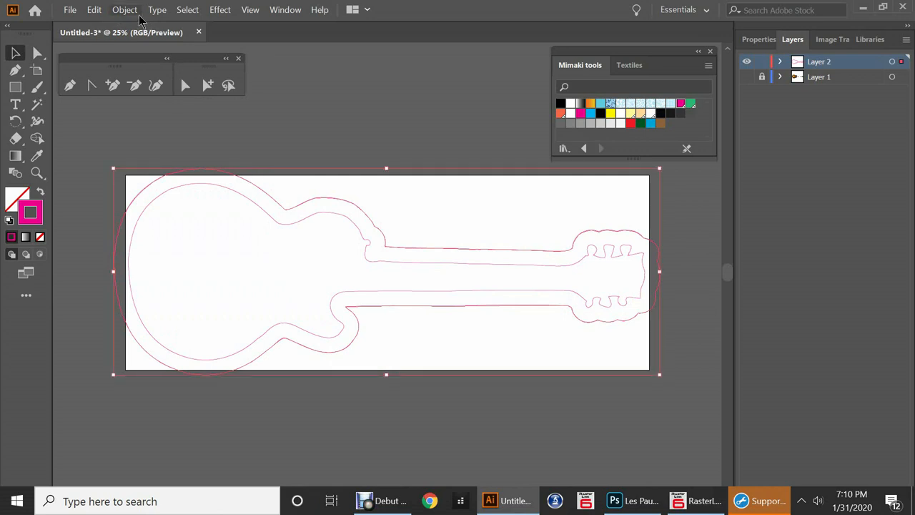
{"action": "left_click", "coordinate": [125, 10]}
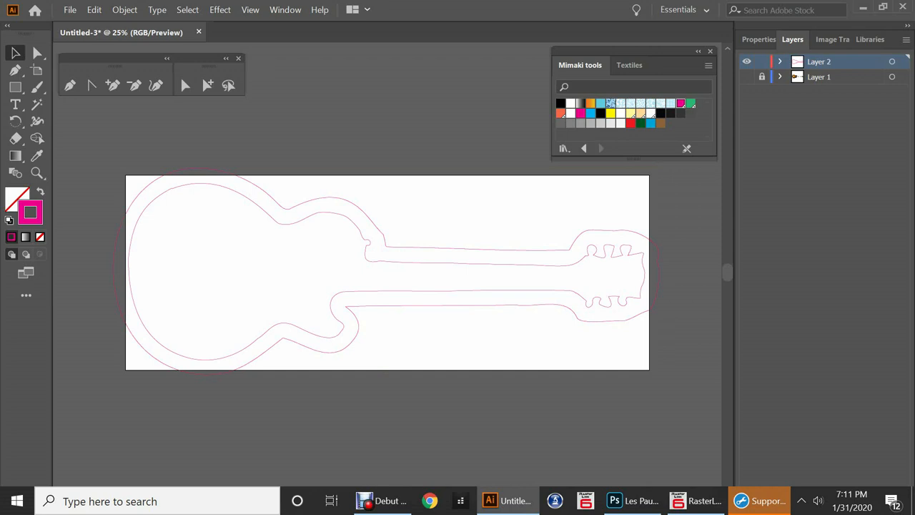
- Apply the CutContourPerf swatch to the offset outline and toggle the photo layer to compare
{"action": "left_click", "coordinate": [386, 272]}
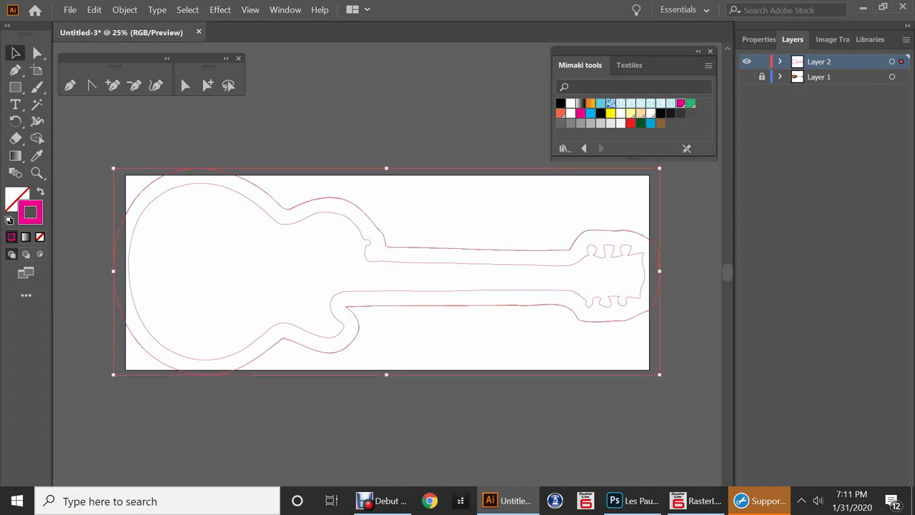
{"action": "mouse_move", "coordinate": [697, 113]}
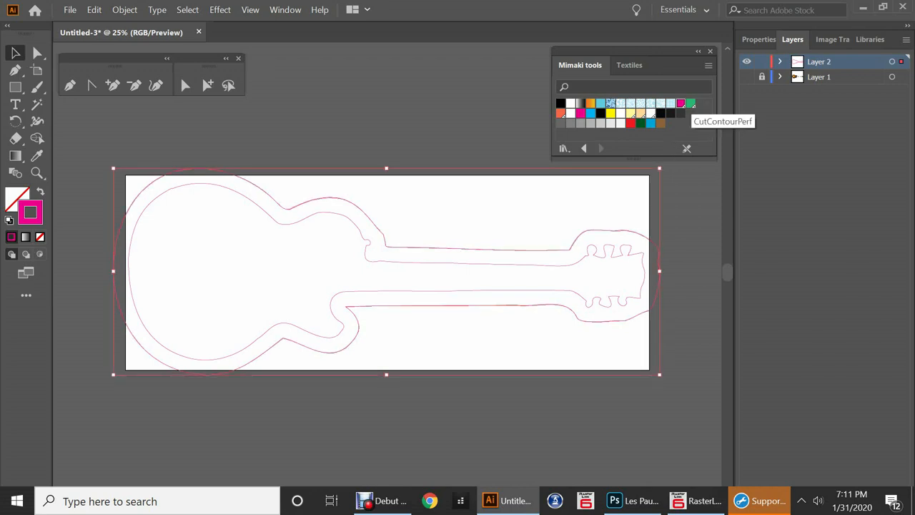
{"action": "left_click", "coordinate": [692, 103]}
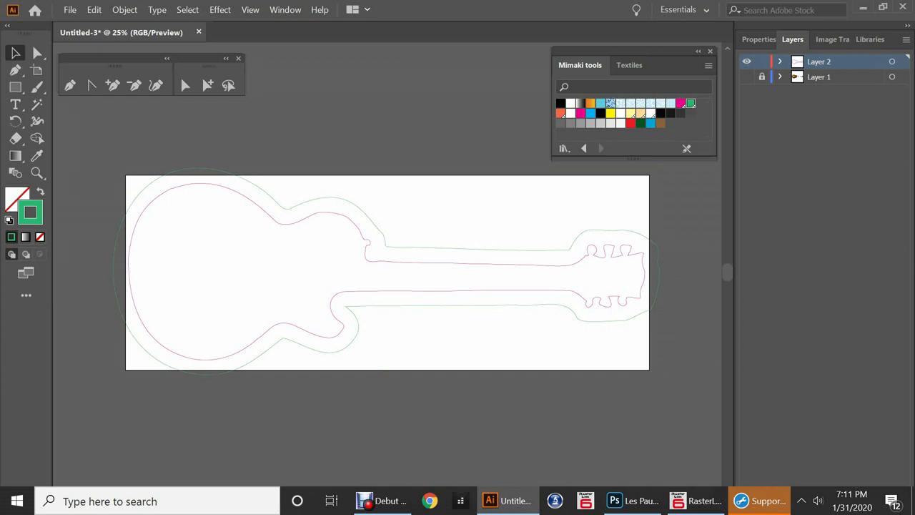
{"action": "left_click", "coordinate": [746, 76]}
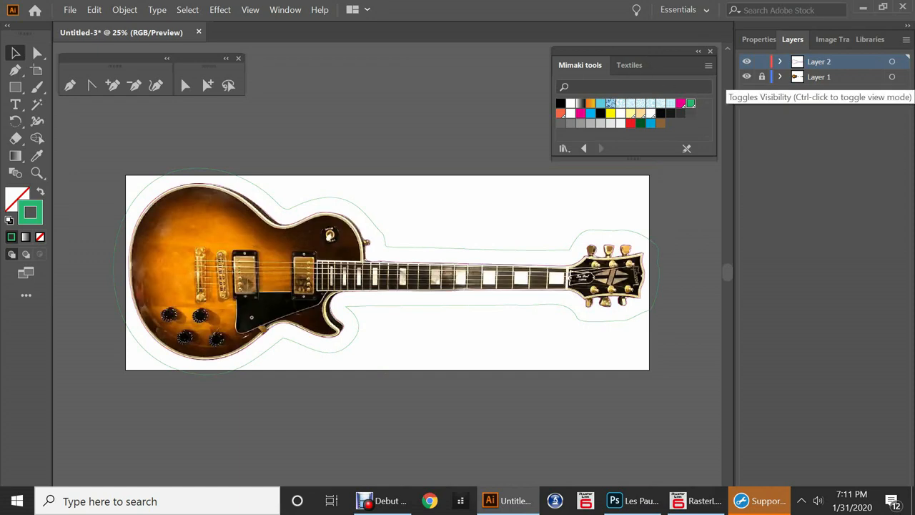
{"action": "left_click", "coordinate": [747, 77]}
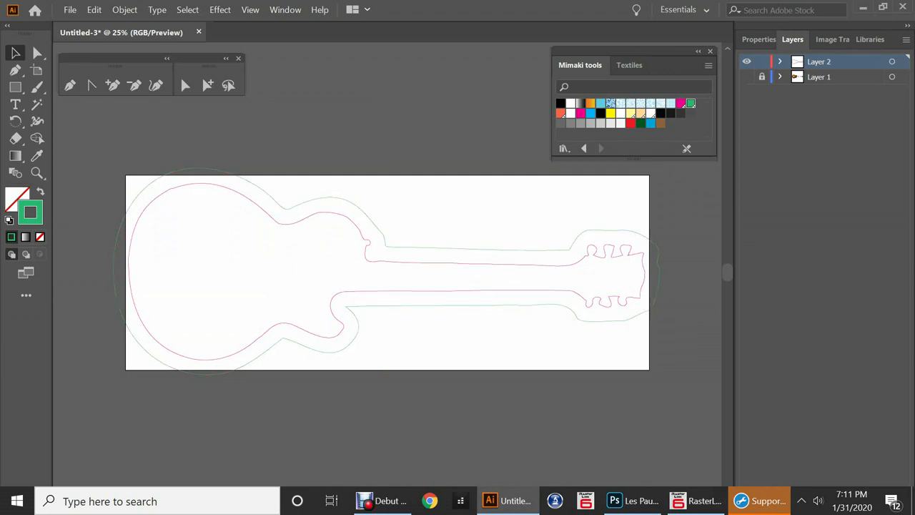
{"action": "mouse_move", "coordinate": [410, 22]}
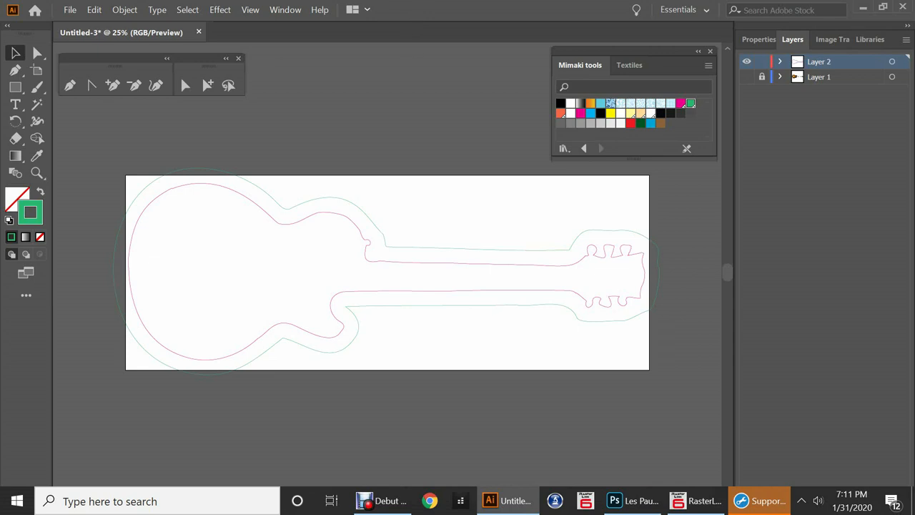
- Remove the offset outline and draw an artboard-framing rectangle with corners rounded to about 1.93 in
{"action": "left_click", "coordinate": [367, 212]}
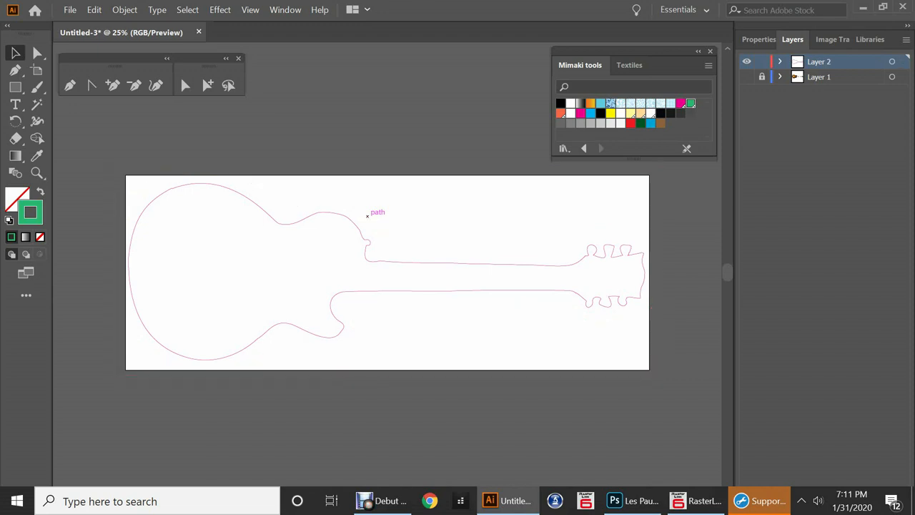
{"action": "mouse_move", "coordinate": [369, 215]}
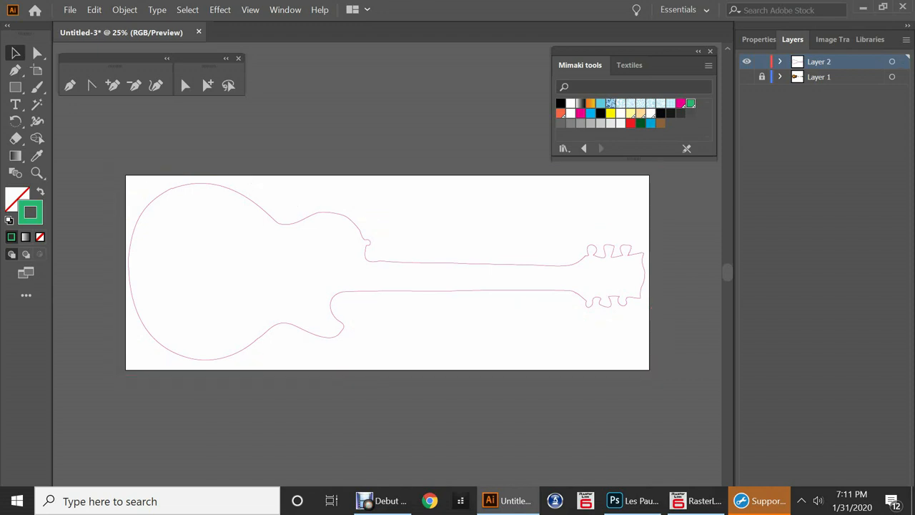
{"action": "mouse_move", "coordinate": [16, 87]}
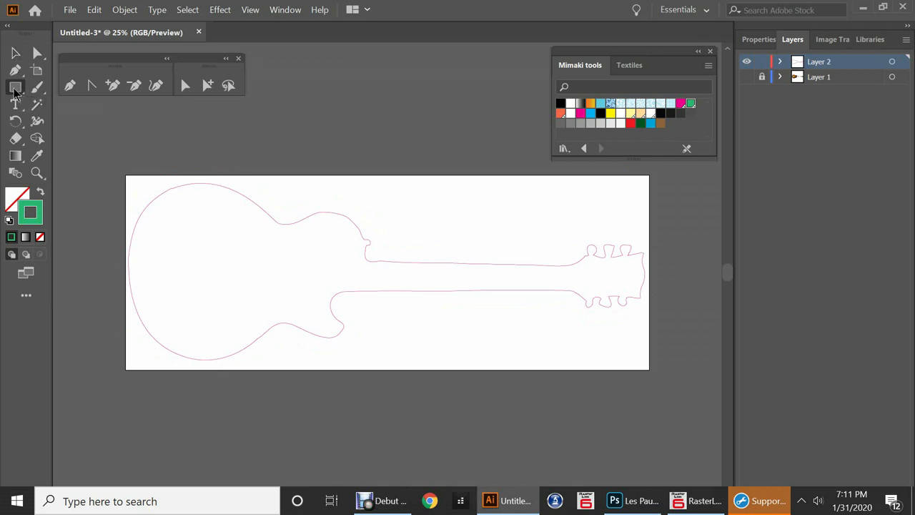
{"action": "left_click", "coordinate": [16, 87]}
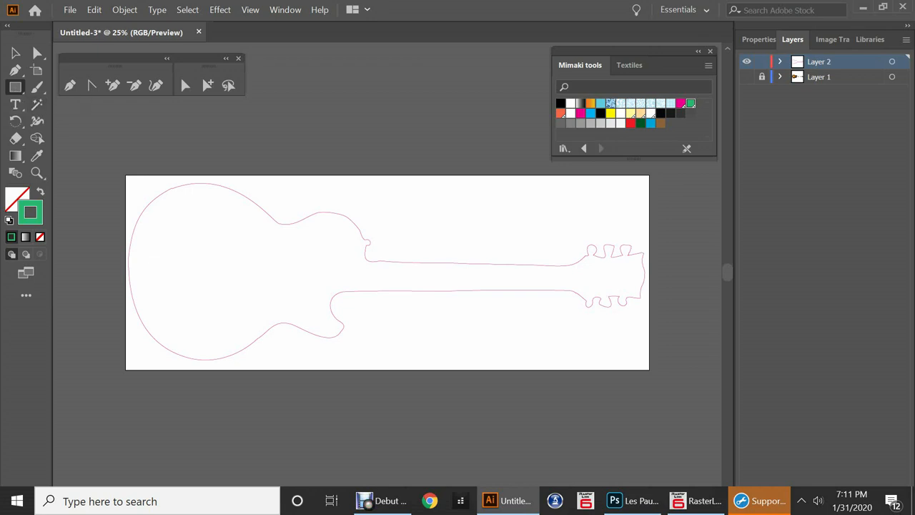
{"action": "left_click_drag", "start_coordinate": [110, 166], "coordinate": [282, 304]}
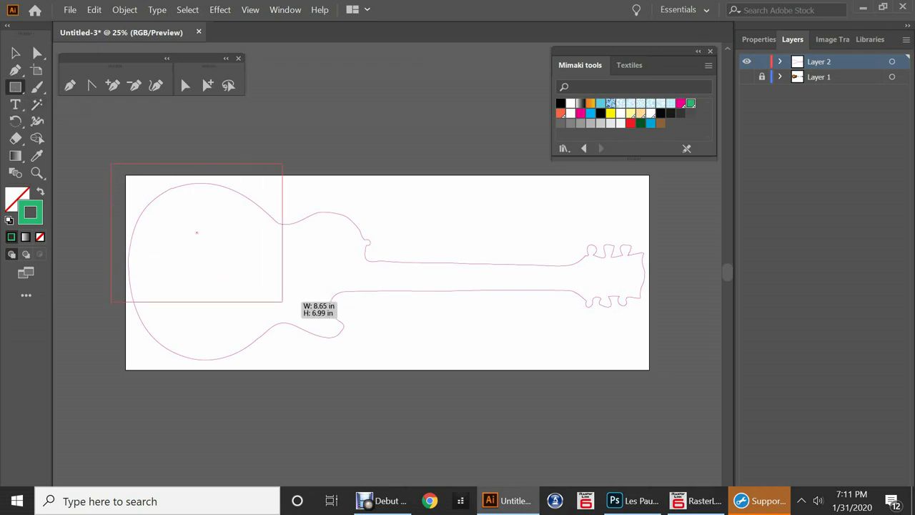
{"action": "left_click_drag", "start_coordinate": [283, 307], "coordinate": [665, 386]}
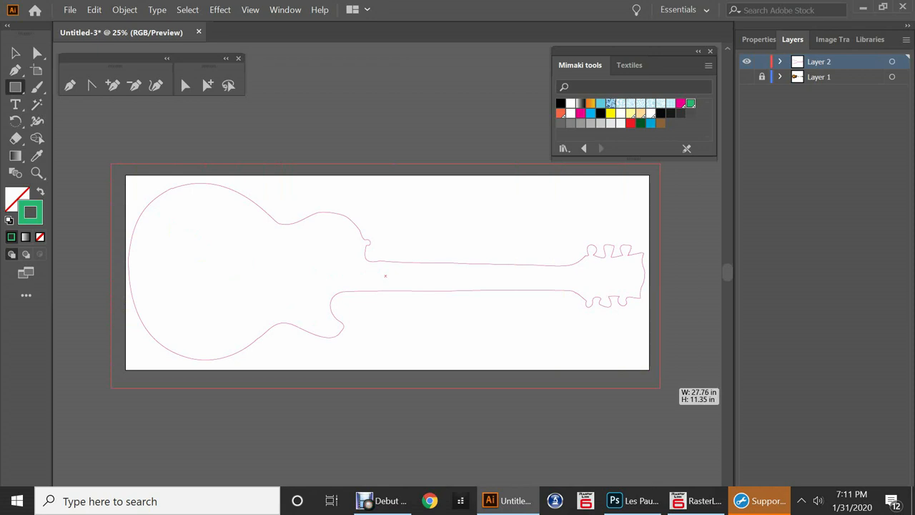
{"action": "left_click", "coordinate": [386, 275]}
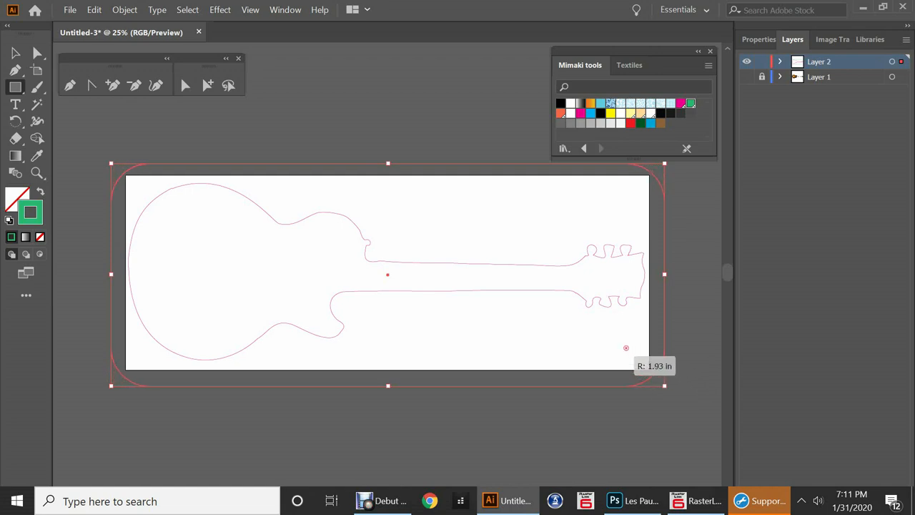
{"action": "left_click_drag", "start_coordinate": [627, 348], "coordinate": [611, 332]}
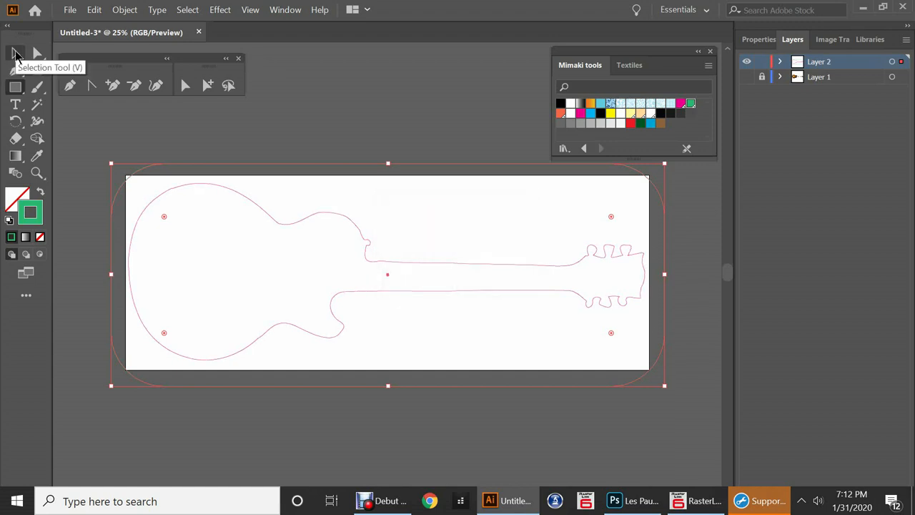
{"action": "mouse_move", "coordinate": [637, 136]}
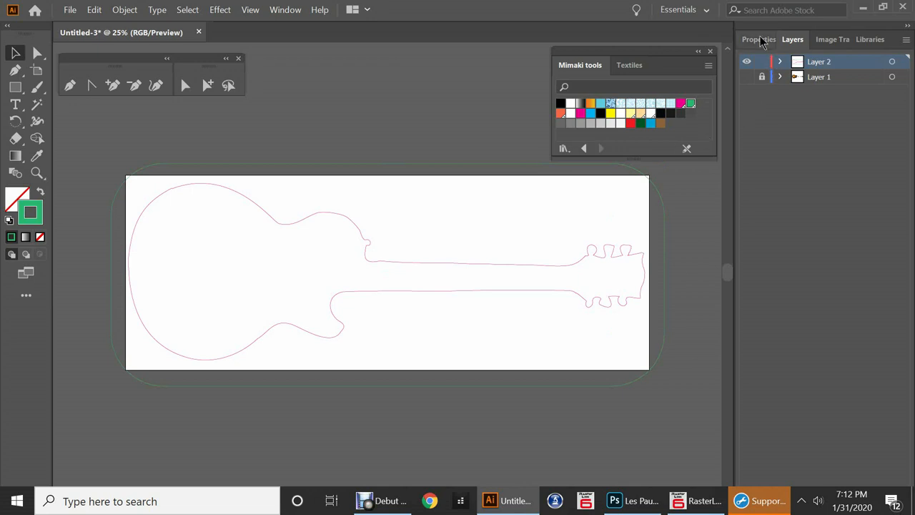
- Fit the artboard to the rounded rectangle, select it, and show the guitar photo layer
{"action": "left_click", "coordinate": [759, 40]}
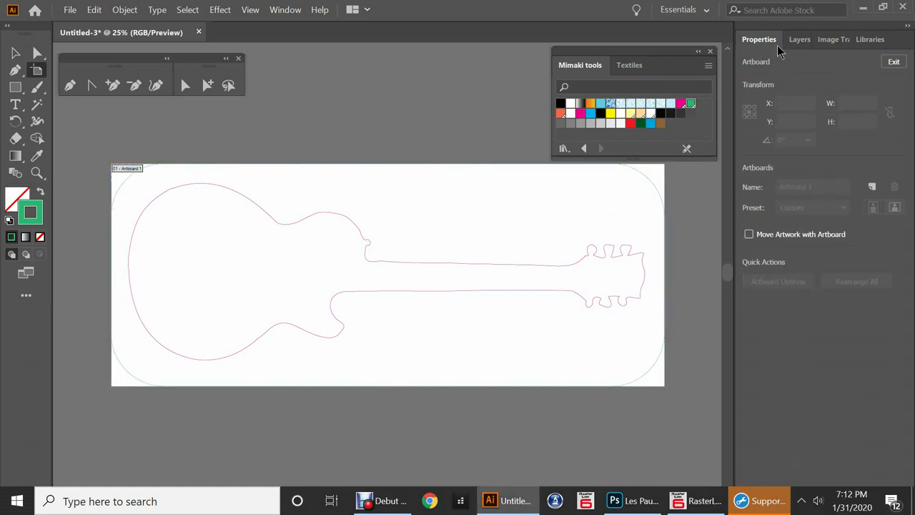
{"action": "left_click", "coordinate": [792, 40]}
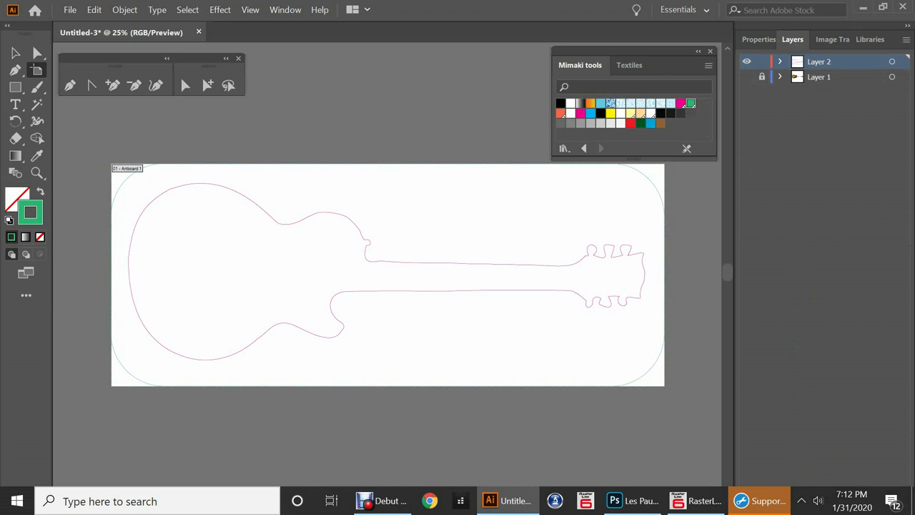
{"action": "left_click", "coordinate": [747, 76]}
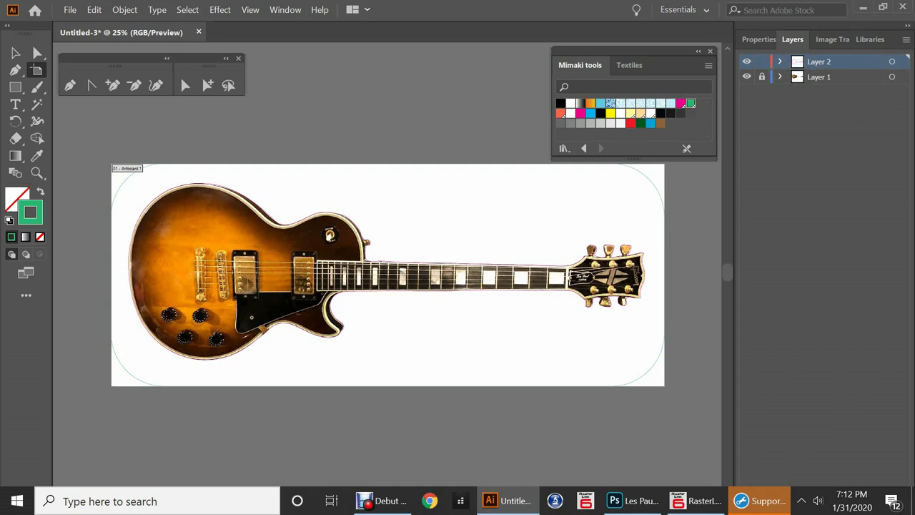
{"action": "left_click", "coordinate": [747, 77]}
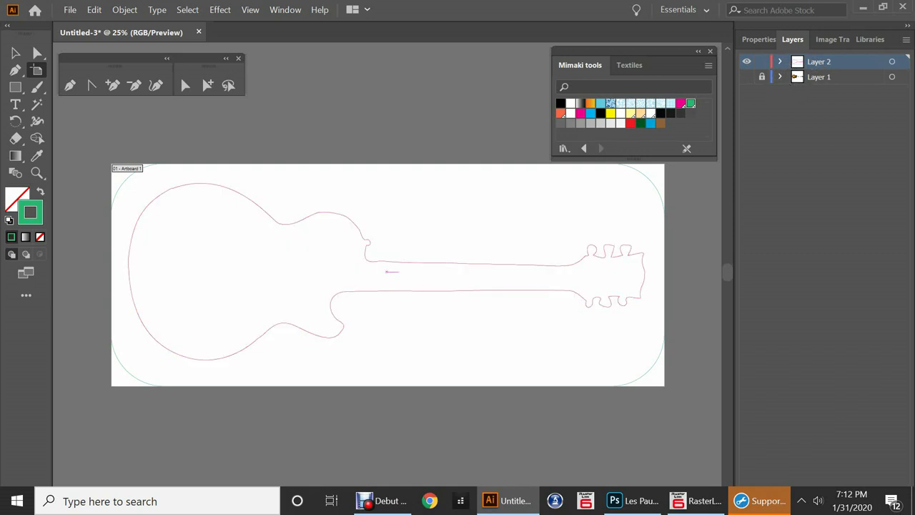
{"action": "left_click", "coordinate": [391, 272]}
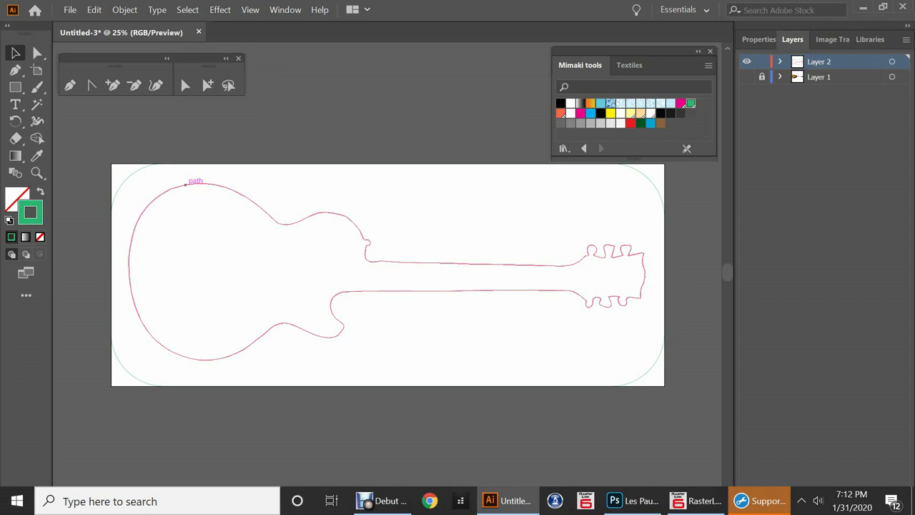
{"action": "left_click", "coordinate": [386, 271]}
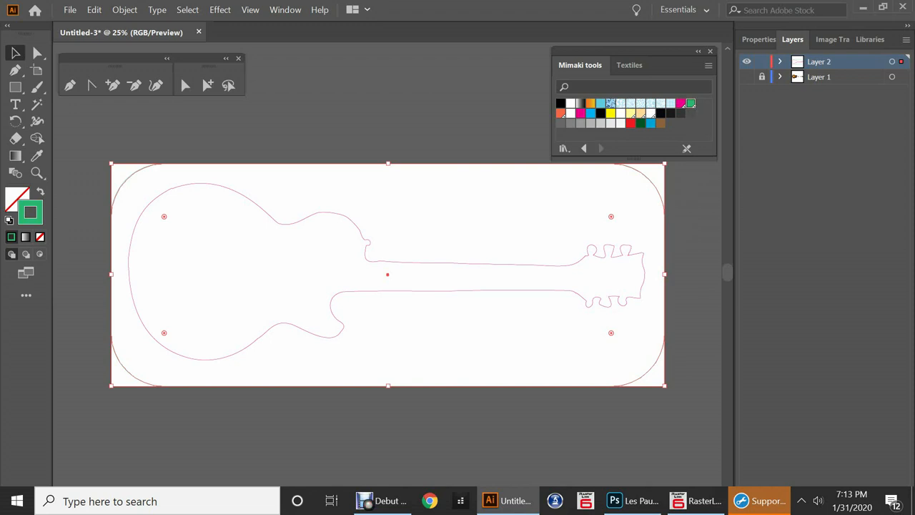
{"action": "left_click", "coordinate": [747, 76]}
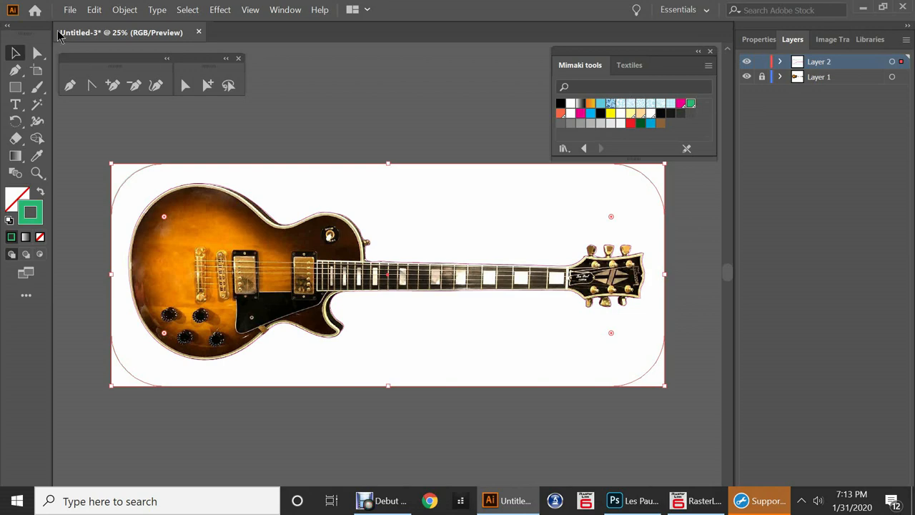
- Save as Illustrator EPS 'guitar with cut' in the to do folder, replacing the existing file
{"action": "left_click", "coordinate": [70, 10]}
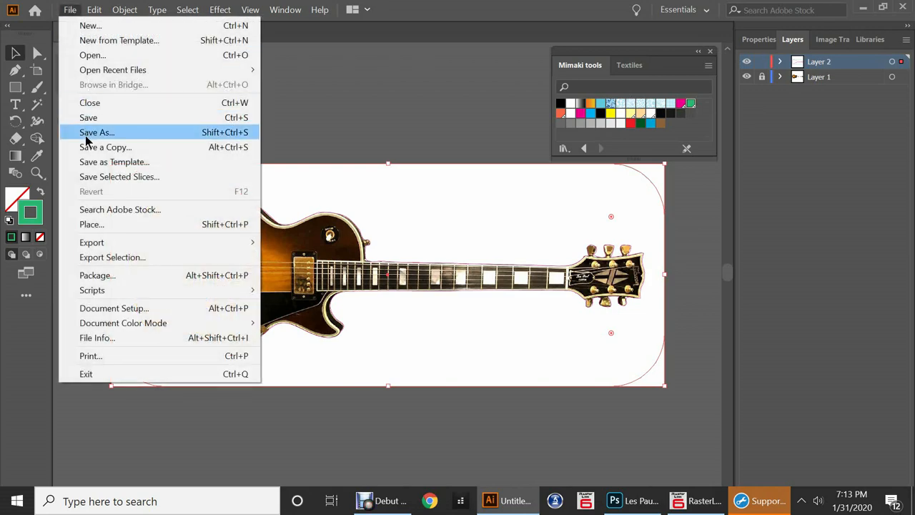
{"action": "left_click", "coordinate": [97, 132]}
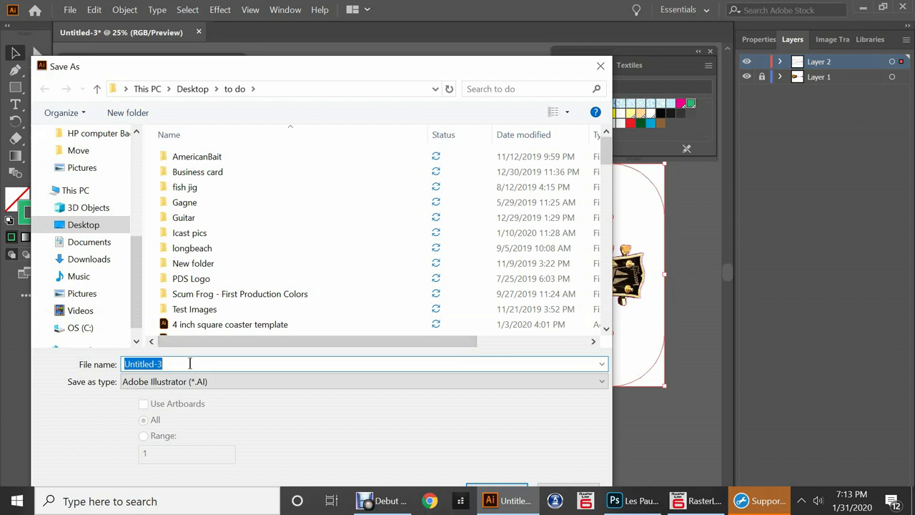
{"action": "type", "text": "Guitar"}
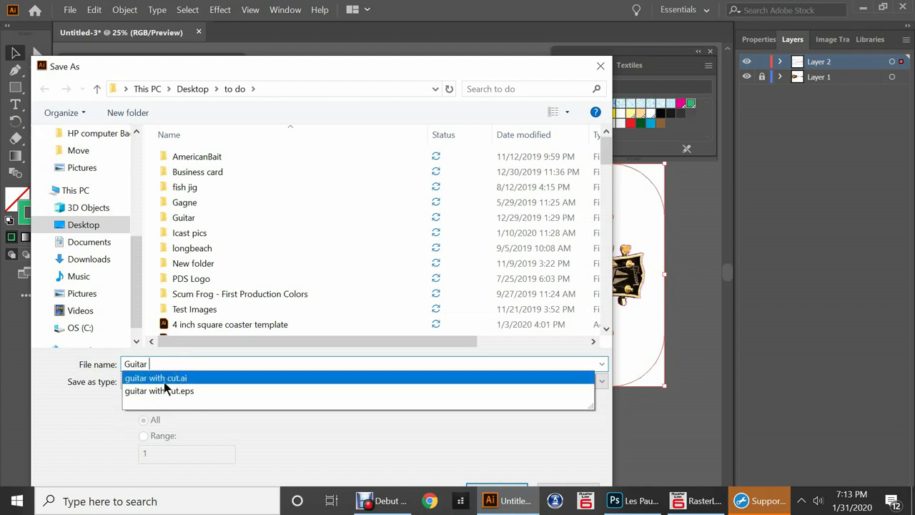
{"action": "left_click", "coordinate": [159, 391]}
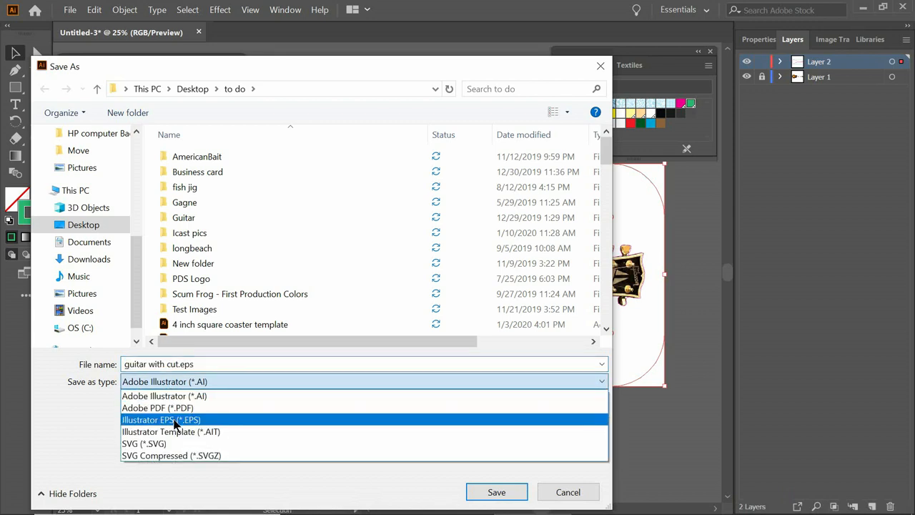
{"action": "left_click", "coordinate": [161, 419]}
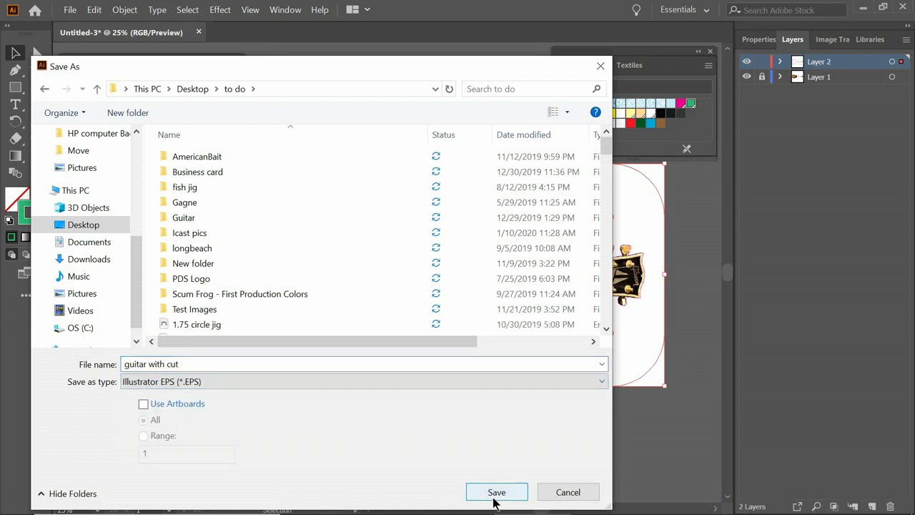
{"action": "left_click", "coordinate": [497, 492]}
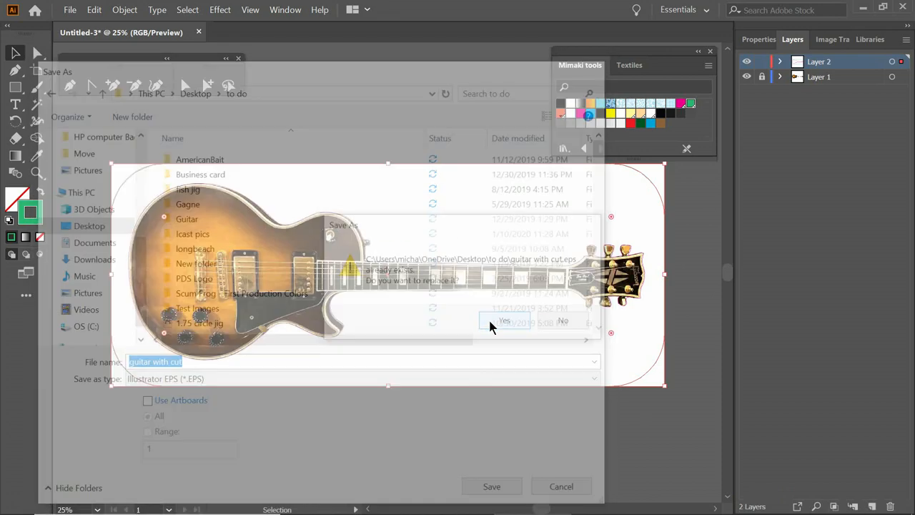
{"action": "left_click", "coordinate": [506, 320]}
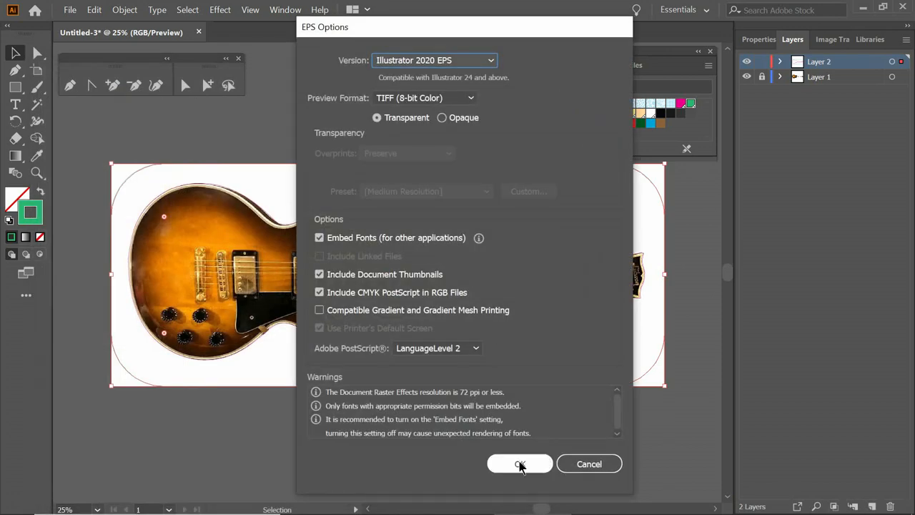
{"action": "left_click", "coordinate": [520, 463]}
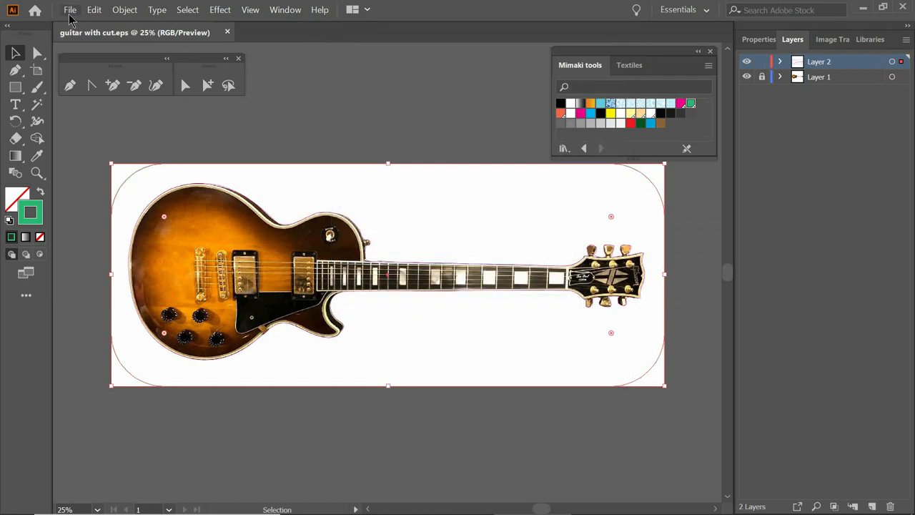
- Switch the guitar document to CMYK Color mode and save it
{"action": "left_click", "coordinate": [70, 9]}
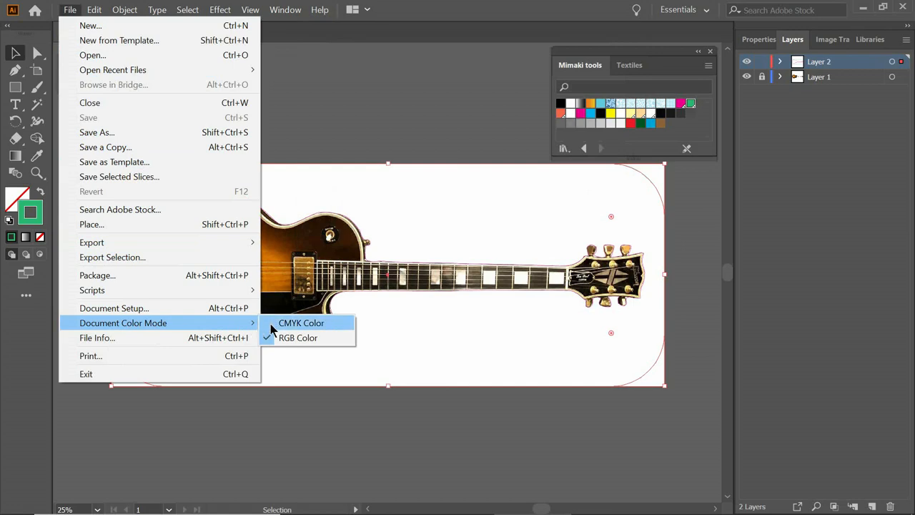
{"action": "left_click", "coordinate": [301, 322]}
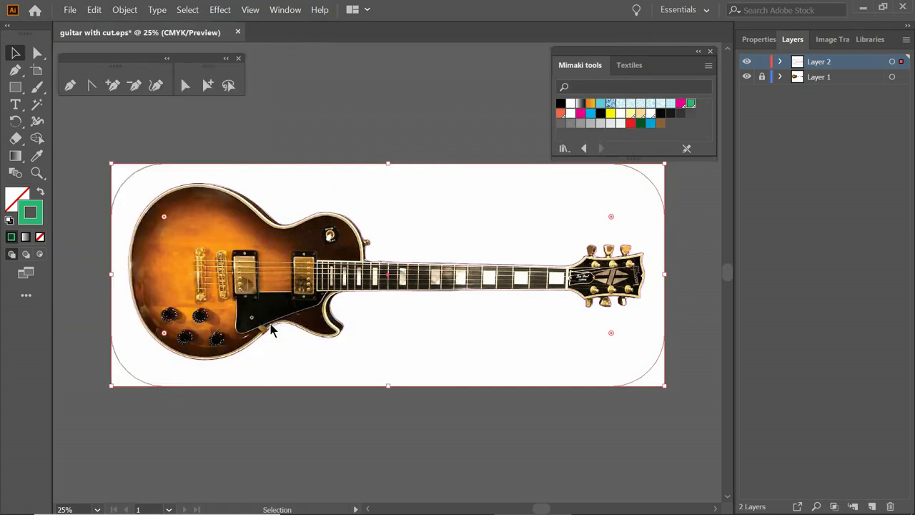
{"action": "left_click", "coordinate": [70, 10]}
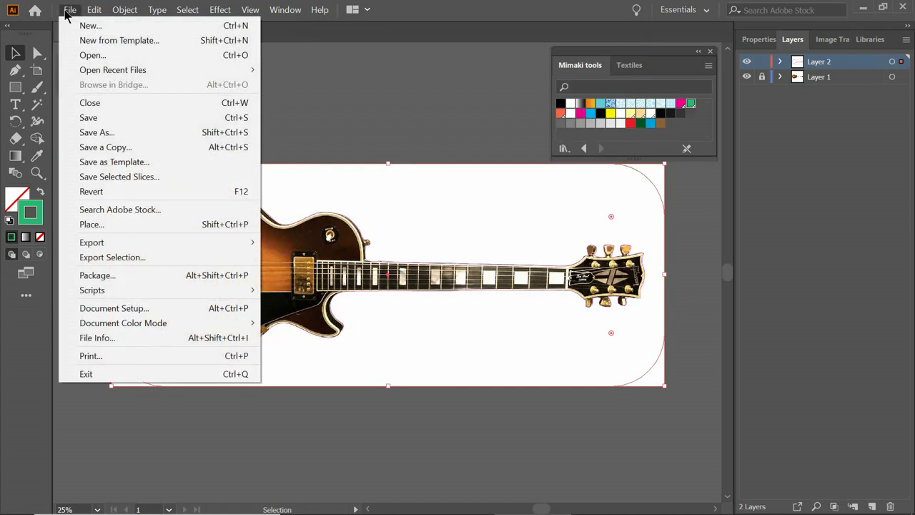
{"action": "left_click", "coordinate": [88, 117]}
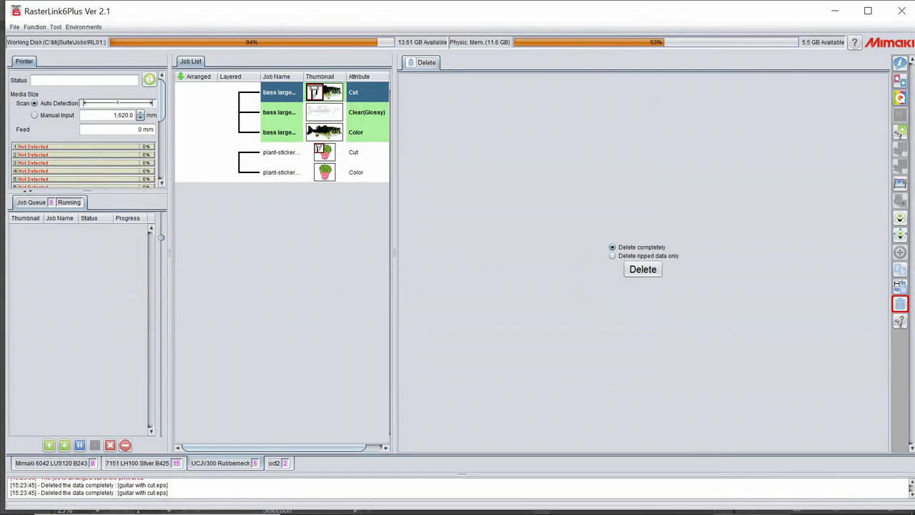
- Open guitar with cut.eps from the to do folder in RasterLink6Plus
{"action": "left_click", "coordinate": [13, 26]}
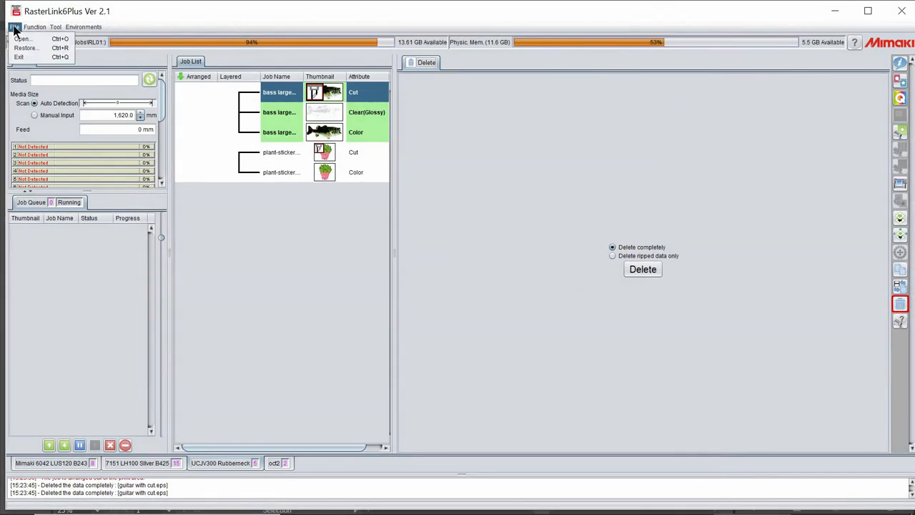
{"action": "left_click", "coordinate": [23, 38]}
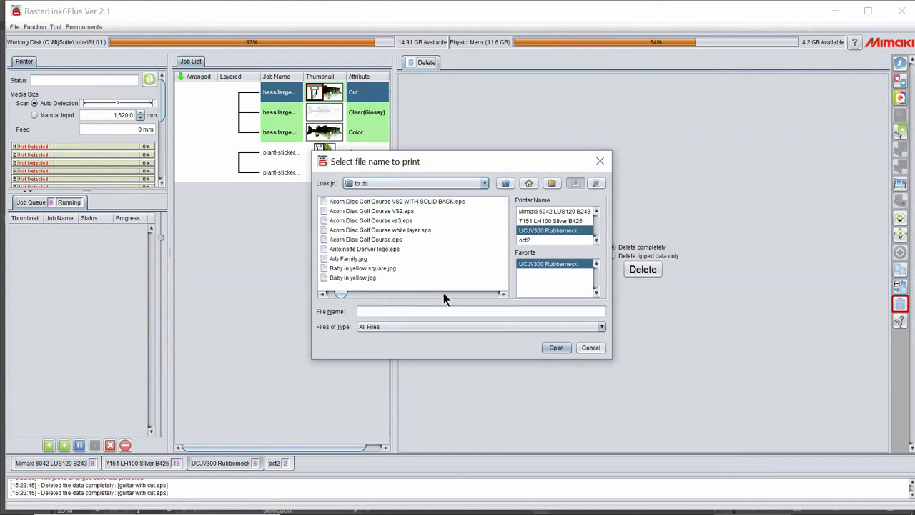
{"action": "scroll", "scroll_direction": "down", "scroll_amount": 3}
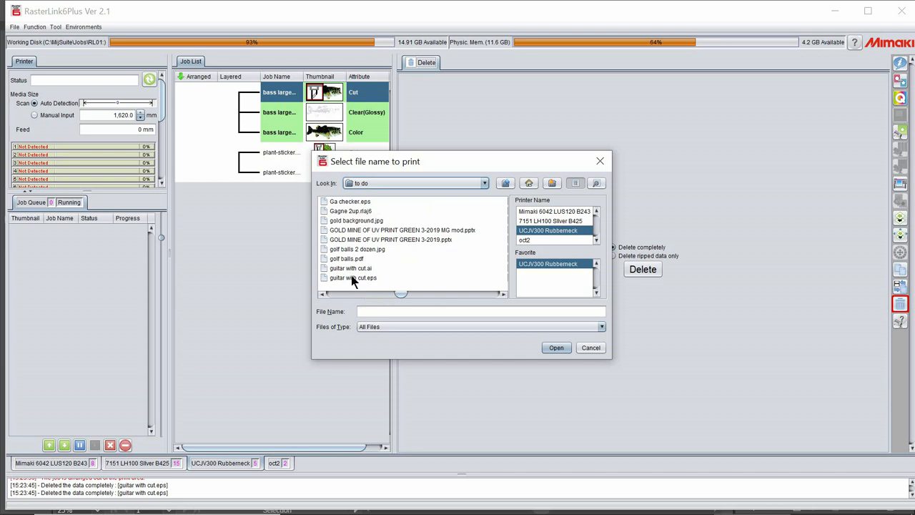
{"action": "left_click", "coordinate": [351, 278]}
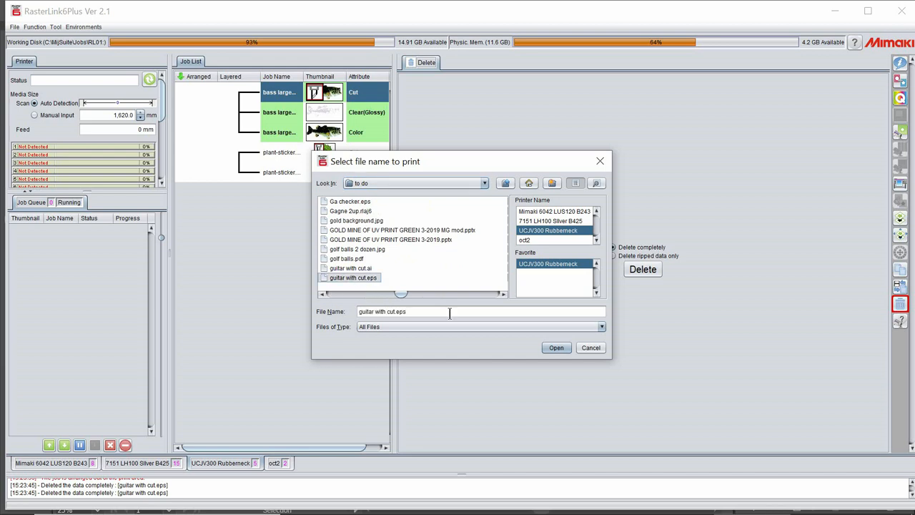
{"action": "left_click", "coordinate": [556, 347]}
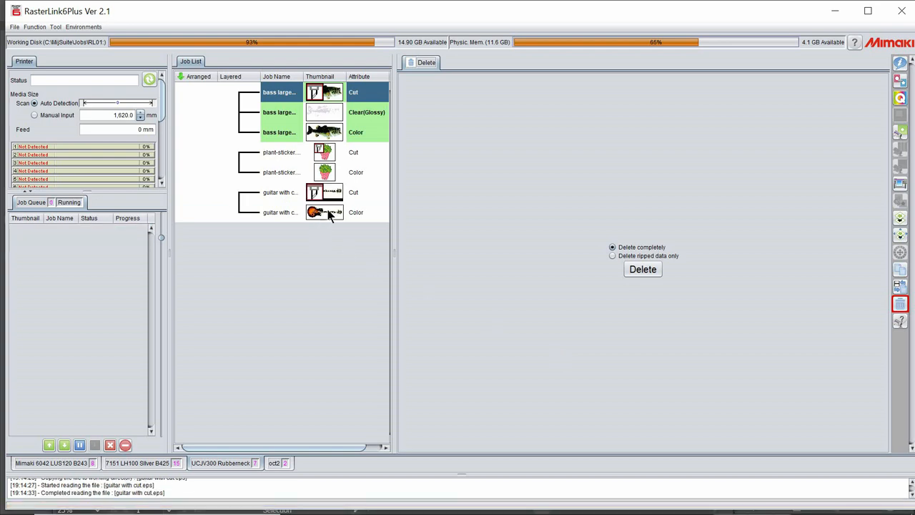
- Select the guitar color job, then the guitar with cut.eps Cut job
{"action": "left_click", "coordinate": [326, 212]}
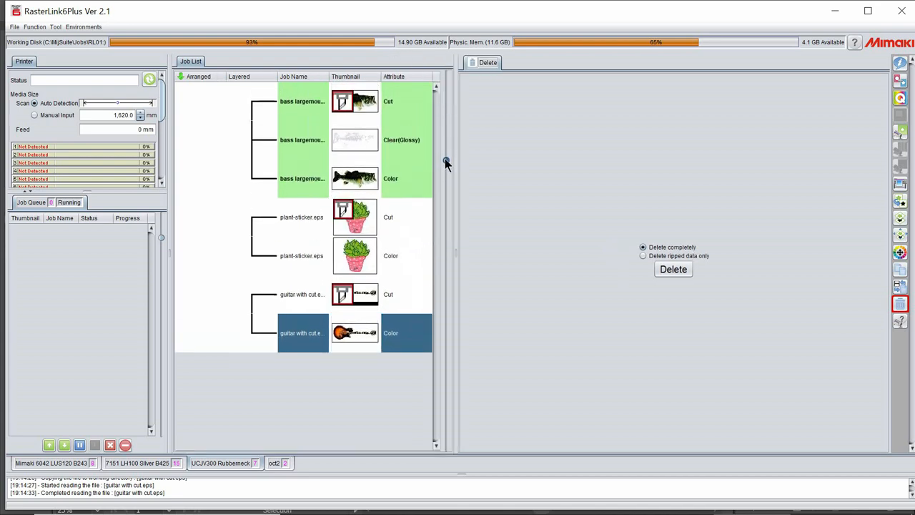
{"action": "left_click", "coordinate": [354, 294]}
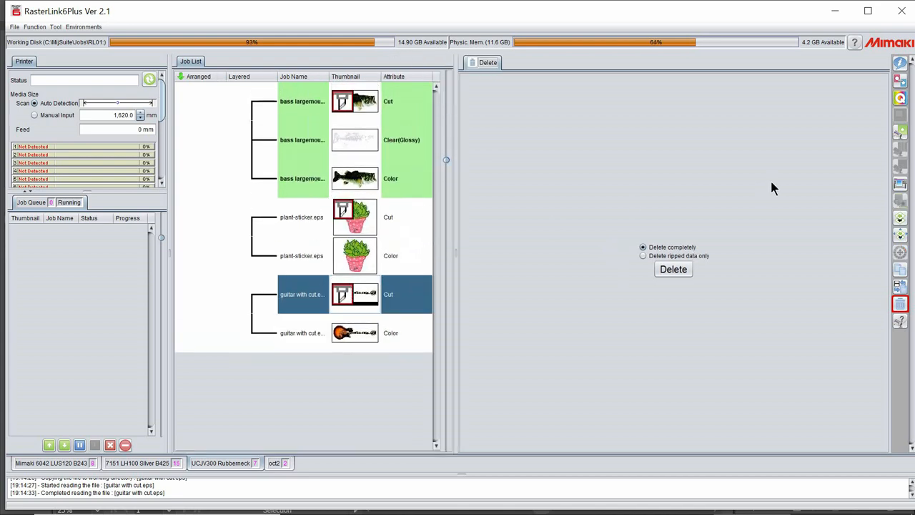
{"action": "mouse_move", "coordinate": [900, 132]}
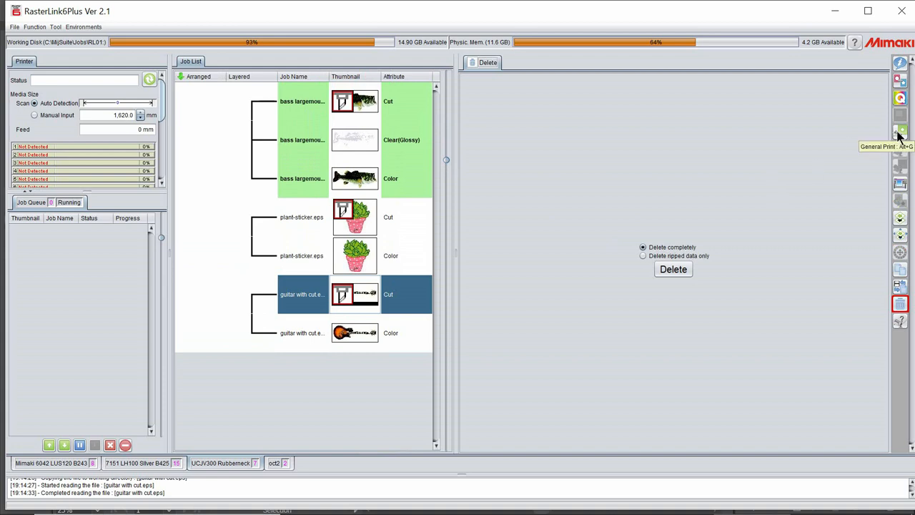
- In General Print, set CutContourKiss's Cut Condition to User Definition
{"action": "left_click", "coordinate": [901, 132]}
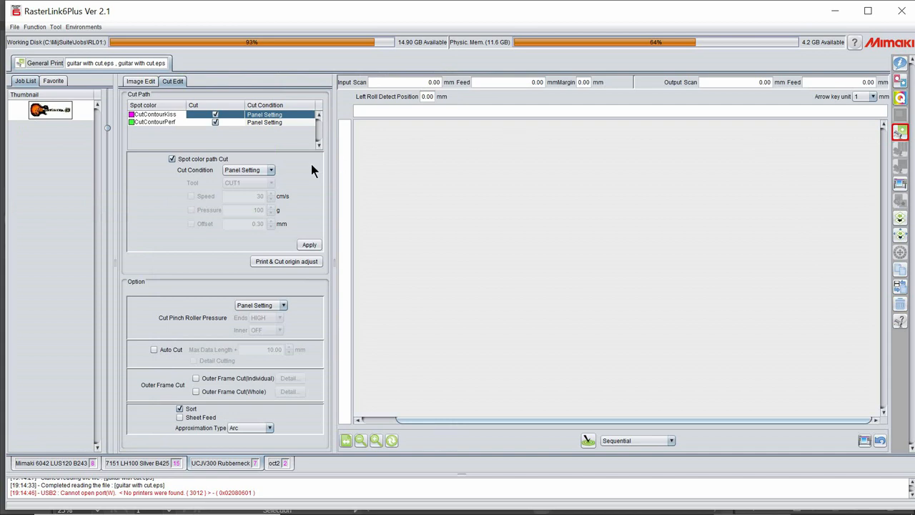
{"action": "mouse_move", "coordinate": [88, 178]}
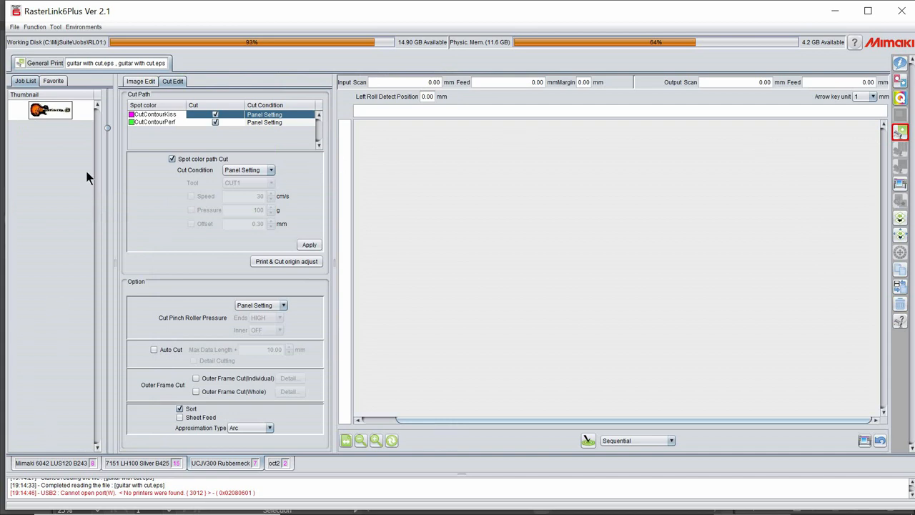
{"action": "mouse_move", "coordinate": [186, 143]}
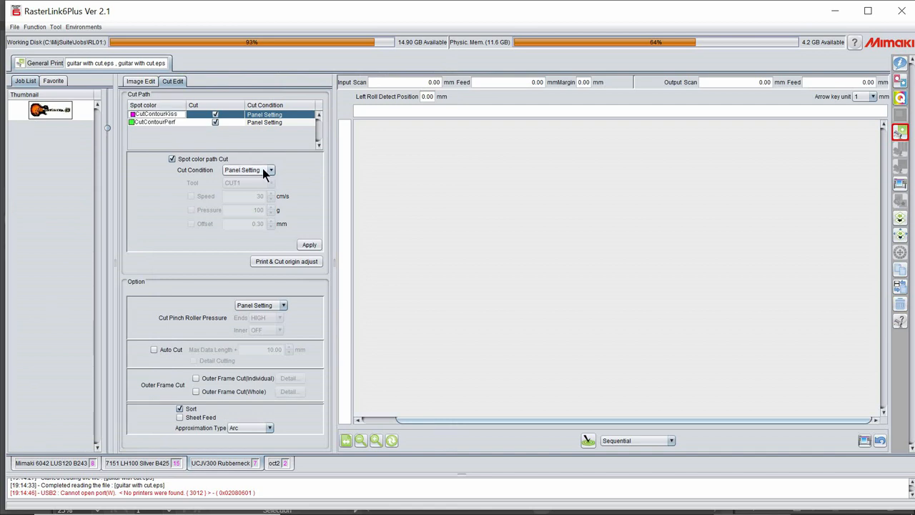
{"action": "left_click", "coordinate": [270, 170]}
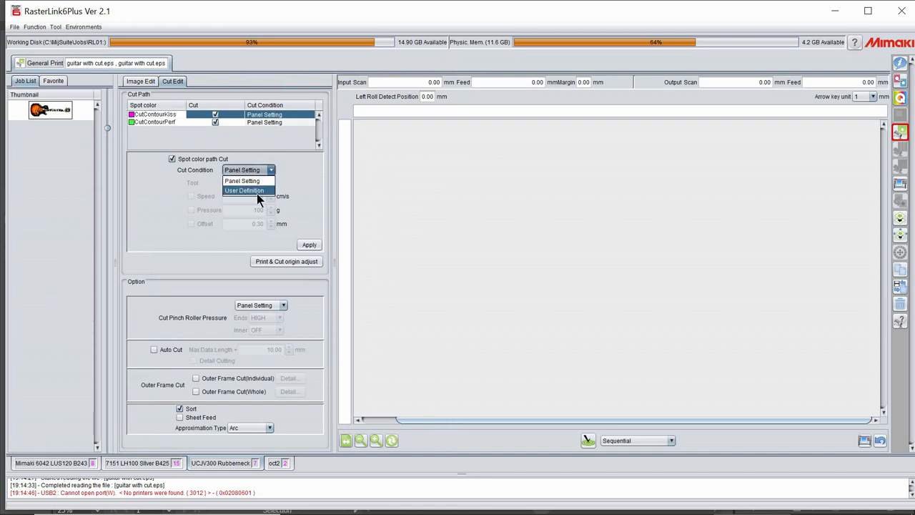
{"action": "left_click", "coordinate": [245, 190]}
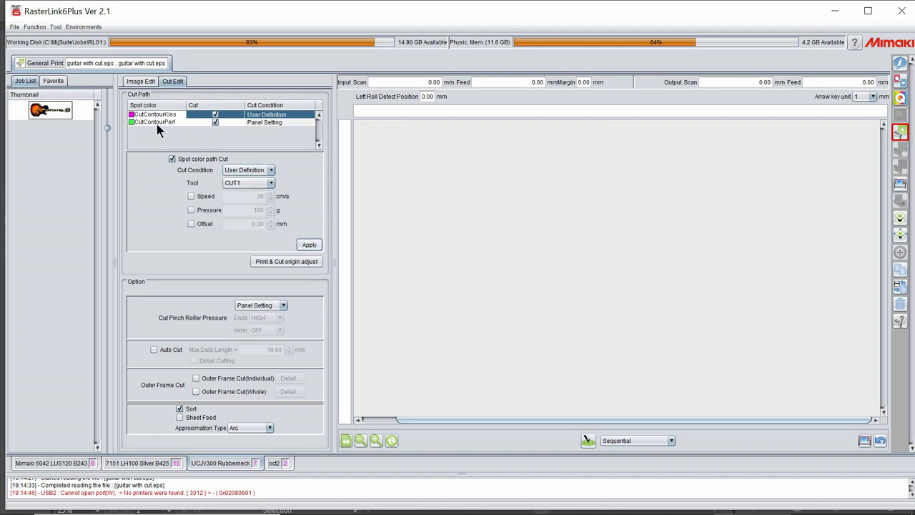
- Set CutContourPerf's Cut Condition to User Definition with tool CUT2
{"action": "left_click", "coordinate": [155, 122]}
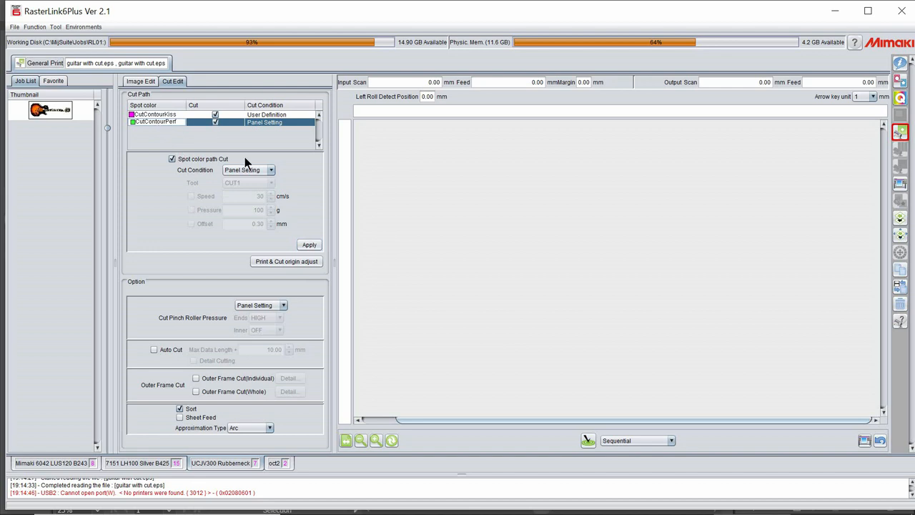
{"action": "left_click", "coordinate": [270, 170]}
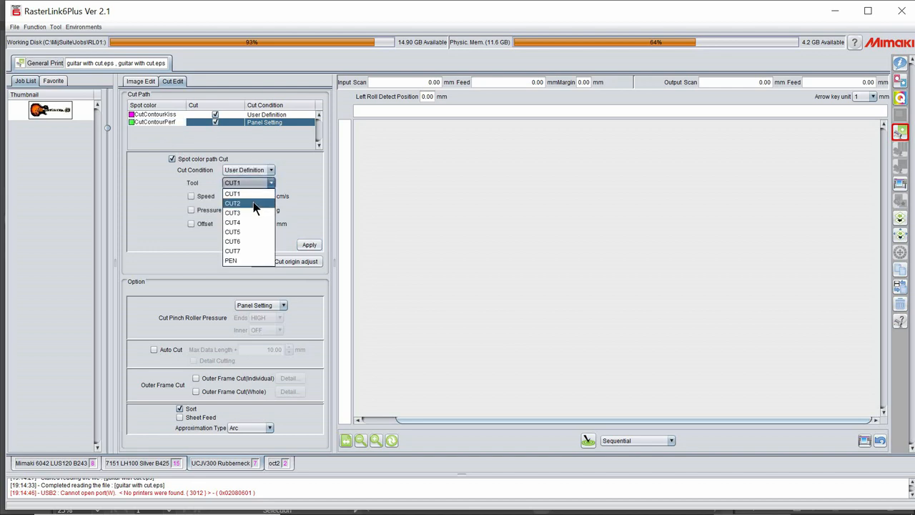
{"action": "left_click", "coordinate": [232, 203]}
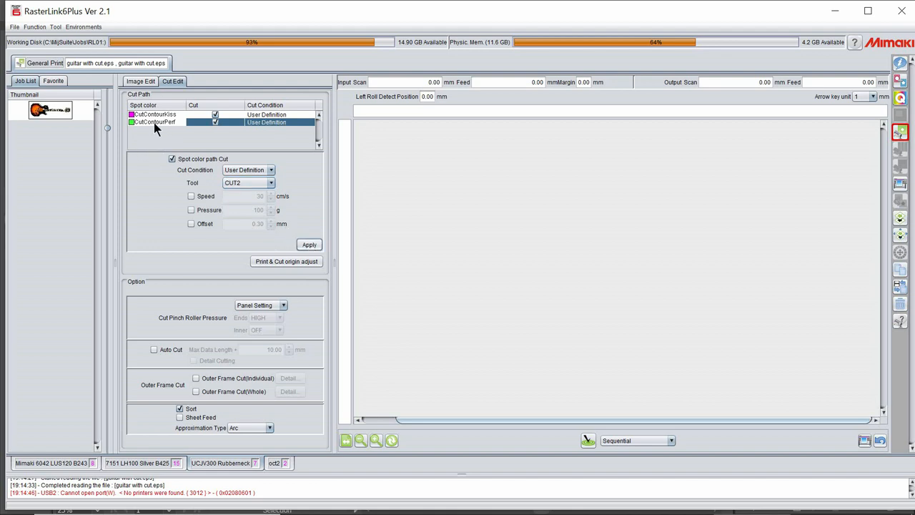
{"action": "mouse_move", "coordinate": [158, 136]}
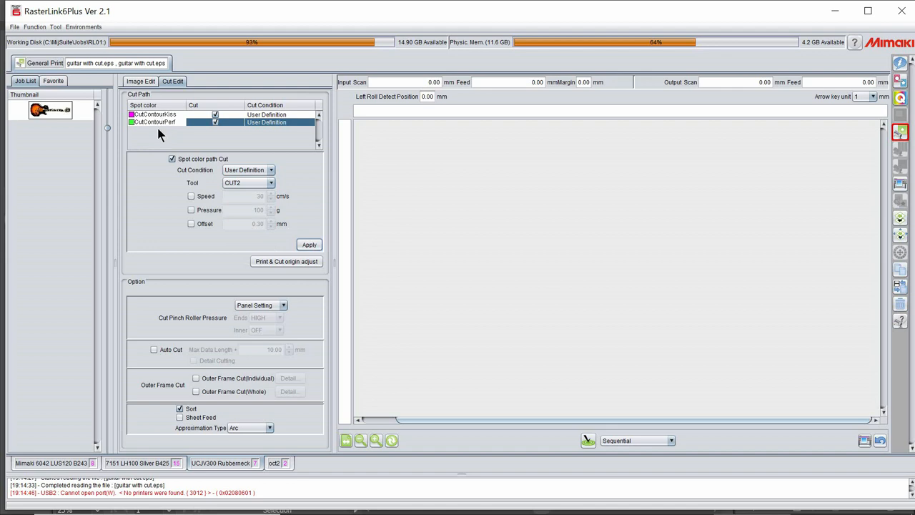
{"action": "mouse_move", "coordinate": [156, 121]}
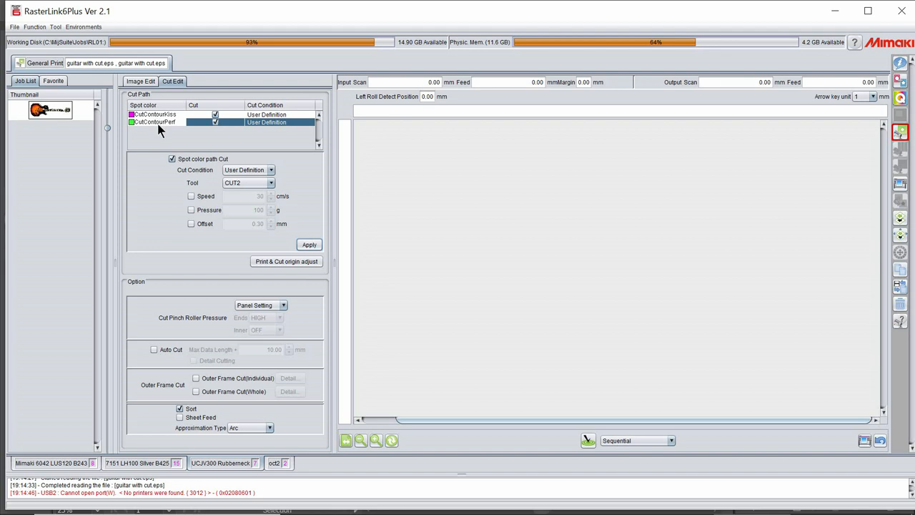
{"action": "mouse_move", "coordinate": [164, 130]}
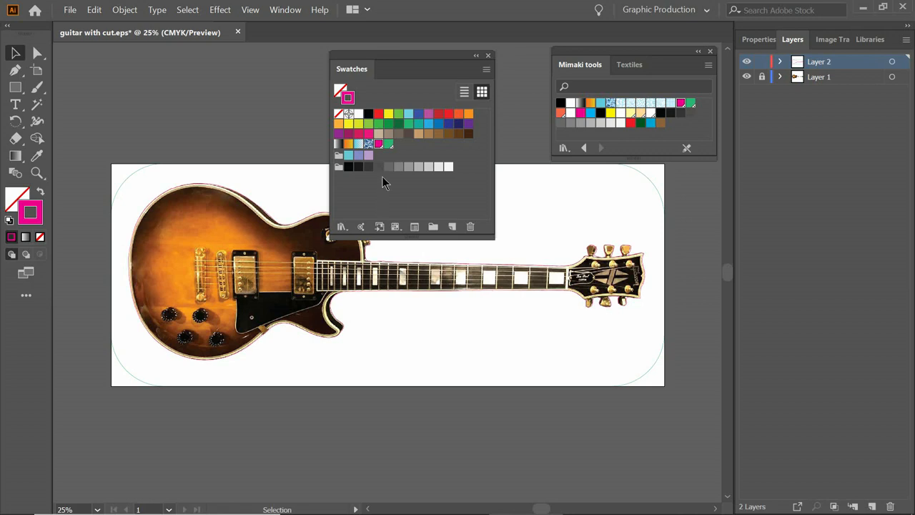
{"action": "mouse_move", "coordinate": [381, 157]}
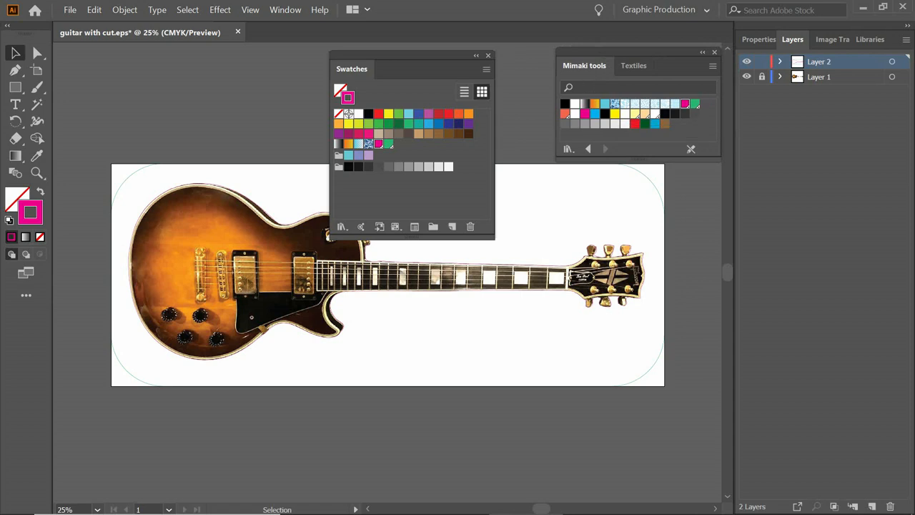
{"action": "mouse_move", "coordinate": [685, 103]}
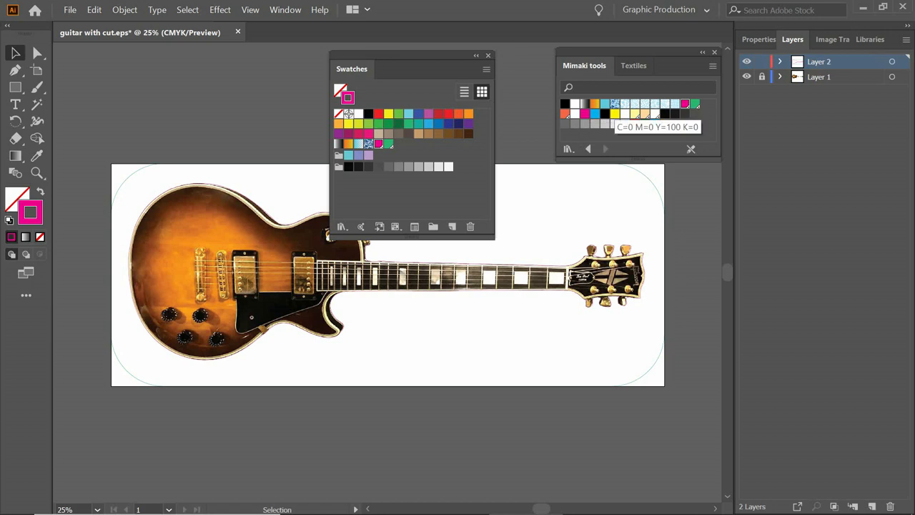
{"action": "mouse_move", "coordinate": [635, 114]}
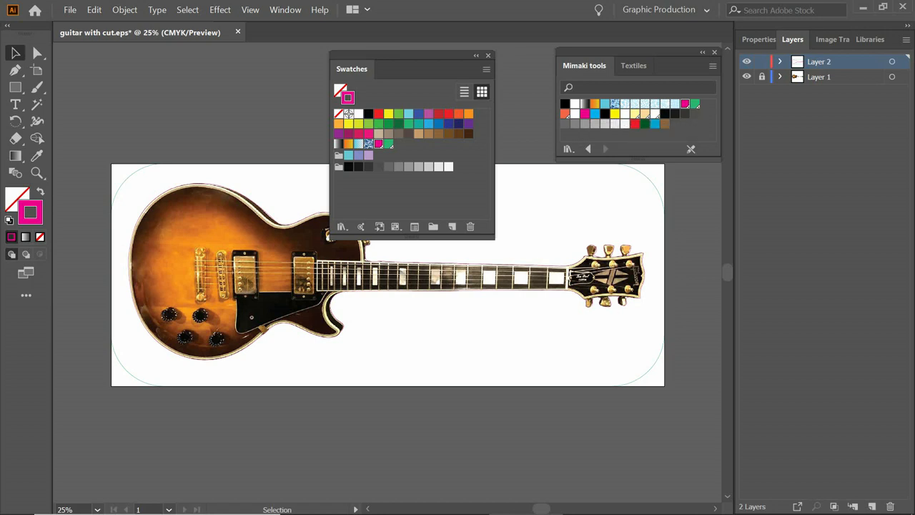
{"action": "mouse_move", "coordinate": [657, 113]}
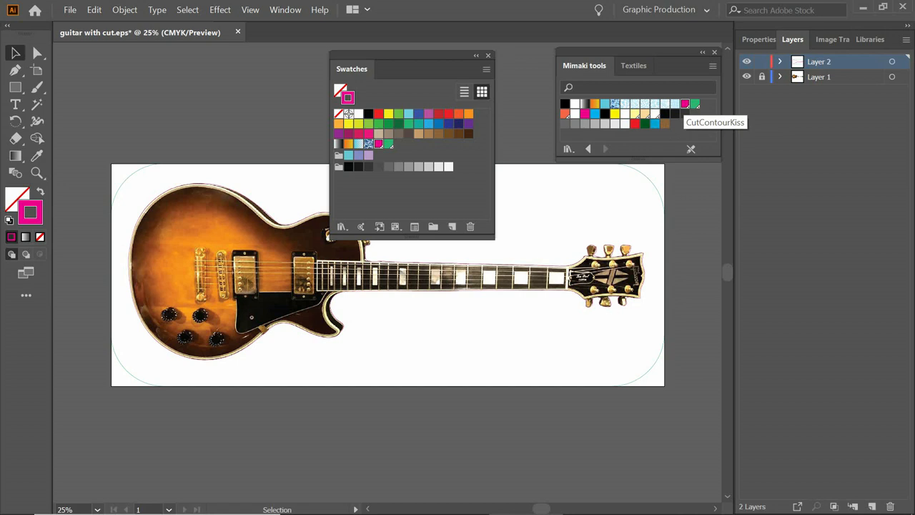
{"action": "mouse_move", "coordinate": [594, 64]}
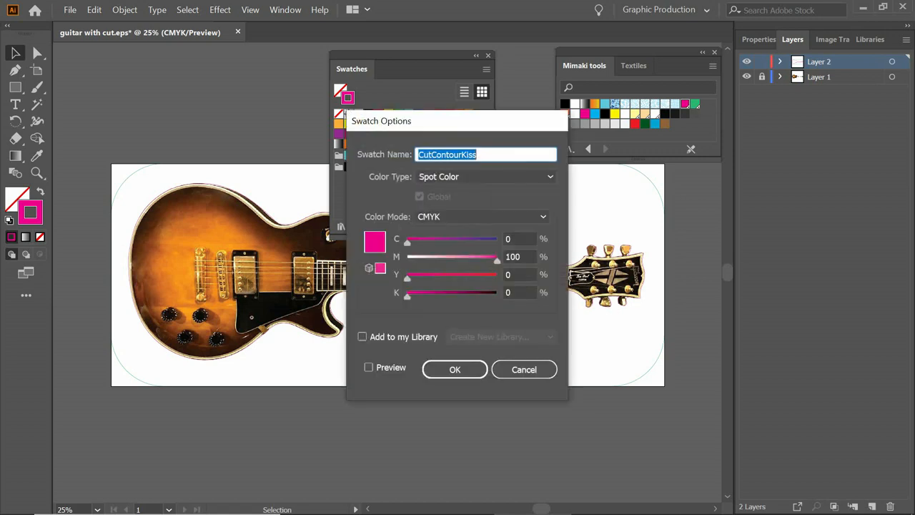
- Review the CutContourKiss Spot Color values C0 M100 Y0 K0 and close the dialog with OK
{"action": "left_click", "coordinate": [486, 153]}
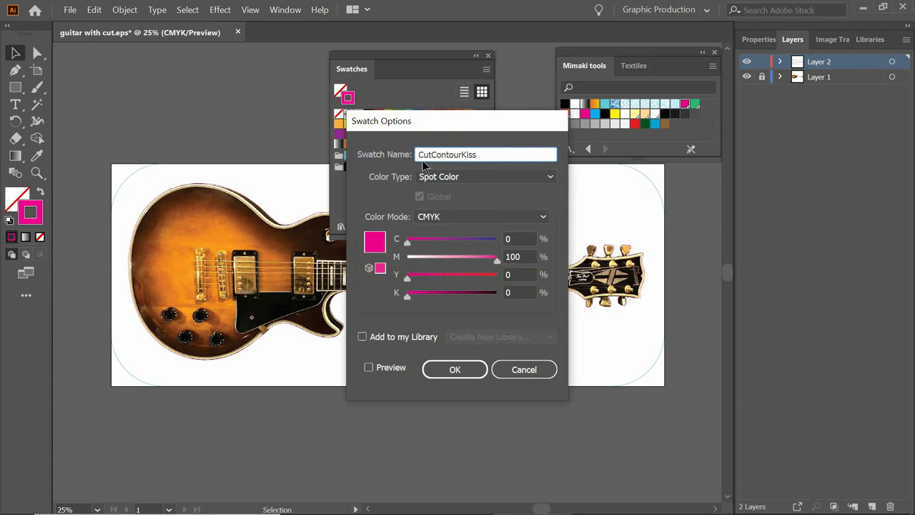
{"action": "left_click", "coordinate": [486, 155]}
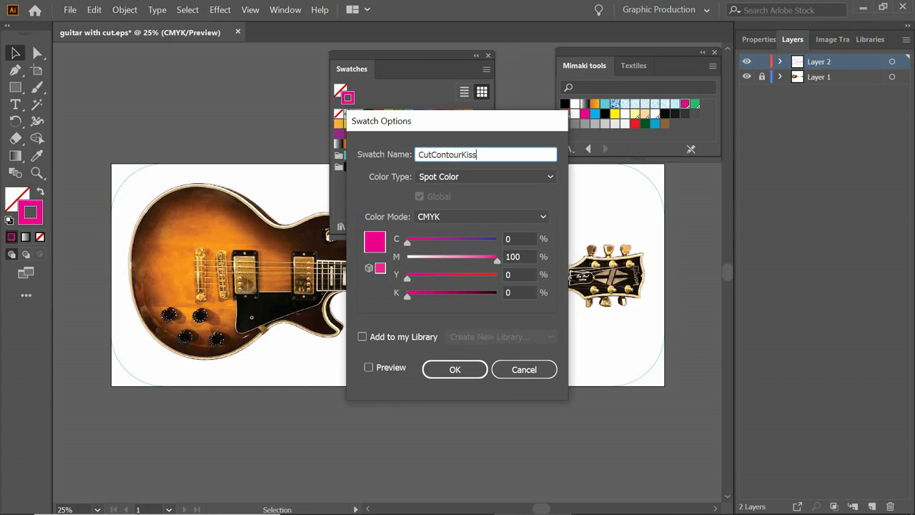
{"action": "mouse_move", "coordinate": [404, 184]}
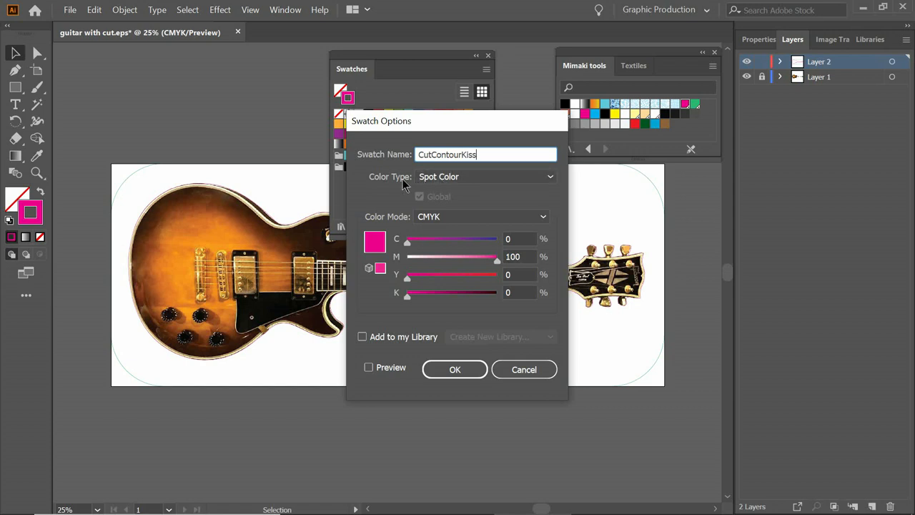
{"action": "mouse_move", "coordinate": [445, 185]}
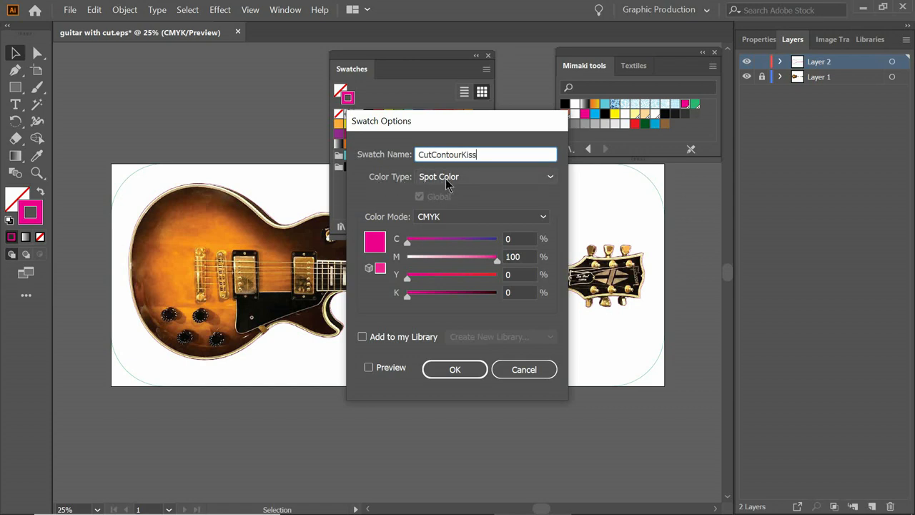
{"action": "mouse_move", "coordinate": [440, 222]}
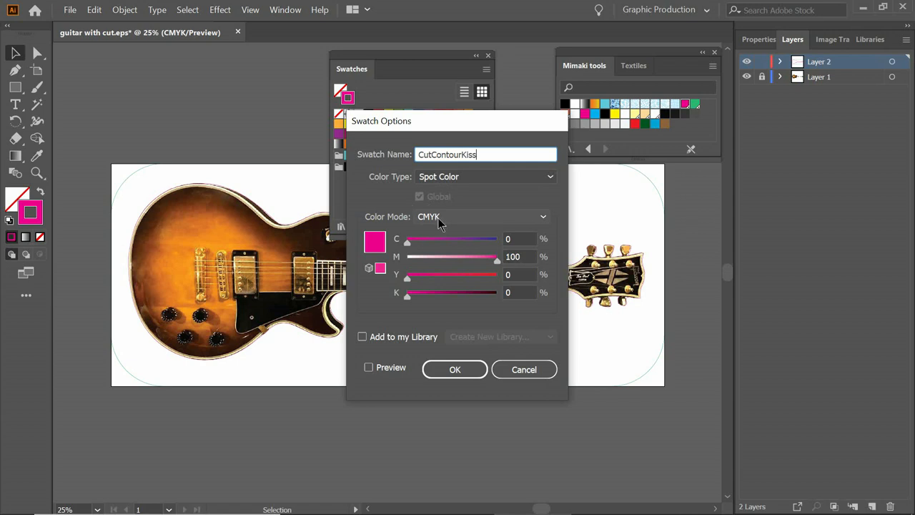
{"action": "mouse_move", "coordinate": [460, 290]}
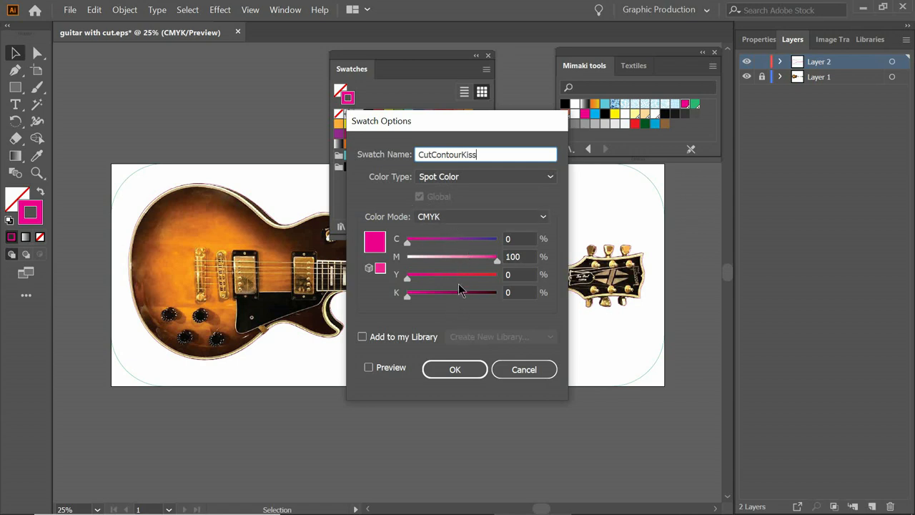
{"action": "mouse_move", "coordinate": [489, 265]}
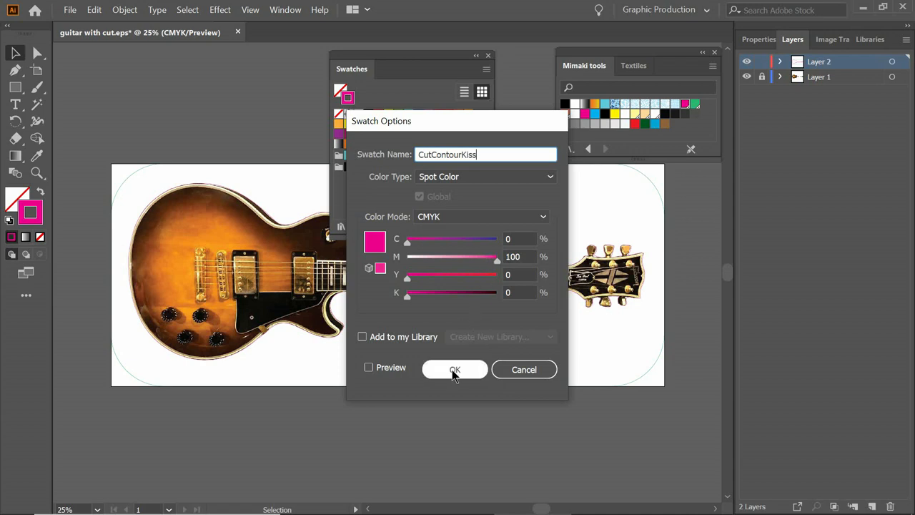
{"action": "left_click", "coordinate": [455, 369]}
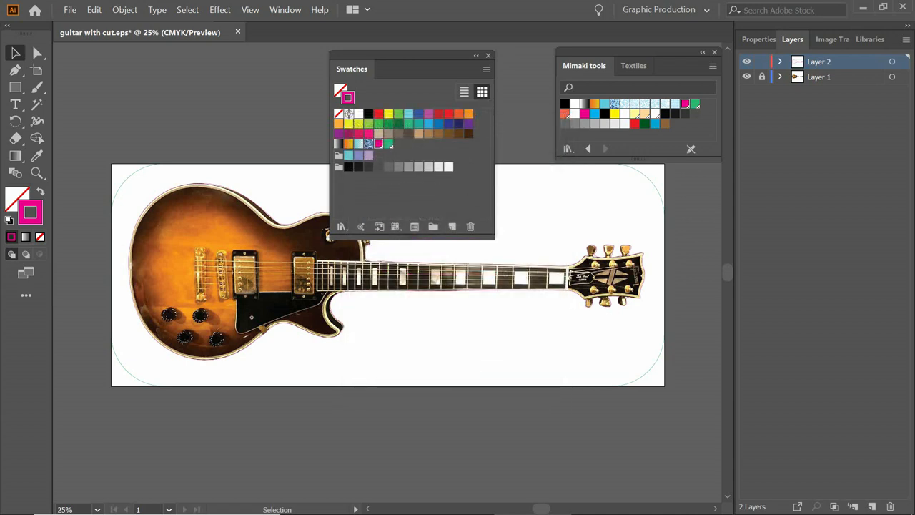
- Check the green CutContourPerf swatch is Spot Color C75 M0 Y75 K0 and confirm
{"action": "left_click", "coordinate": [388, 143]}
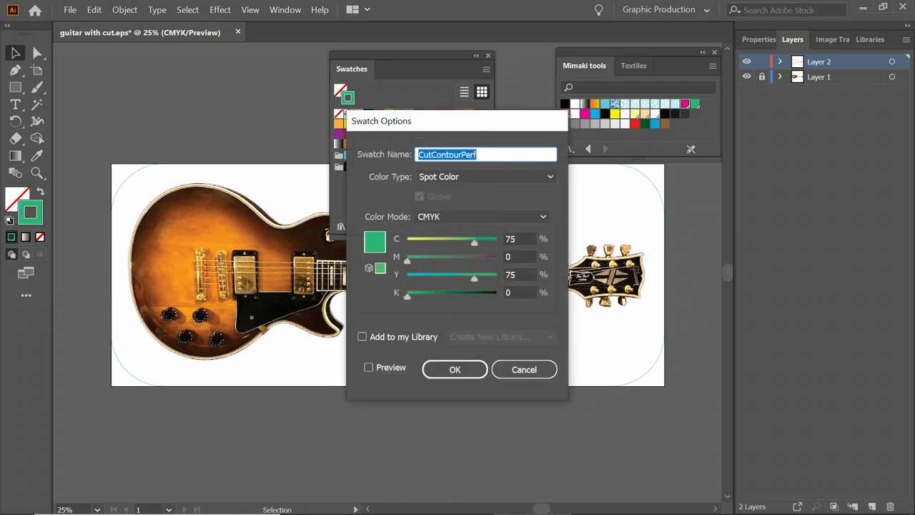
{"action": "left_click", "coordinate": [486, 154]}
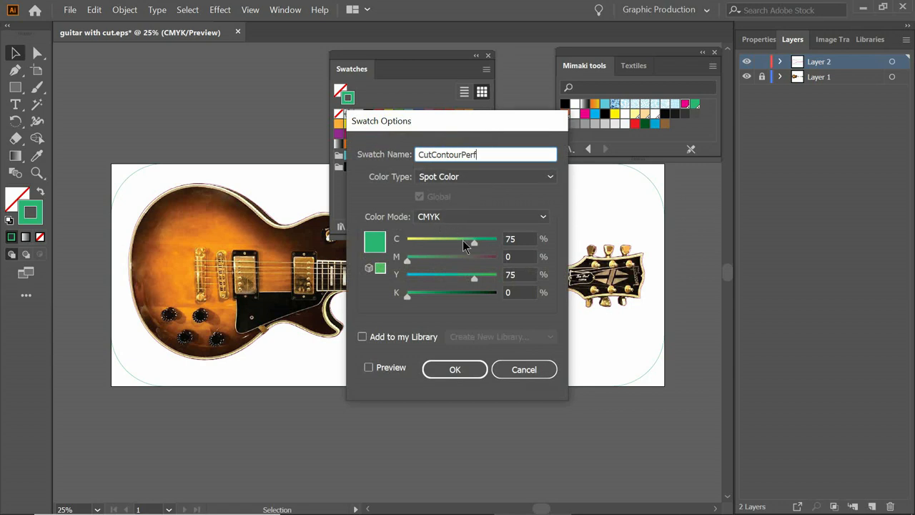
{"action": "mouse_move", "coordinate": [479, 257]}
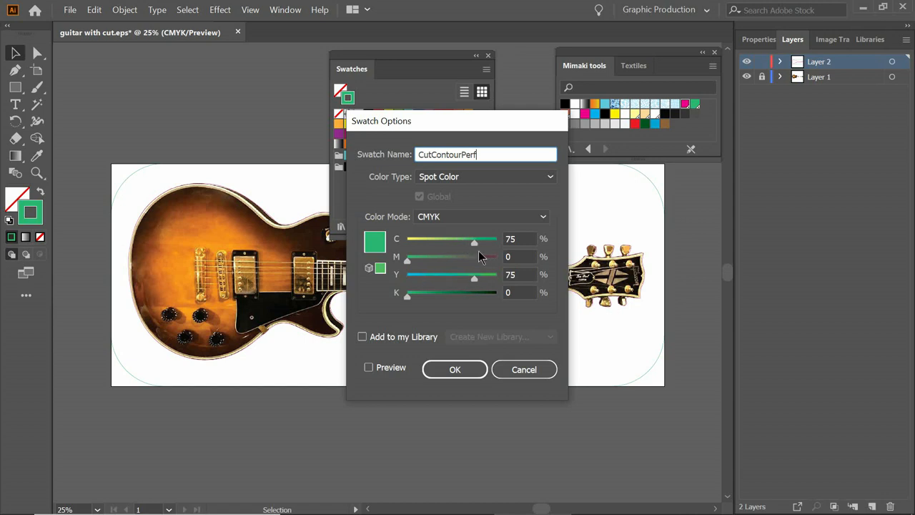
{"action": "mouse_move", "coordinate": [478, 228]}
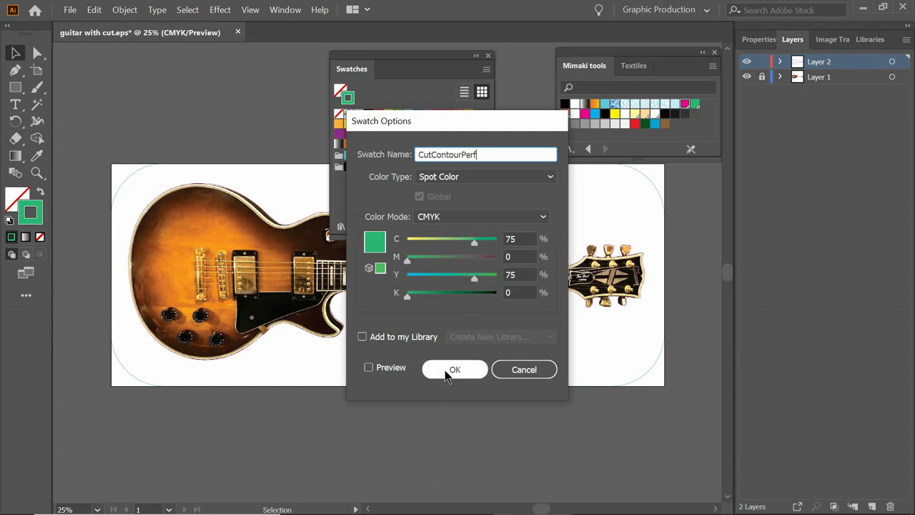
{"action": "left_click", "coordinate": [455, 369]}
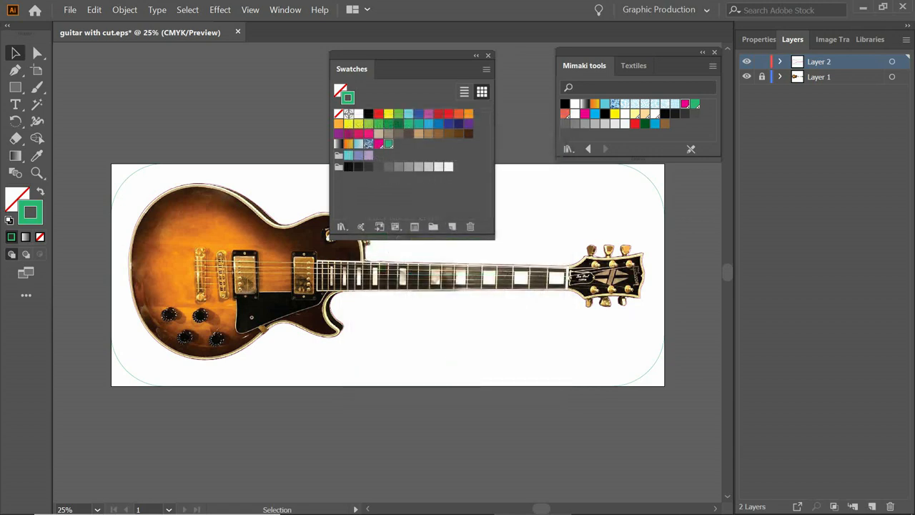
{"action": "mouse_move", "coordinate": [648, 123]}
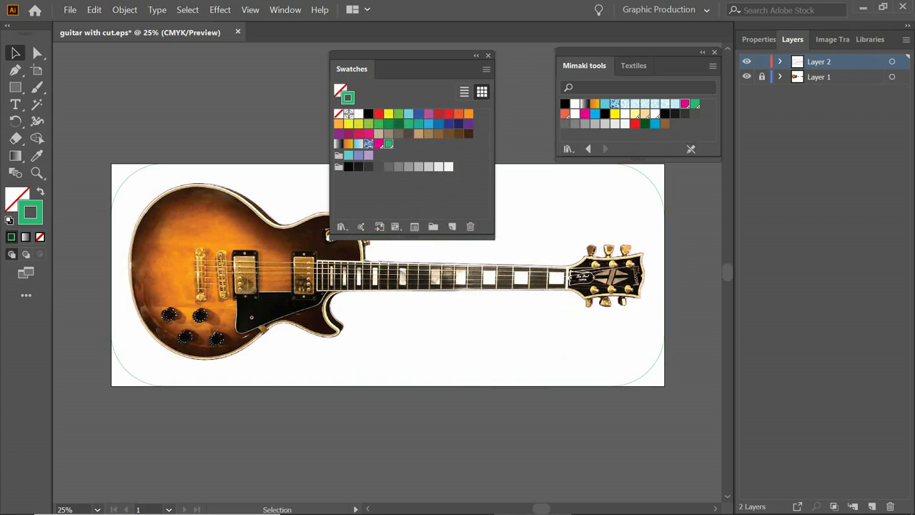
- Browse File Explorer to C:\MijSuite\Swatch\Illustrator
{"action": "left_click", "coordinate": [18, 501]}
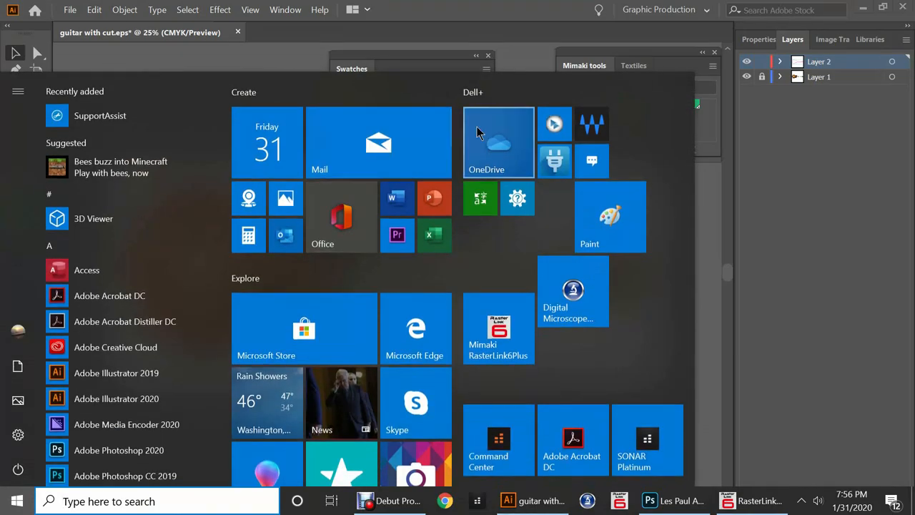
{"action": "left_click", "coordinate": [498, 142]}
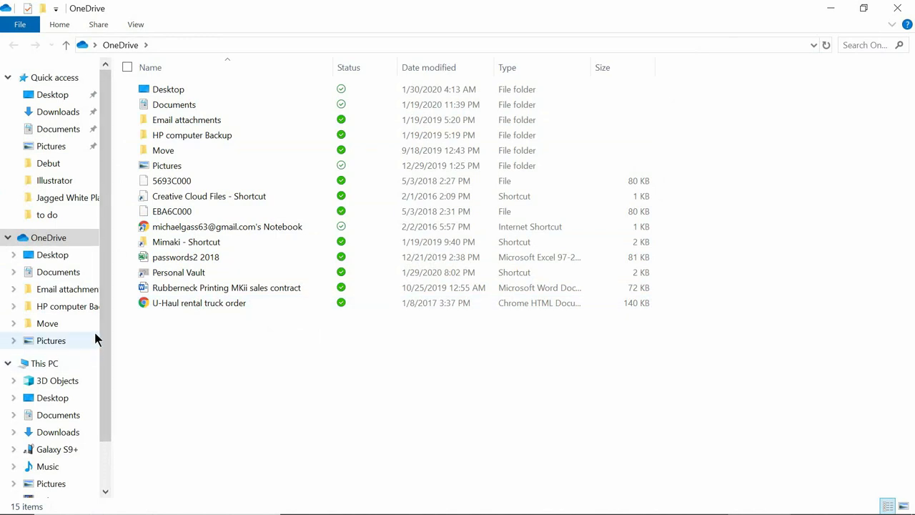
{"action": "scroll", "scroll_direction": "down", "scroll_amount": 3}
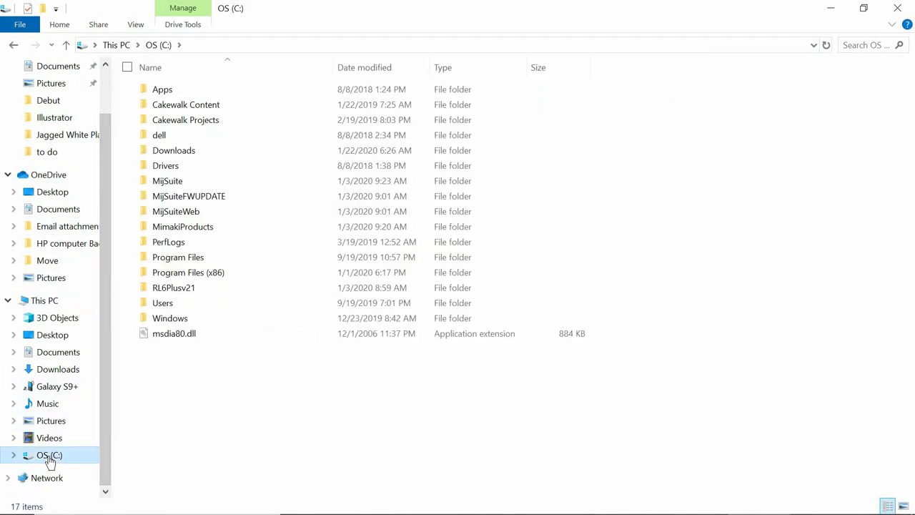
{"action": "left_click", "coordinate": [14, 455]}
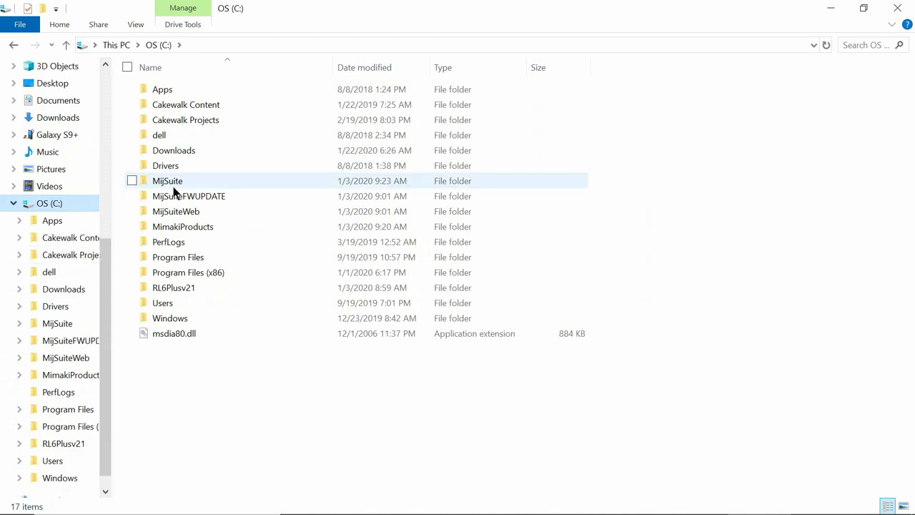
{"action": "double_click", "coordinate": [168, 180]}
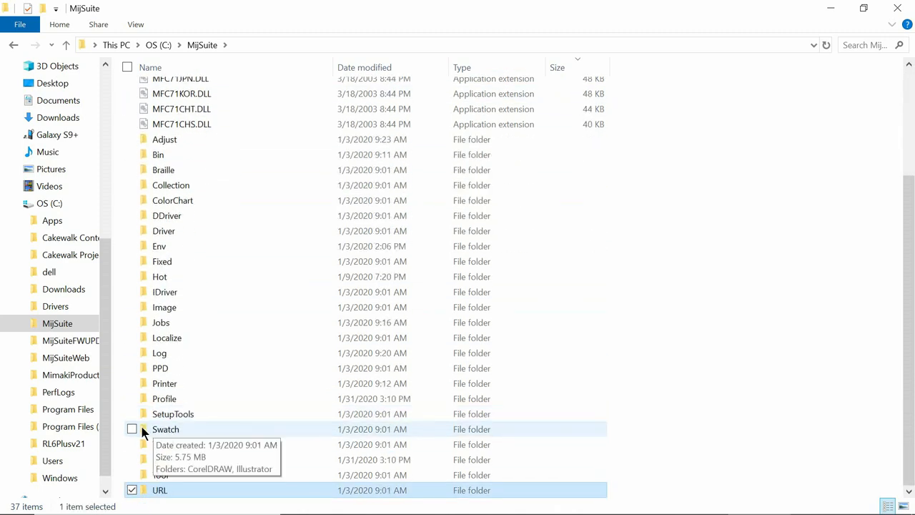
{"action": "double_click", "coordinate": [165, 429]}
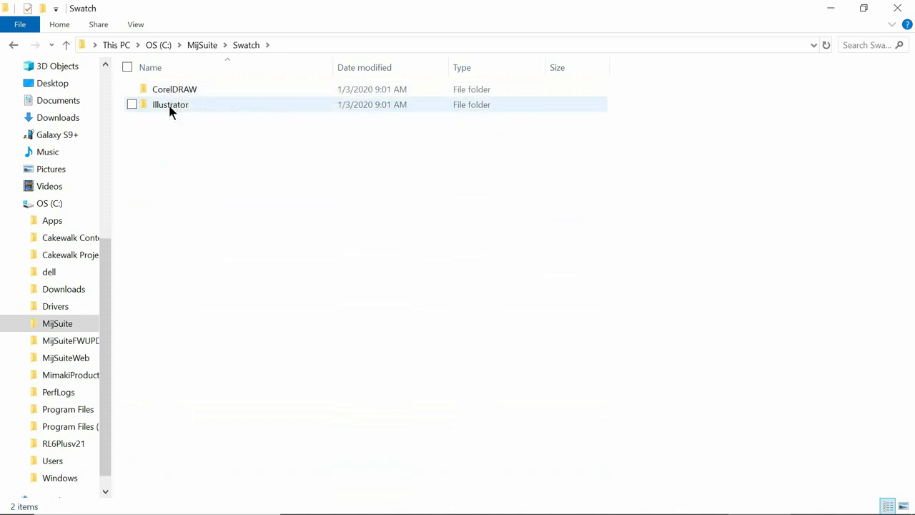
{"action": "double_click", "coordinate": [170, 104]}
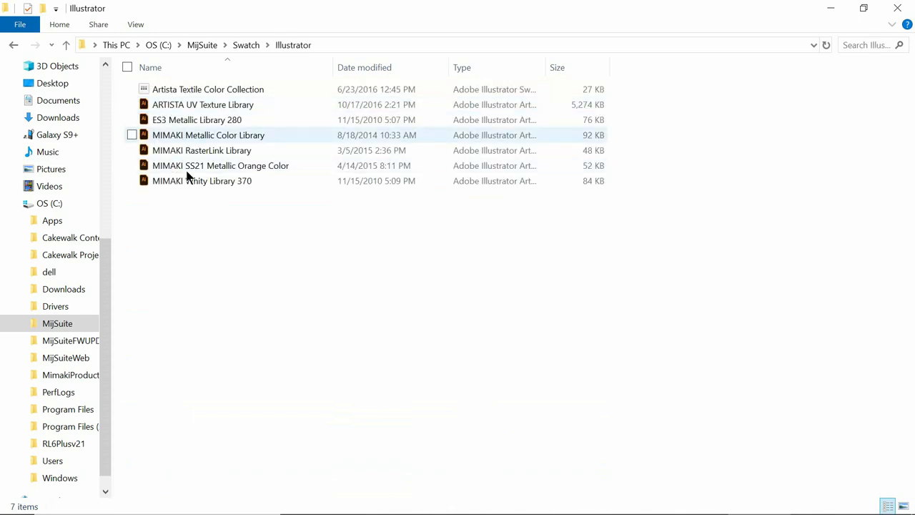
{"action": "mouse_move", "coordinate": [178, 150]}
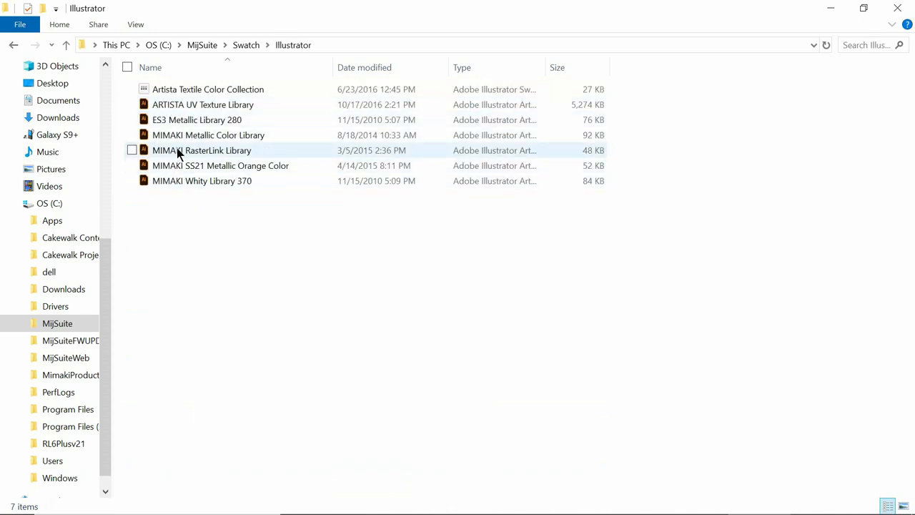
{"action": "mouse_move", "coordinate": [202, 150]}
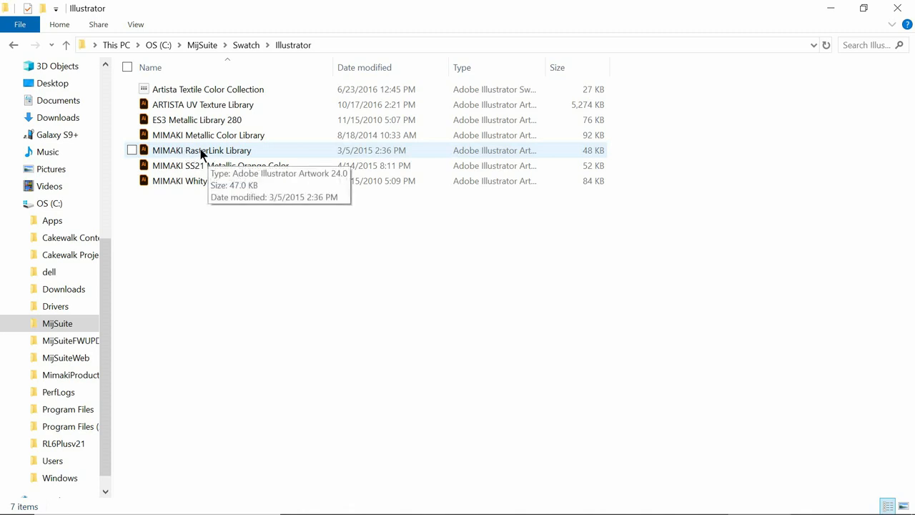
- Open MIMAKI RasterLink Library in Illustrator, then close that document
{"action": "double_click", "coordinate": [202, 151]}
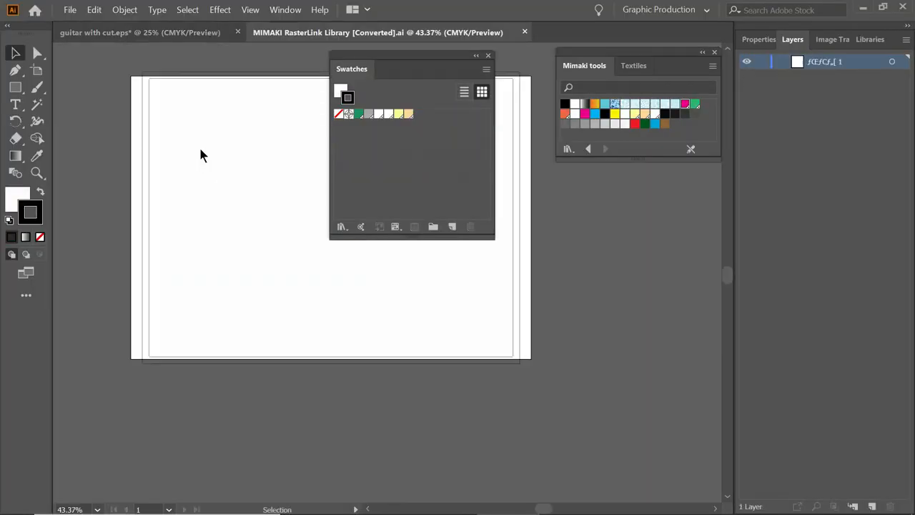
{"action": "mouse_move", "coordinate": [525, 34]}
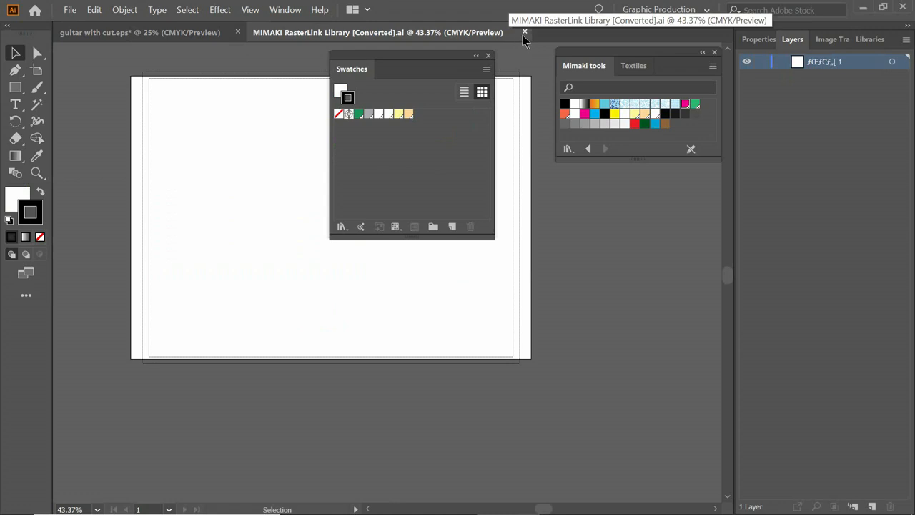
{"action": "left_click", "coordinate": [524, 33]}
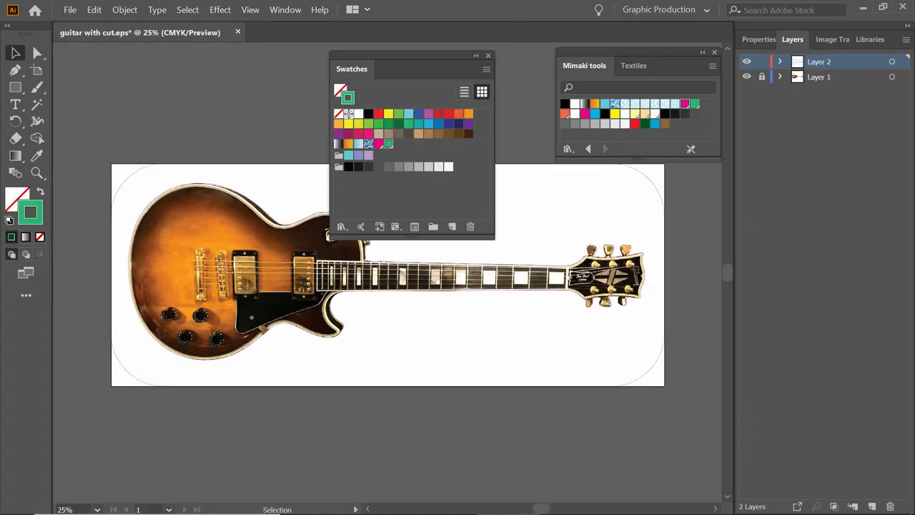
{"action": "mouse_move", "coordinate": [647, 124]}
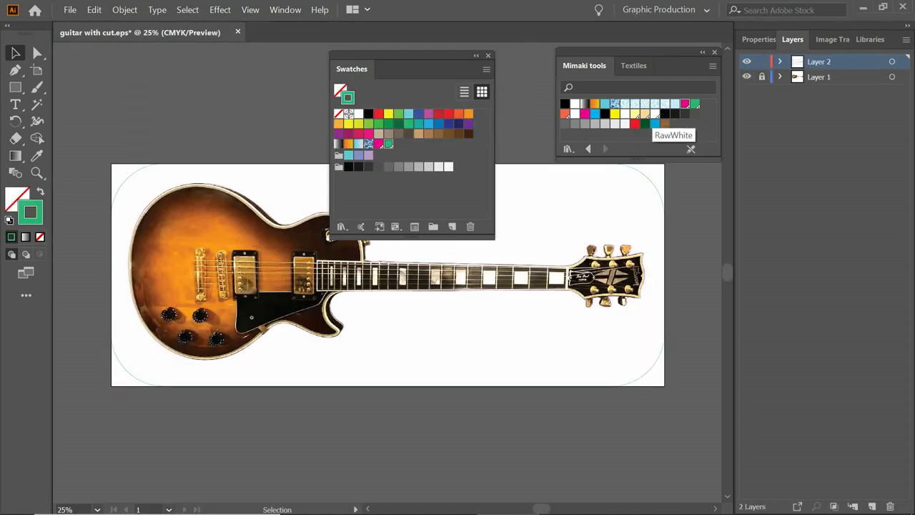